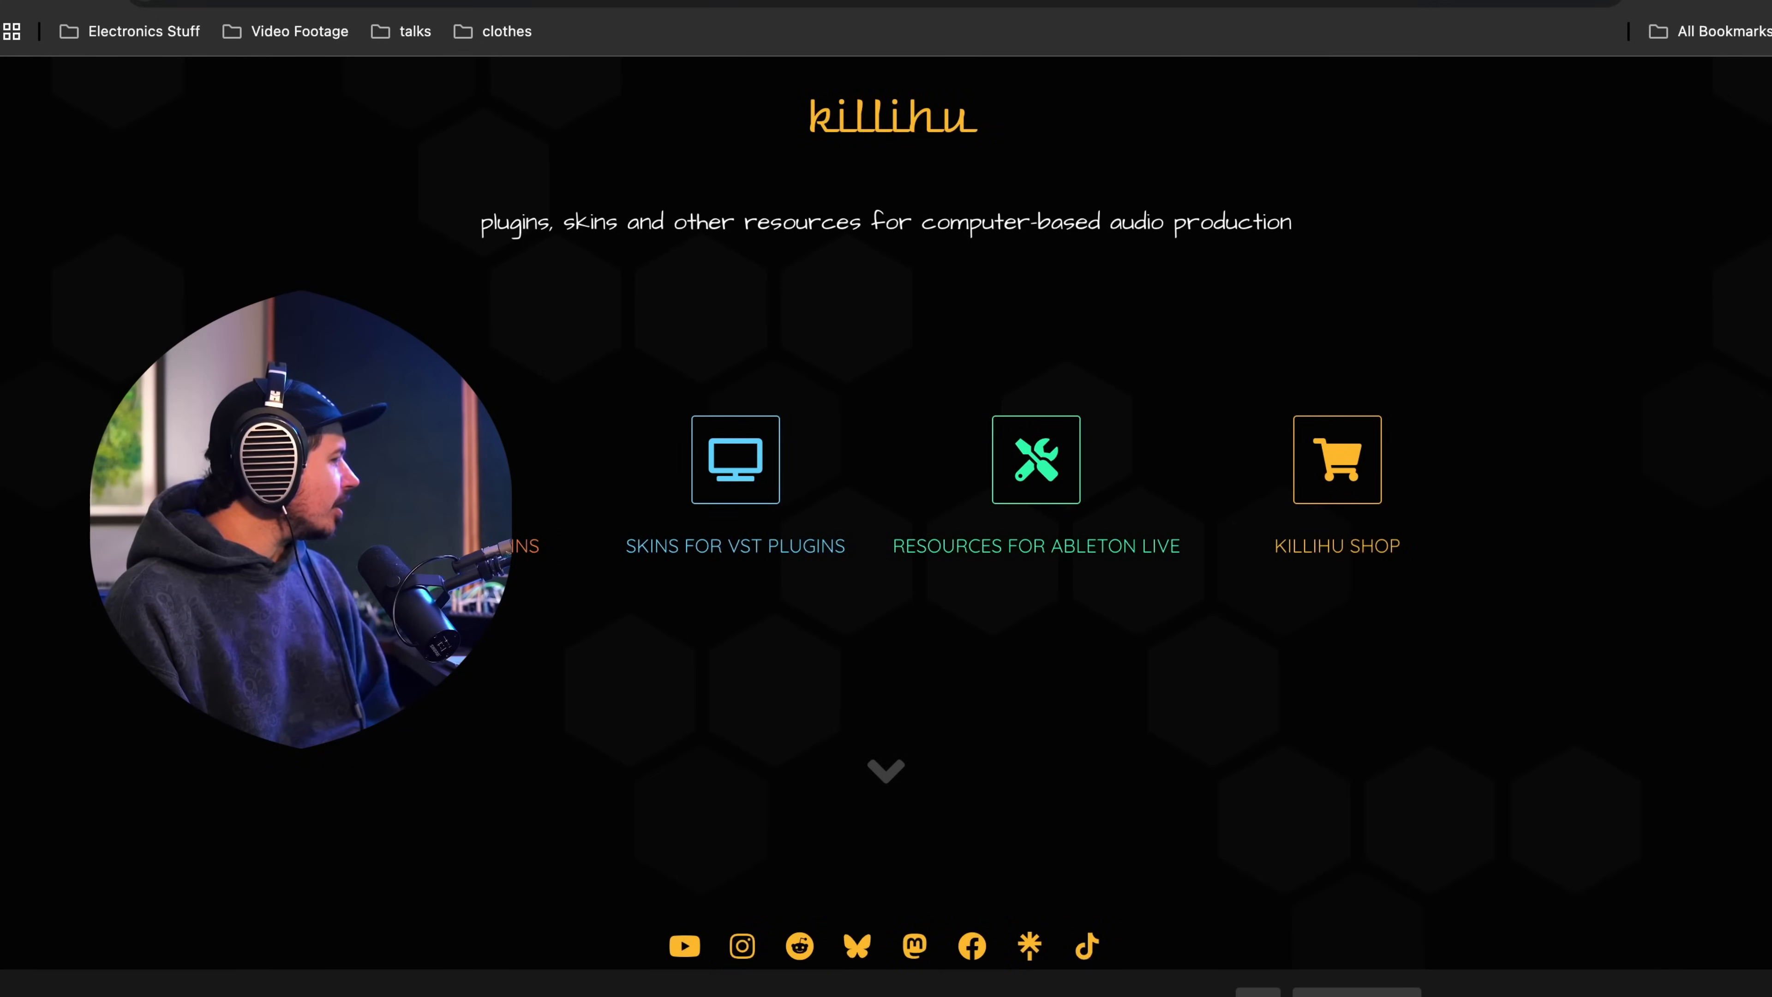
# - Jump to the Max for Live Plugins section of the killihu homepage
pyautogui.click(1036, 465)
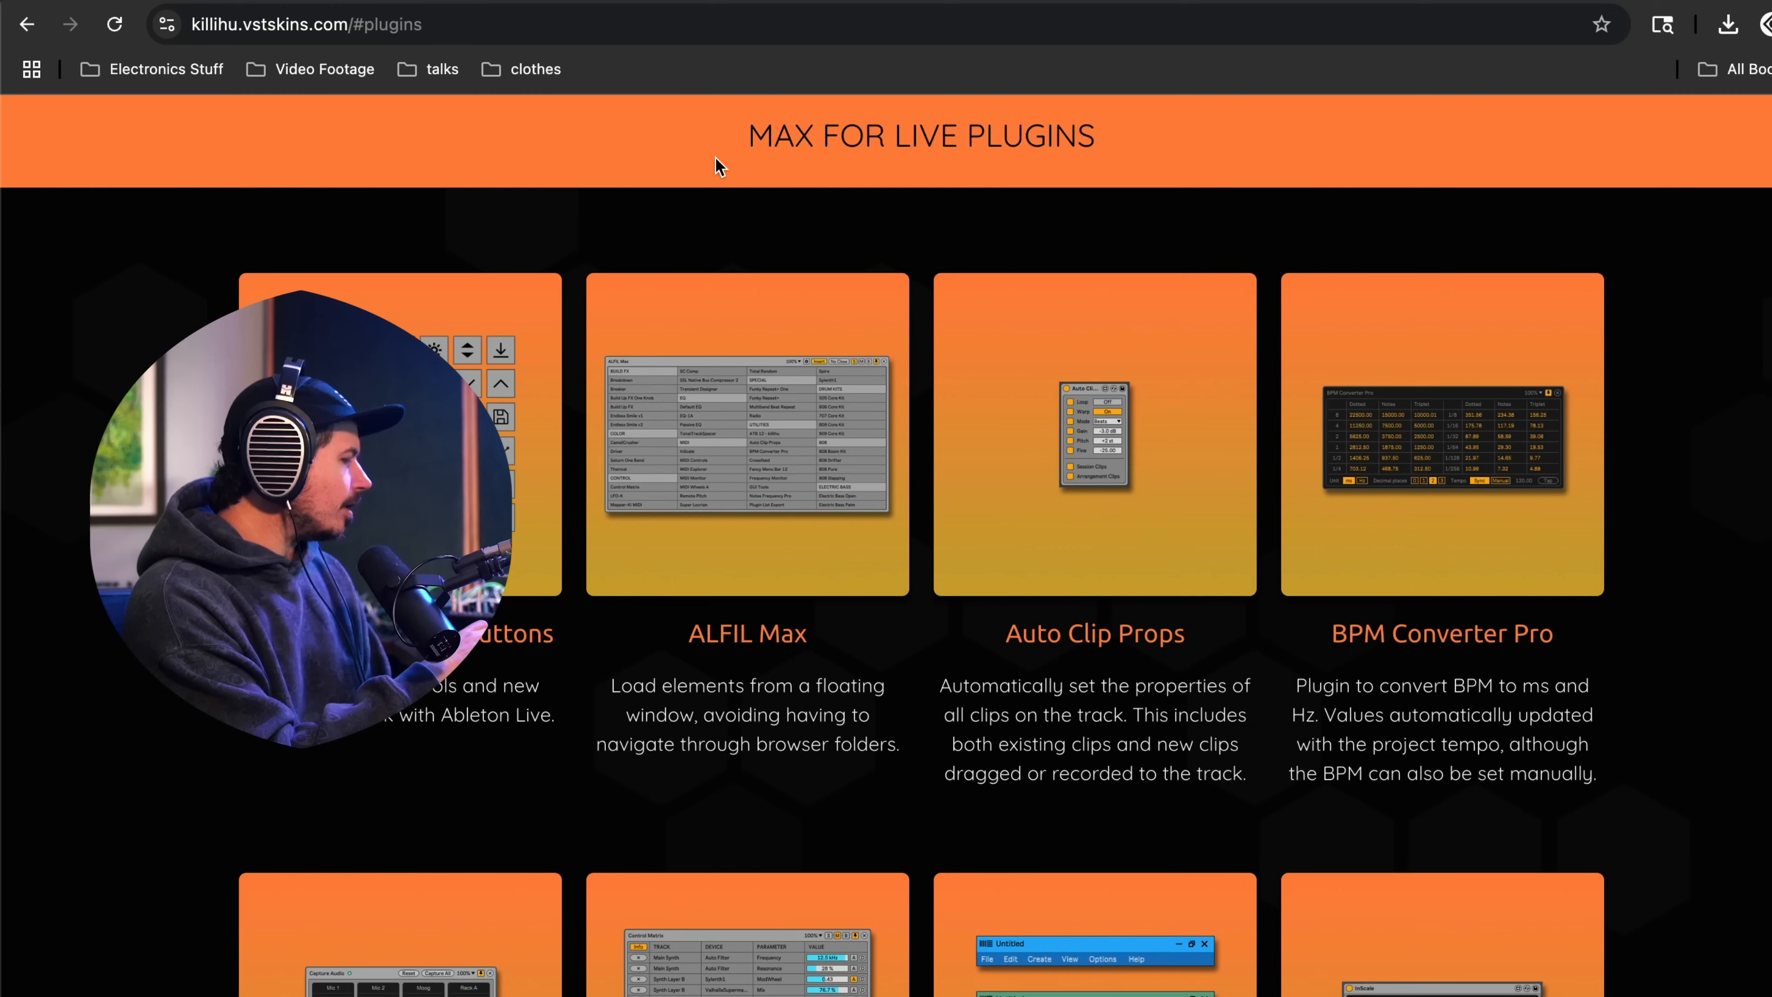
pyautogui.moveTo(664, 657)
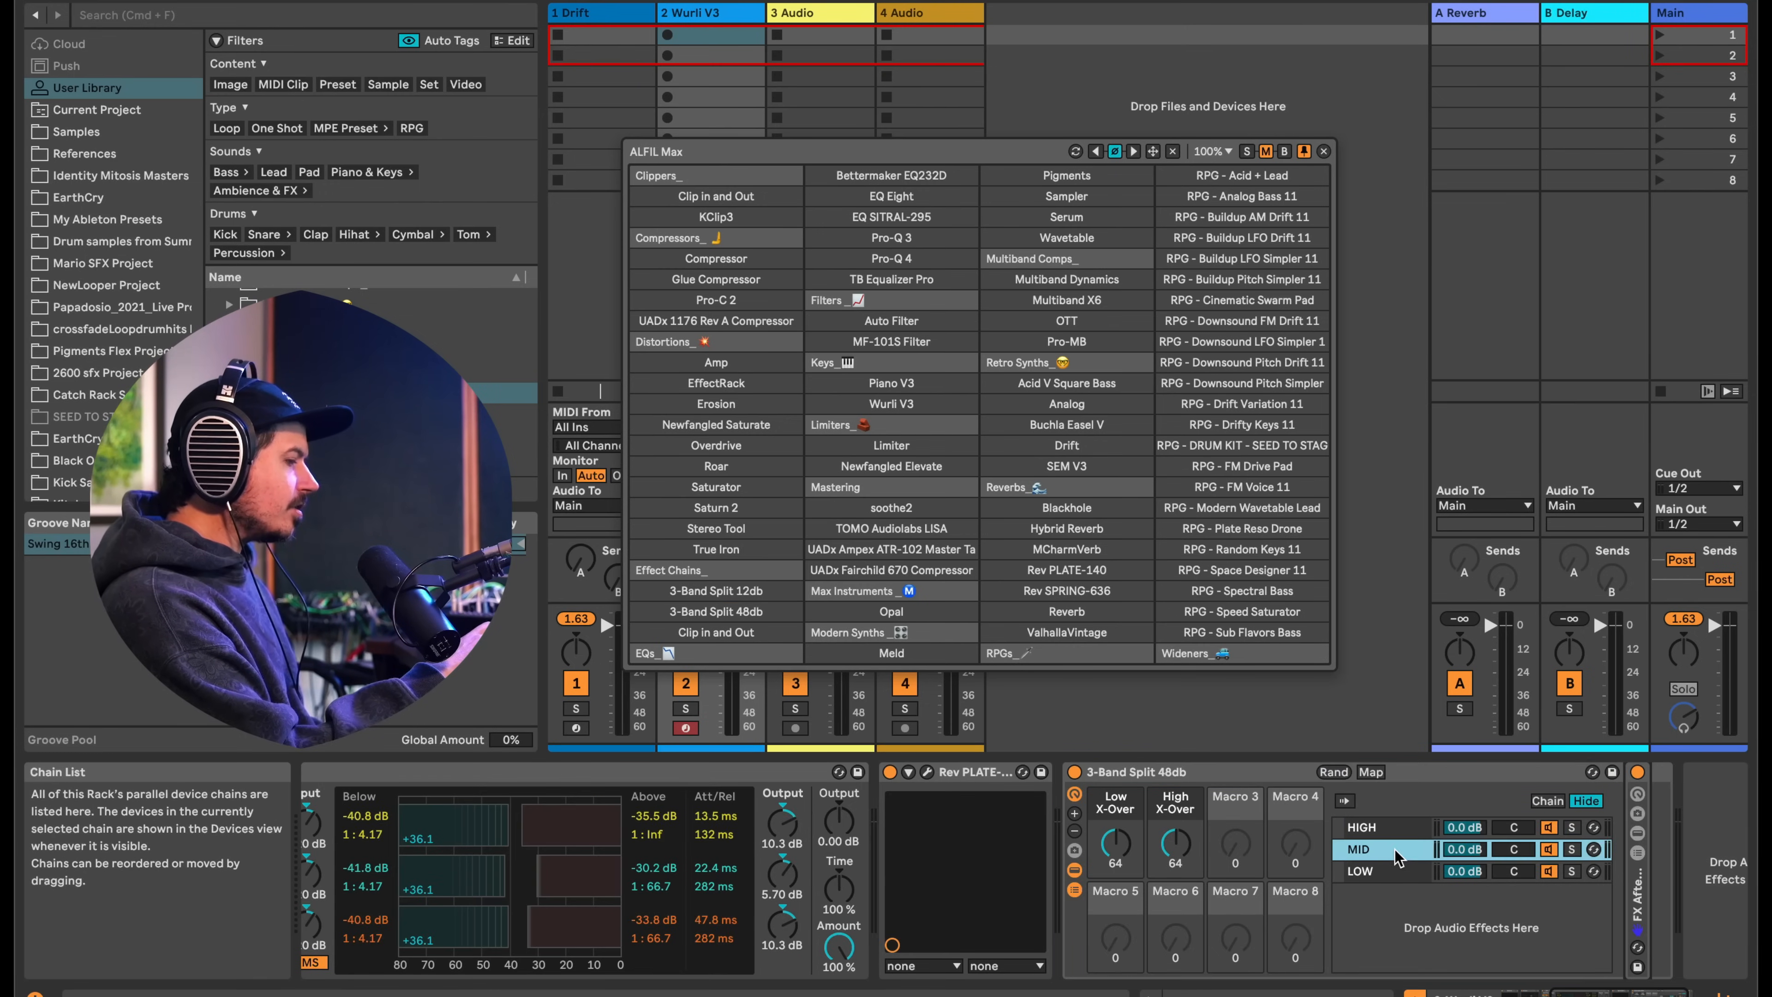
# - Select the HIGH band chain in the 3-Band Split 48db rack
pyautogui.click(1381, 827)
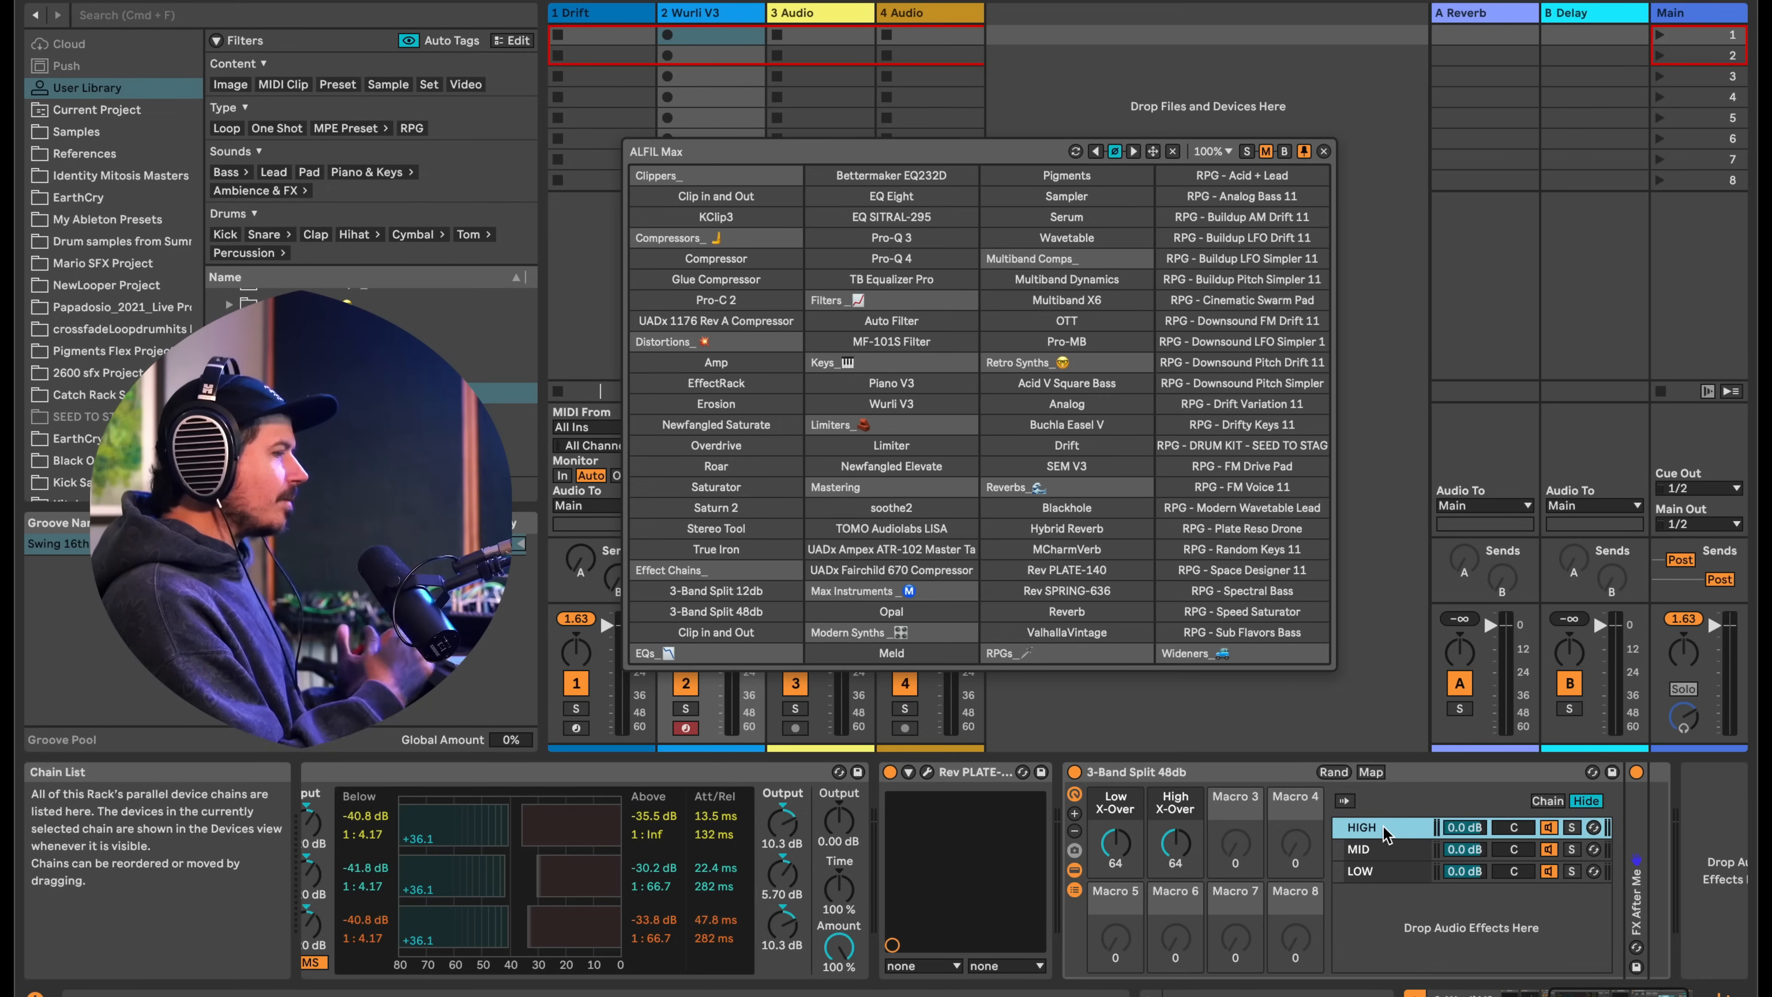
pyautogui.moveTo(714, 15)
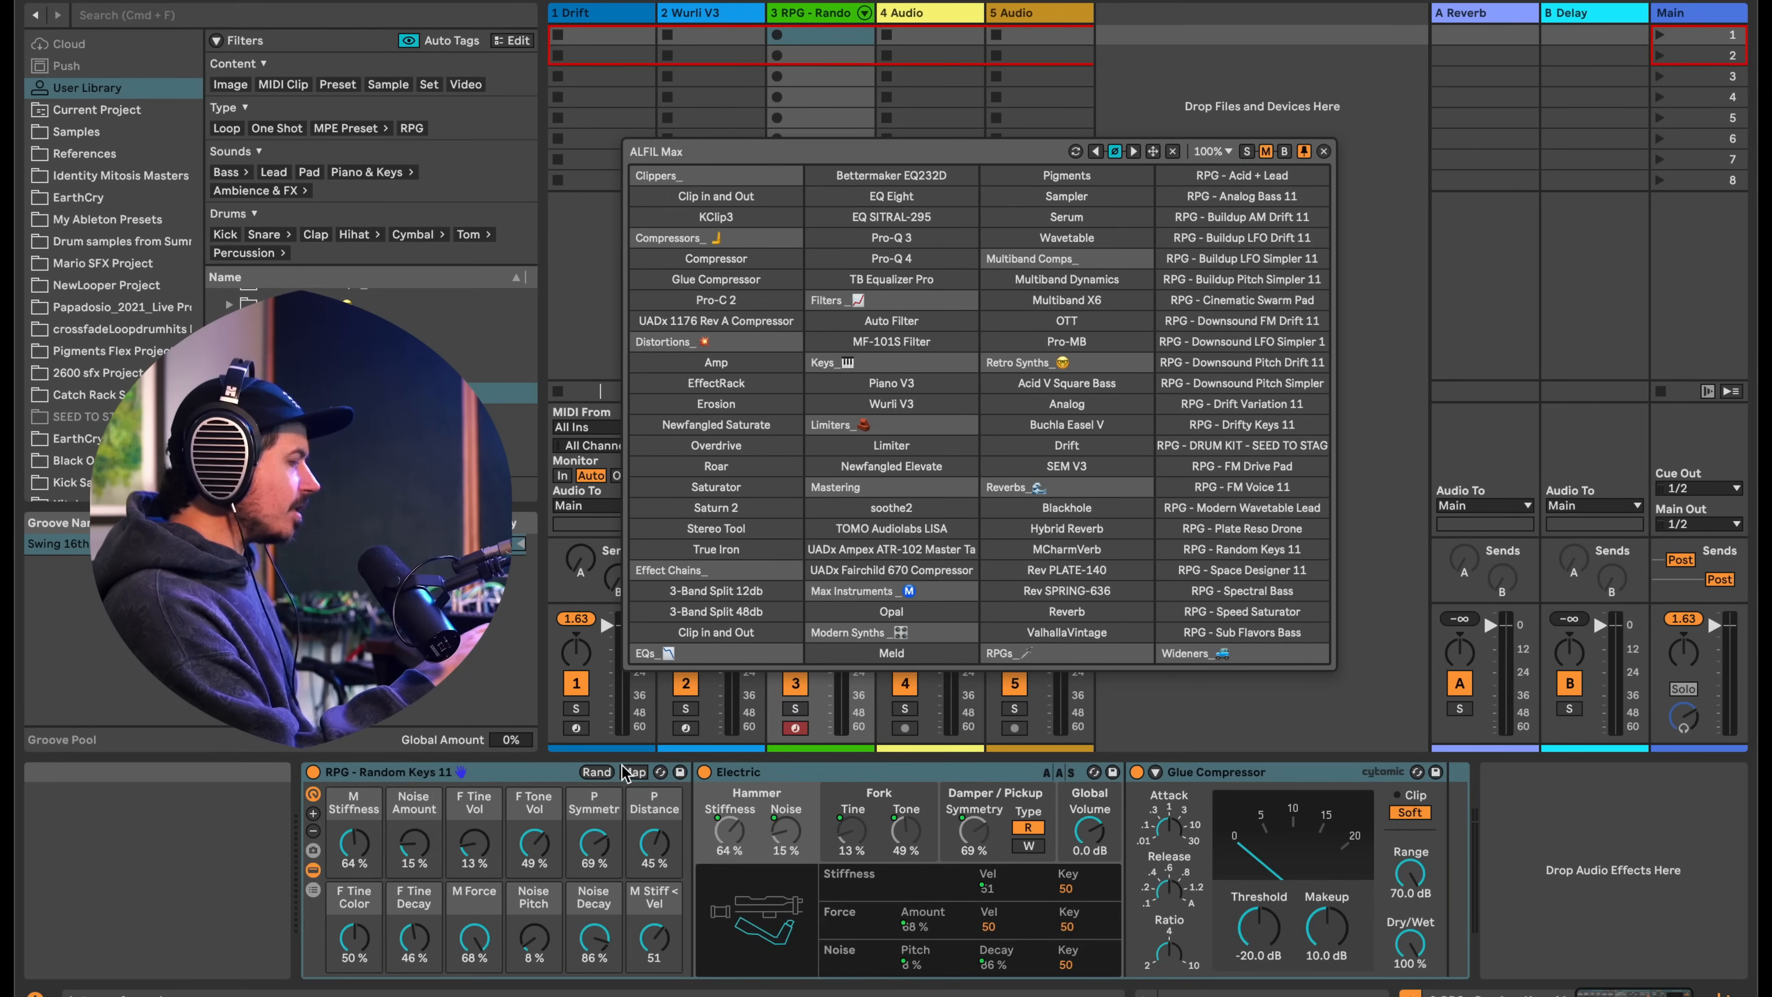
# - Randomize the Random Keys rack's macro values twice with the Rand button
pyautogui.click(596, 772)
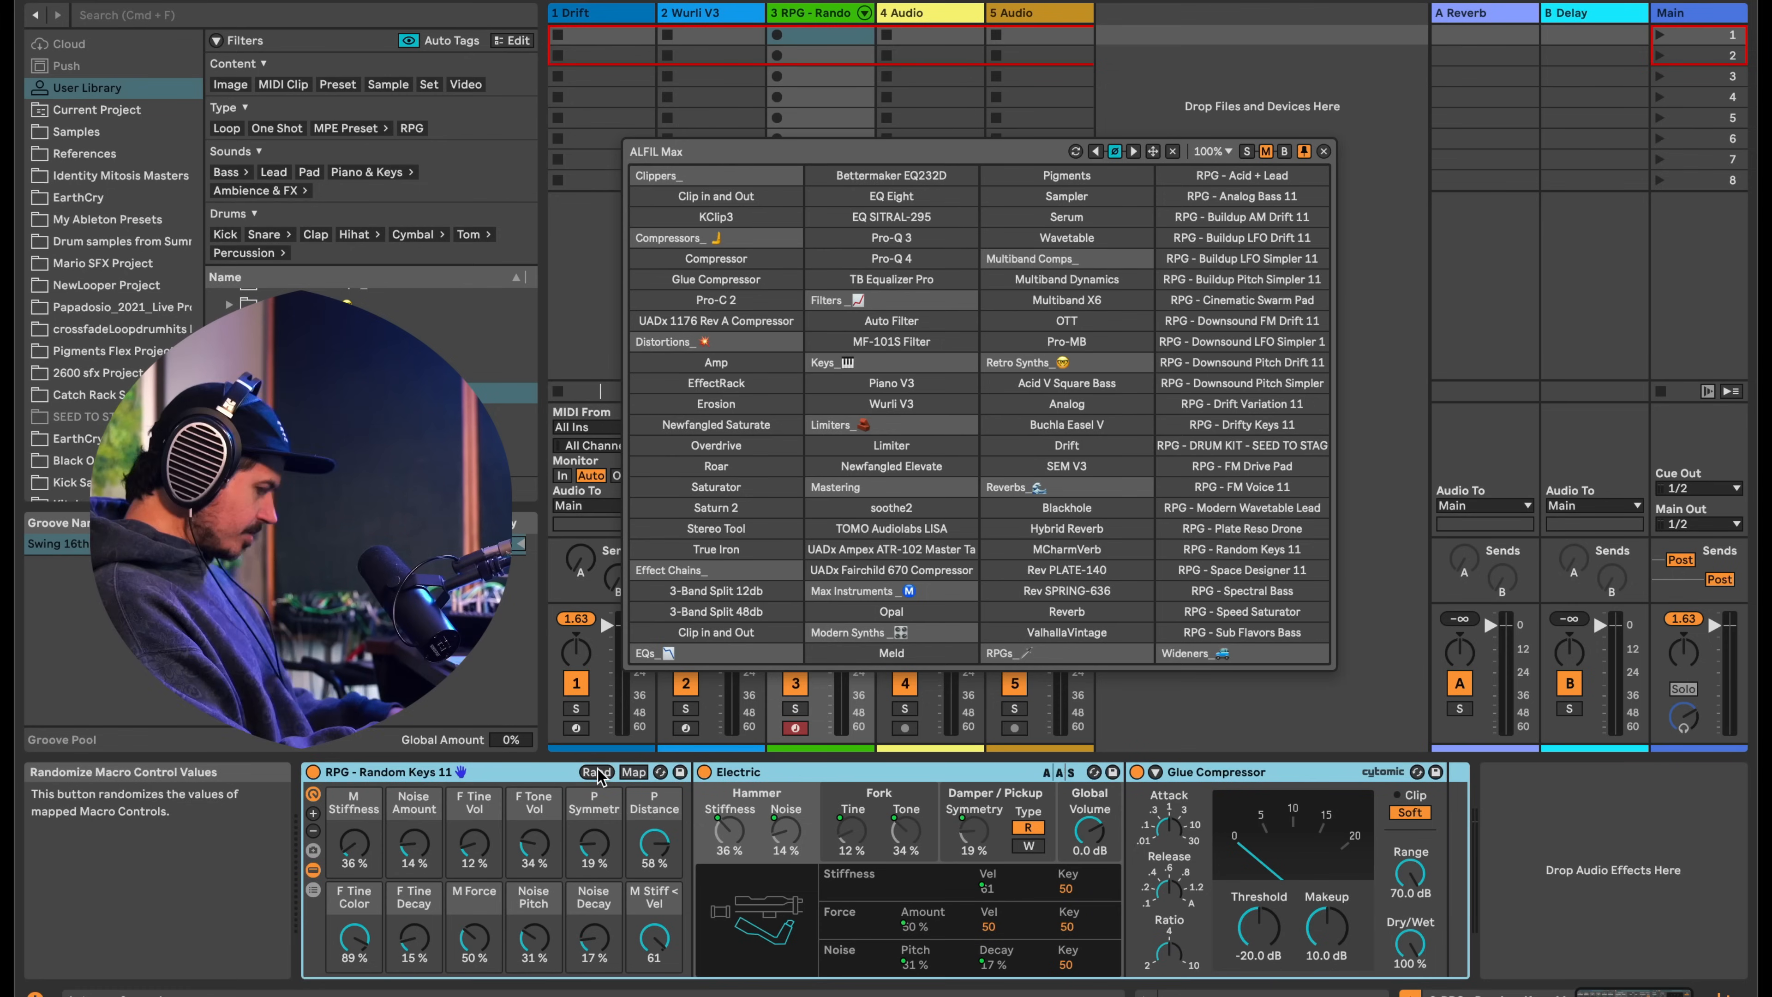
pyautogui.click(597, 771)
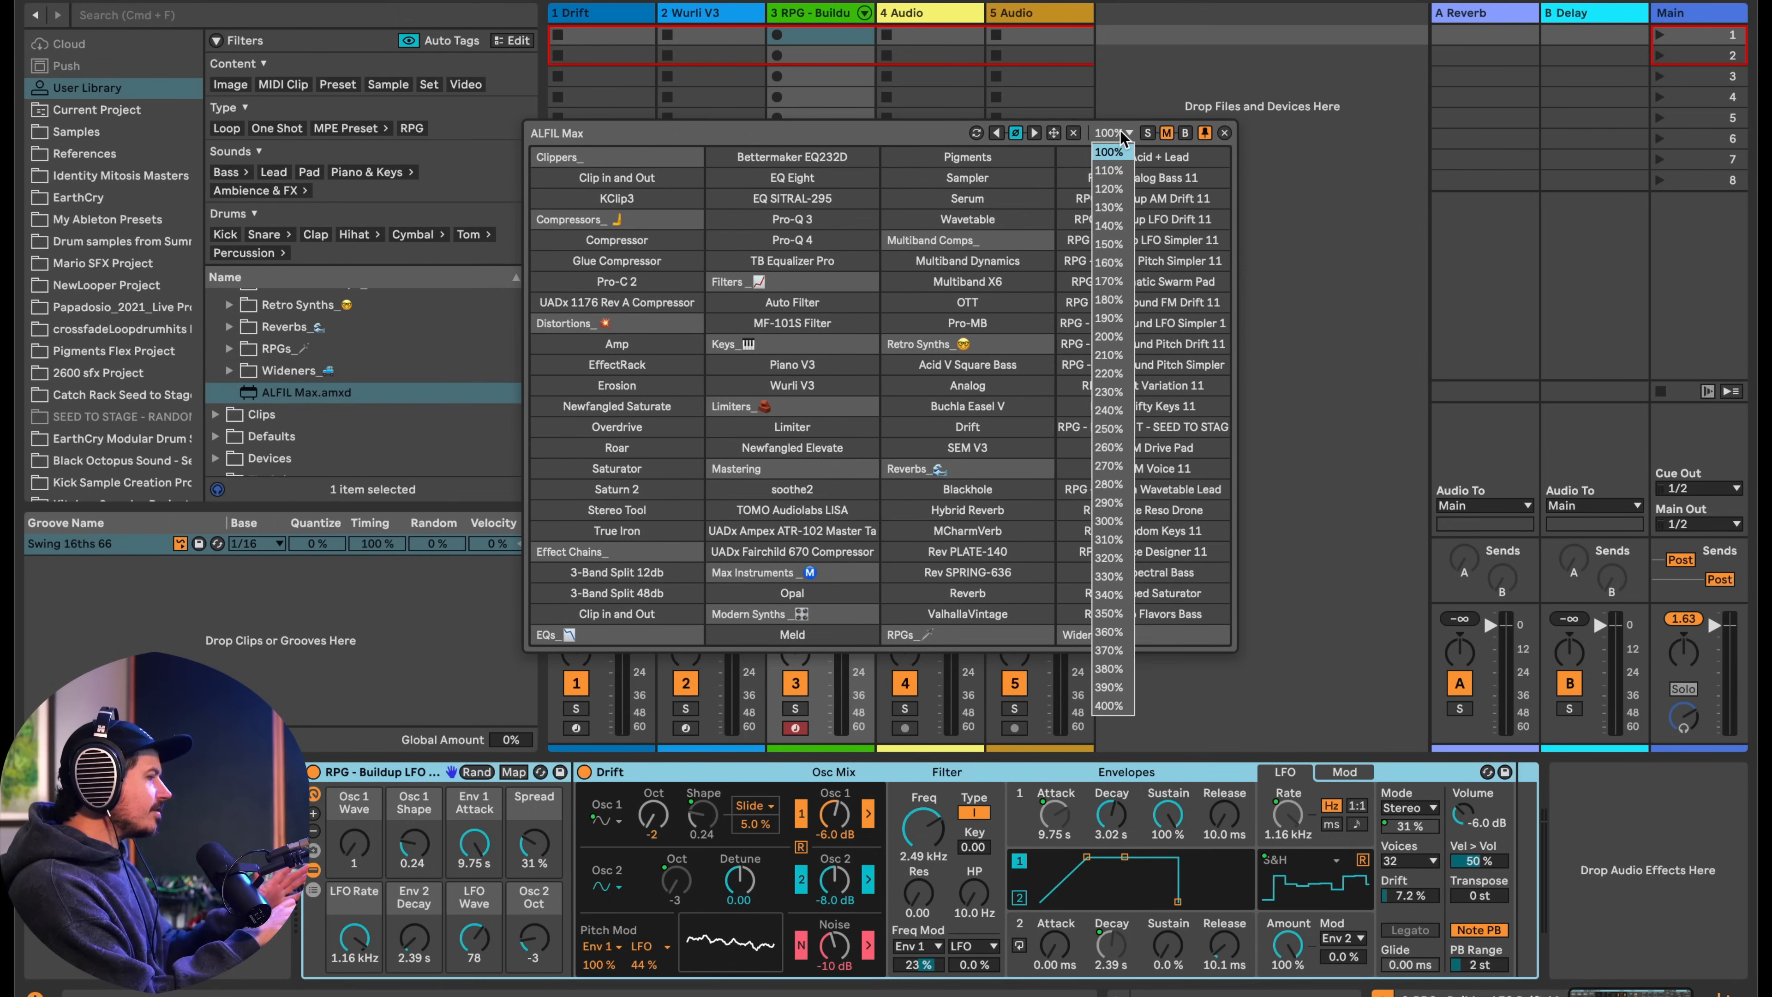
# - Move the ALFIL Max window to the top-left and bring up its scale choices
pyautogui.click(1108, 151)
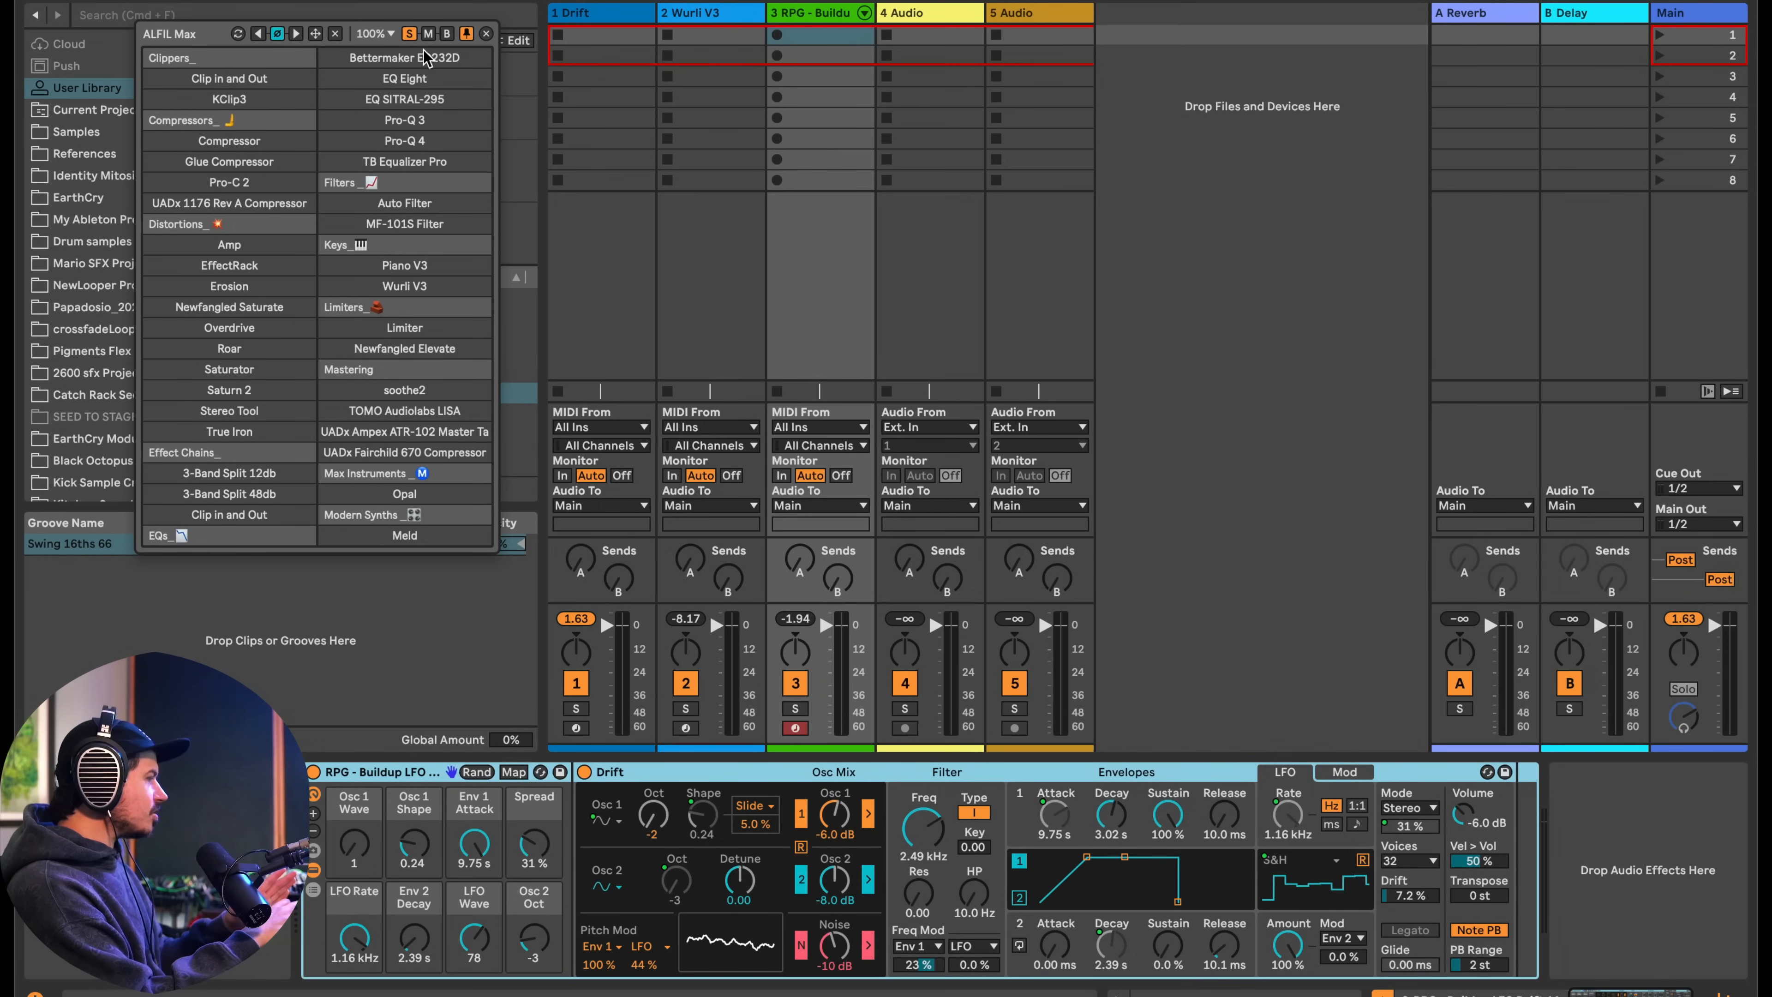
pyautogui.click(380, 33)
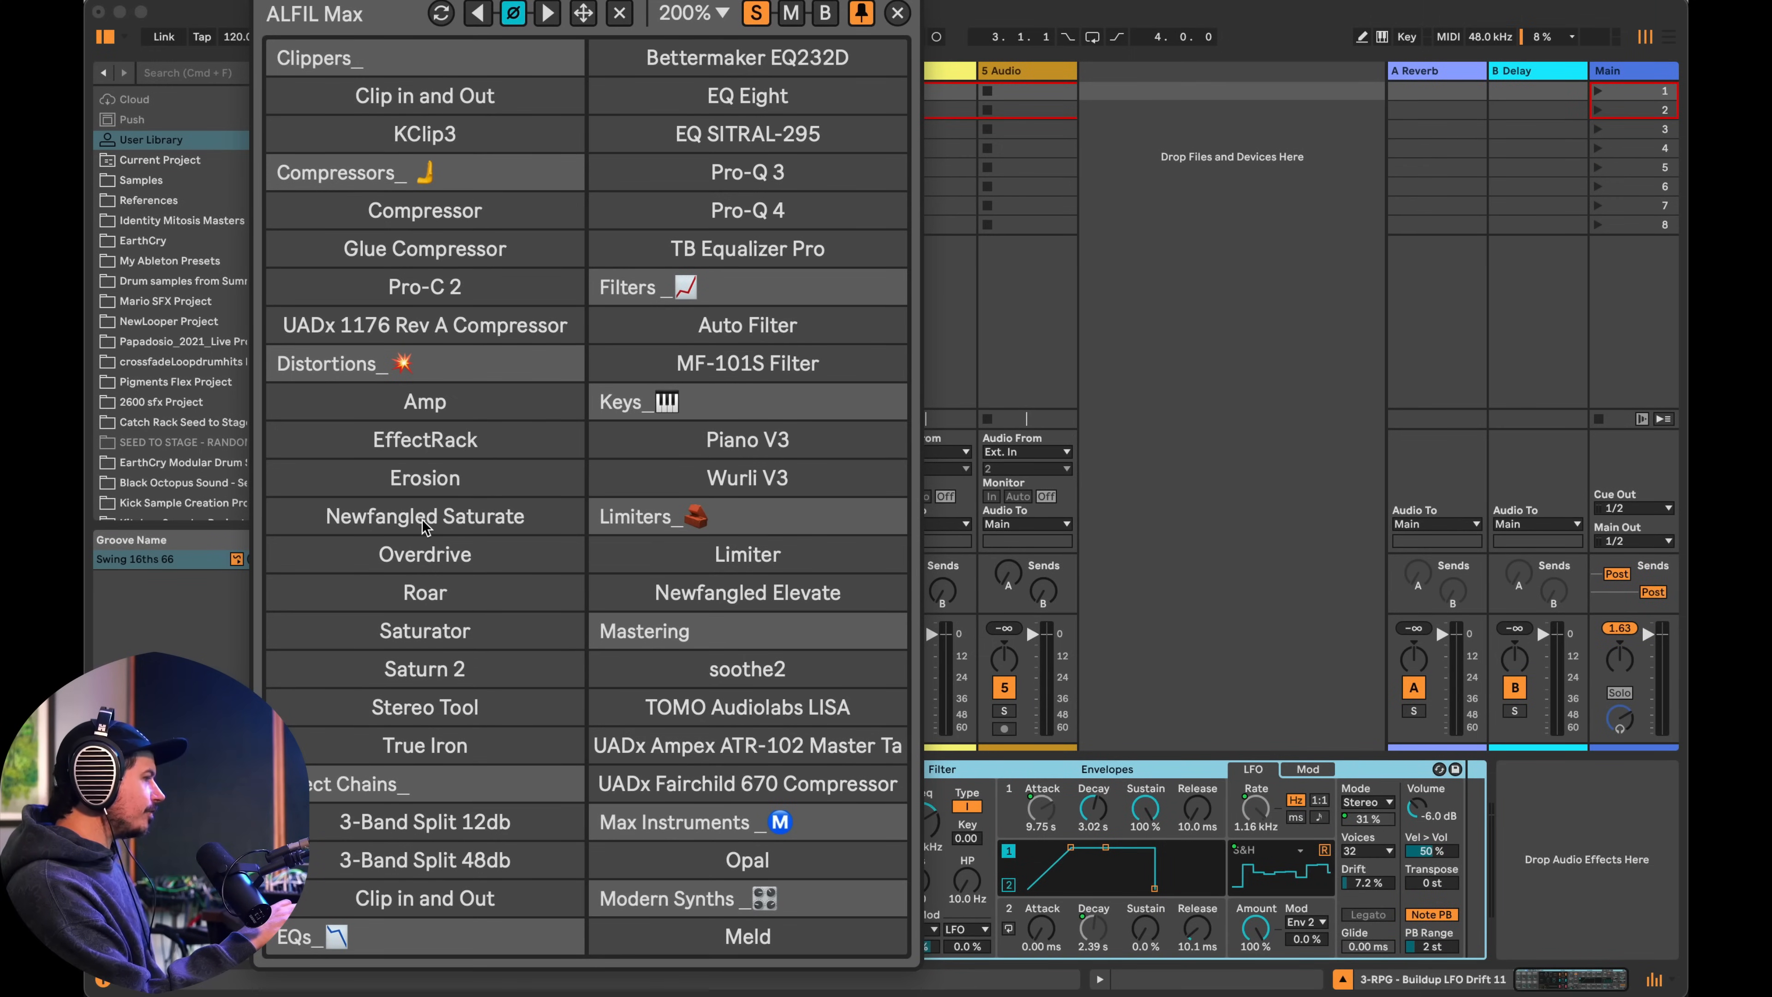
pyautogui.moveTo(659, 26)
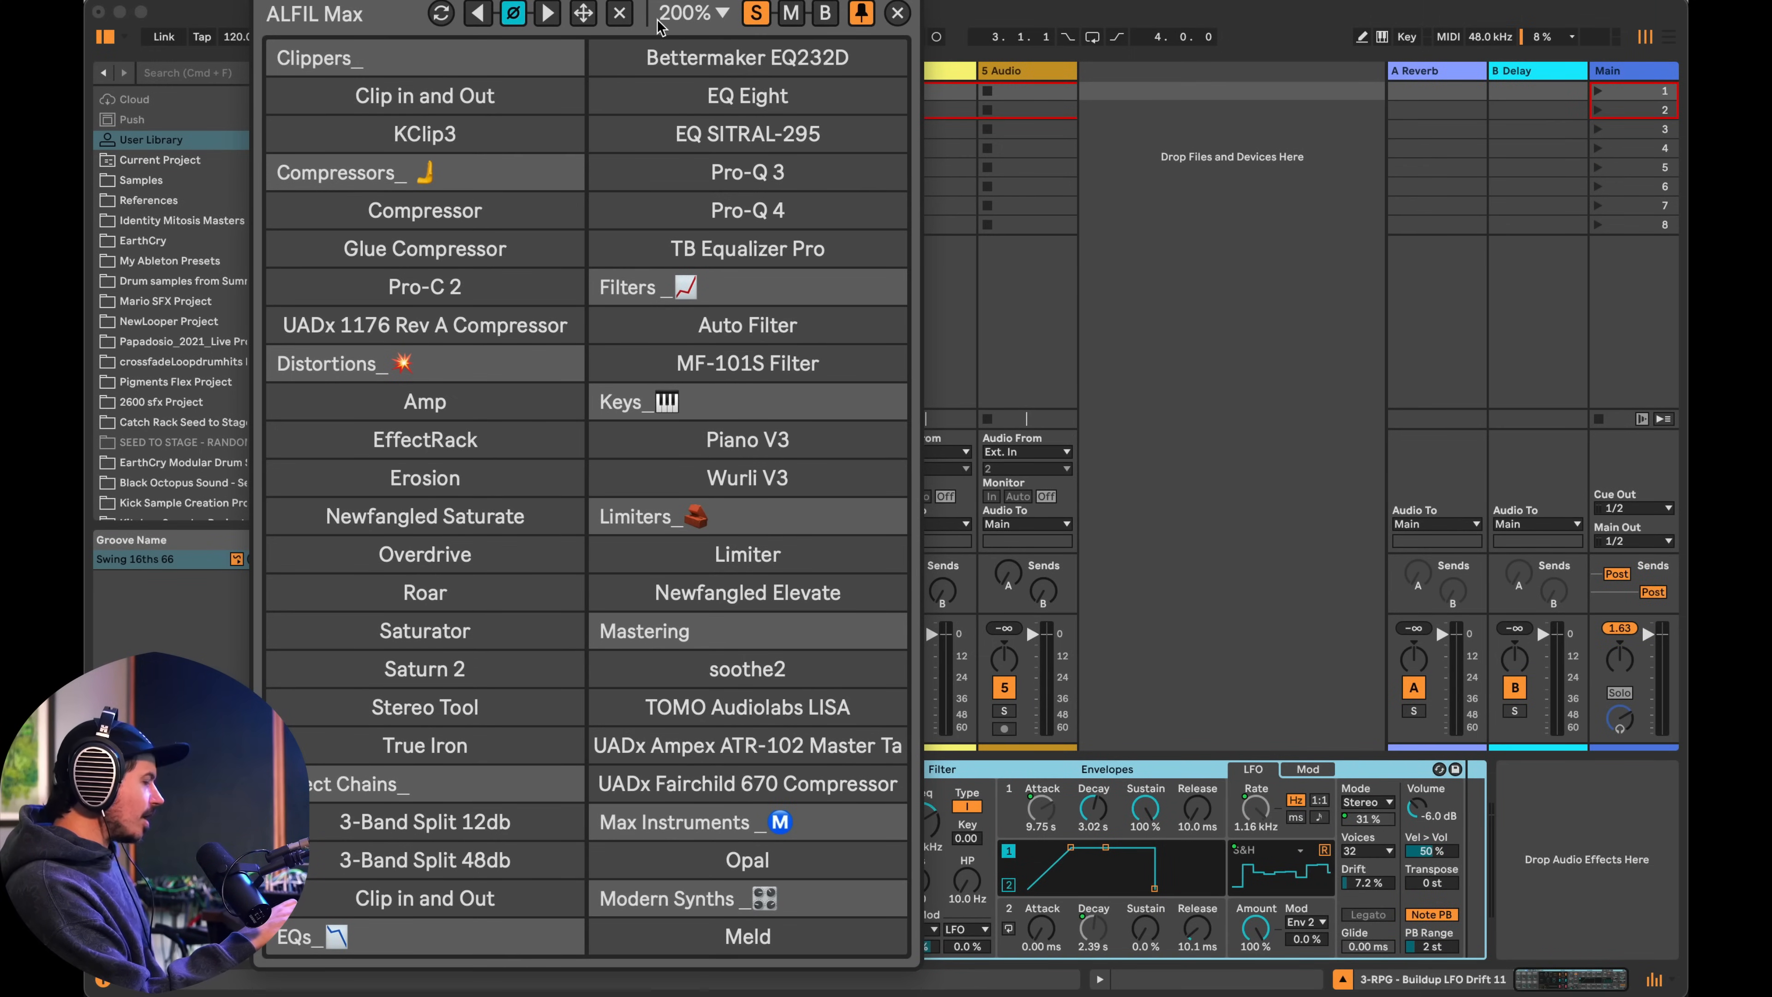
pyautogui.click(694, 14)
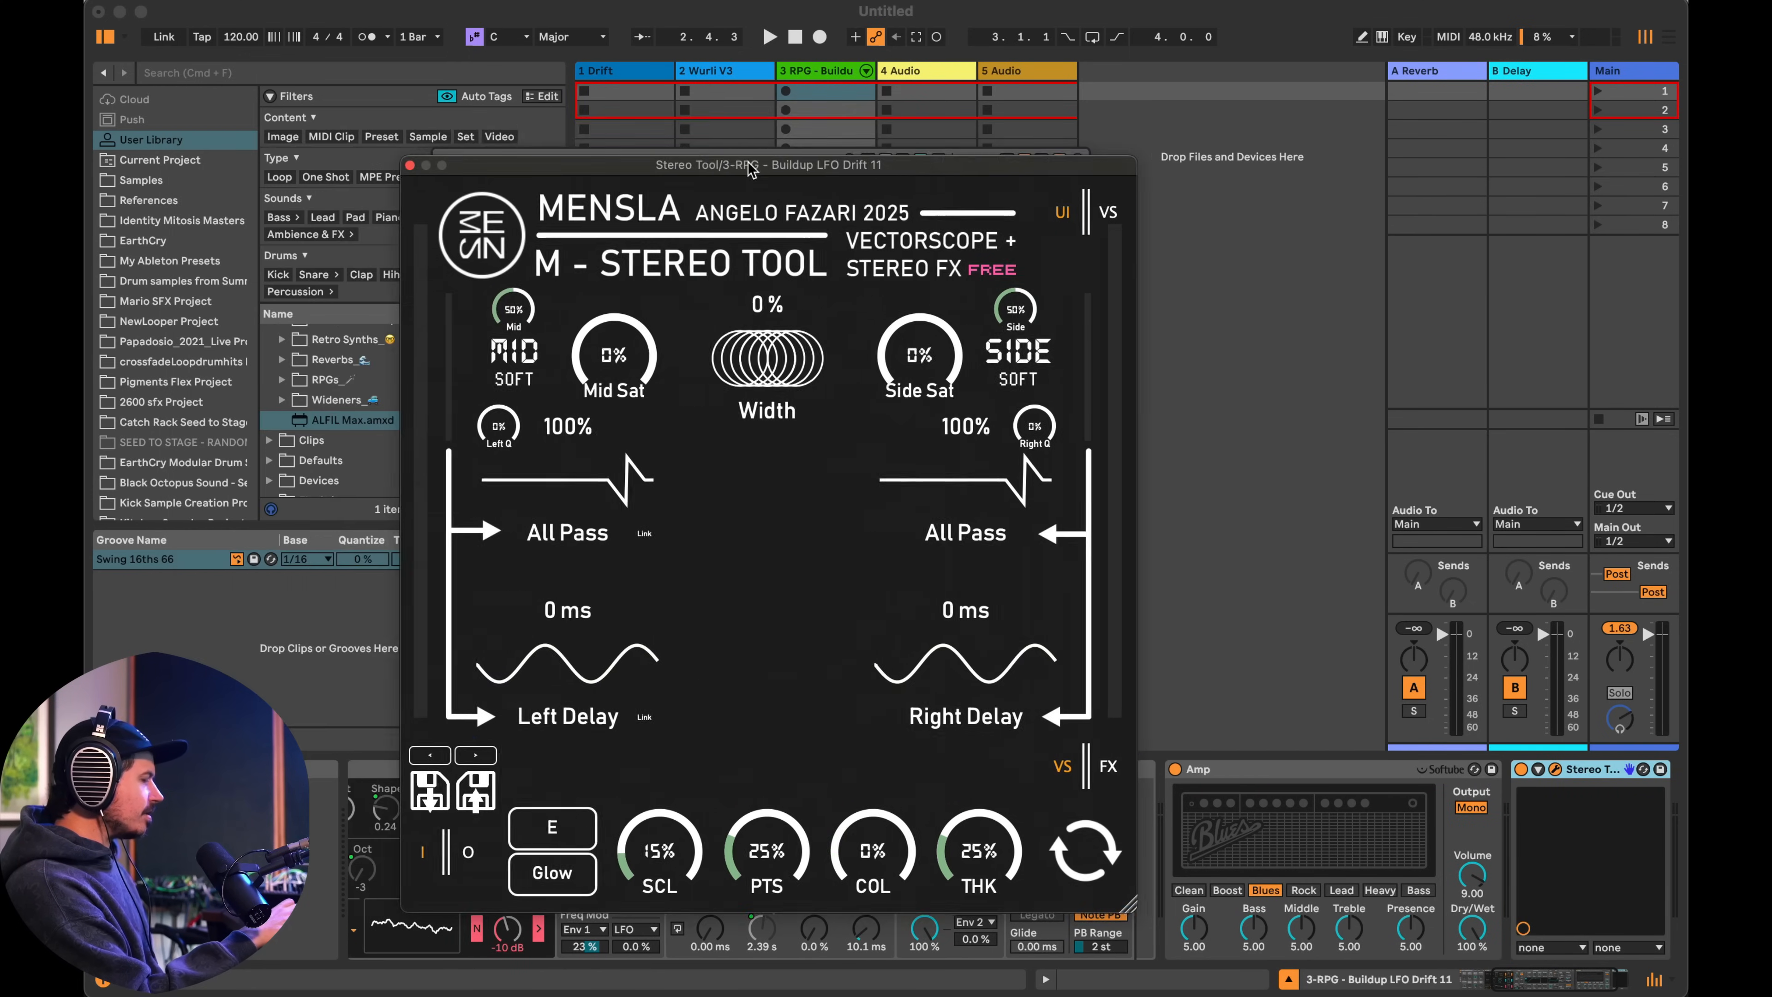
# - Reposition the M - Stereo Tool plugin window on screen
pyautogui.moveTo(745, 165); pyautogui.dragTo(829, 132)
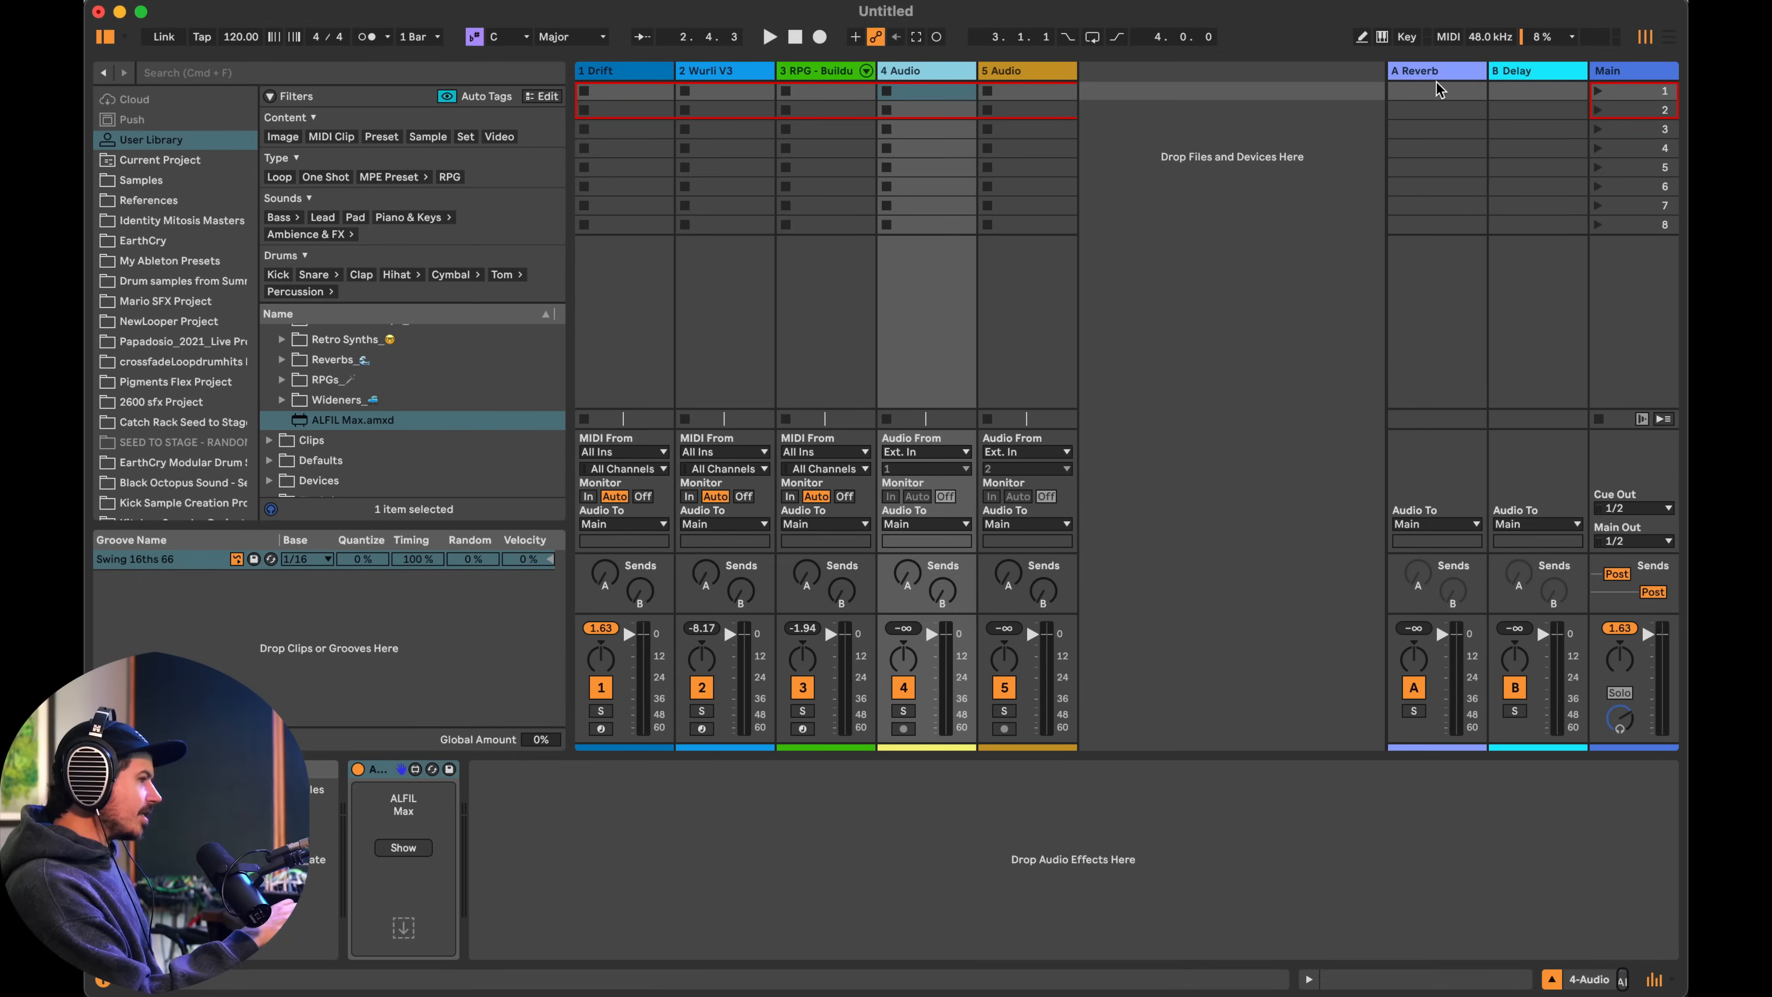
# - Key-map the ALFIL Max Show button, then add OTT to the Buildup LFO Drift track
pyautogui.click(1406, 37)
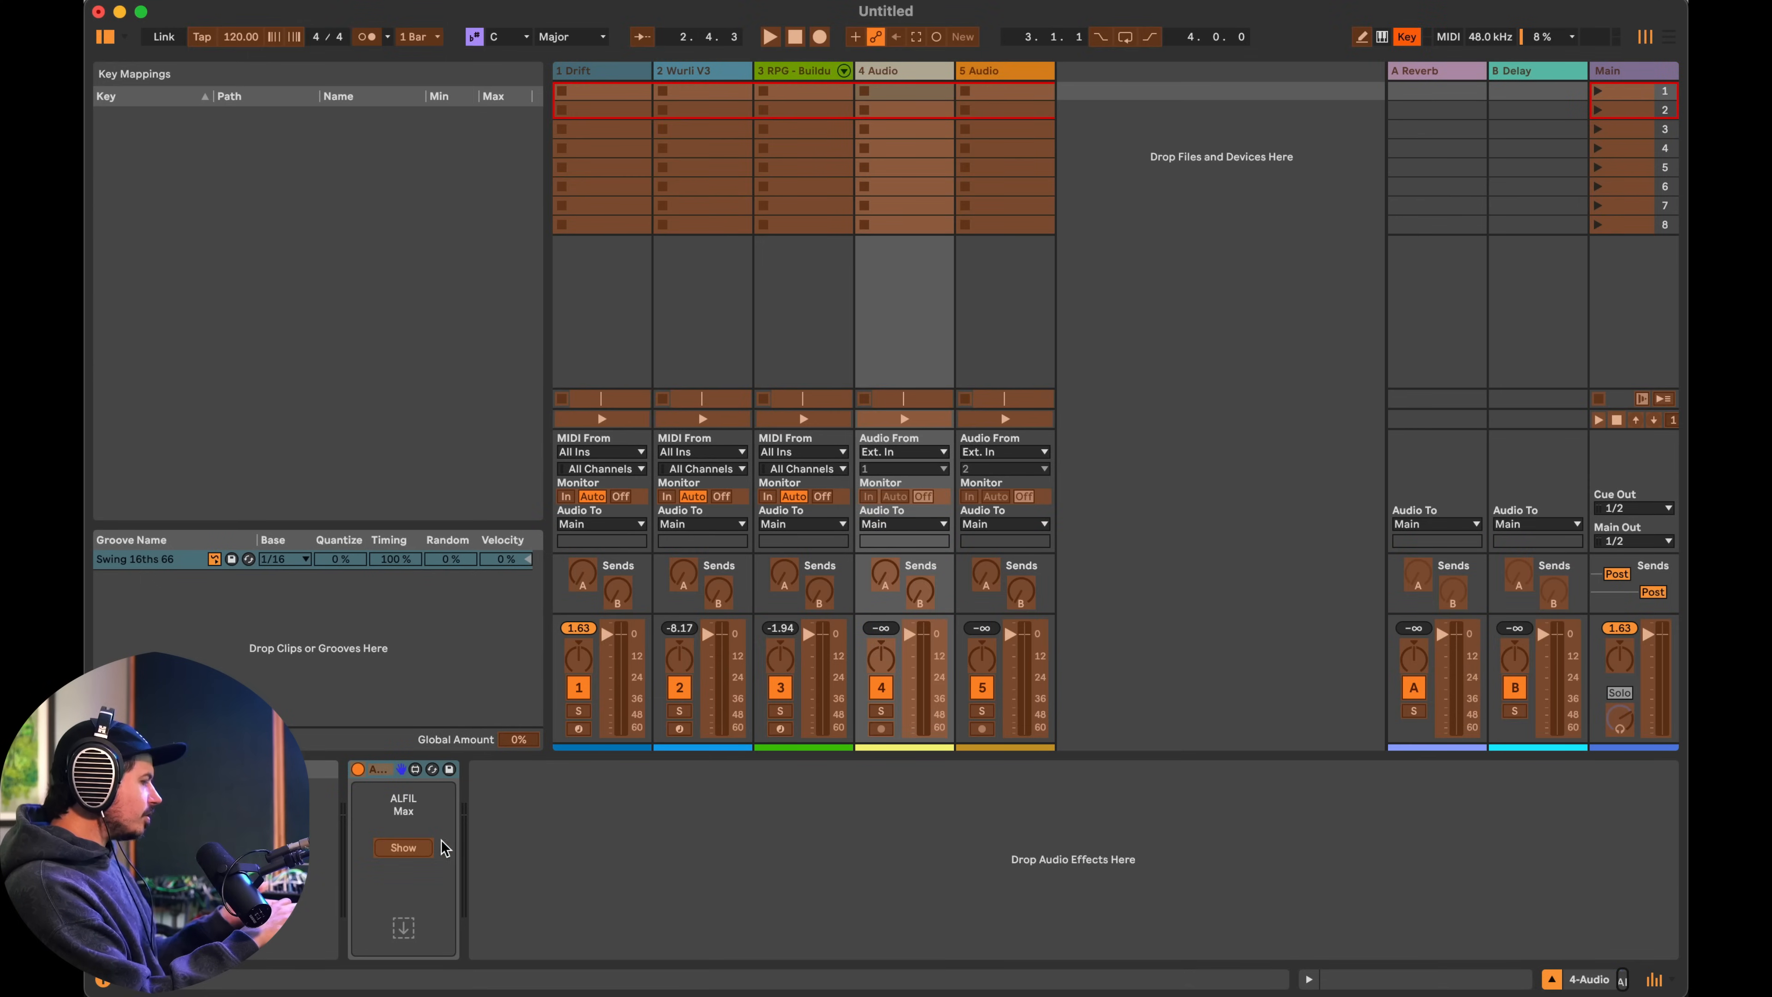
pyautogui.click(1449, 37)
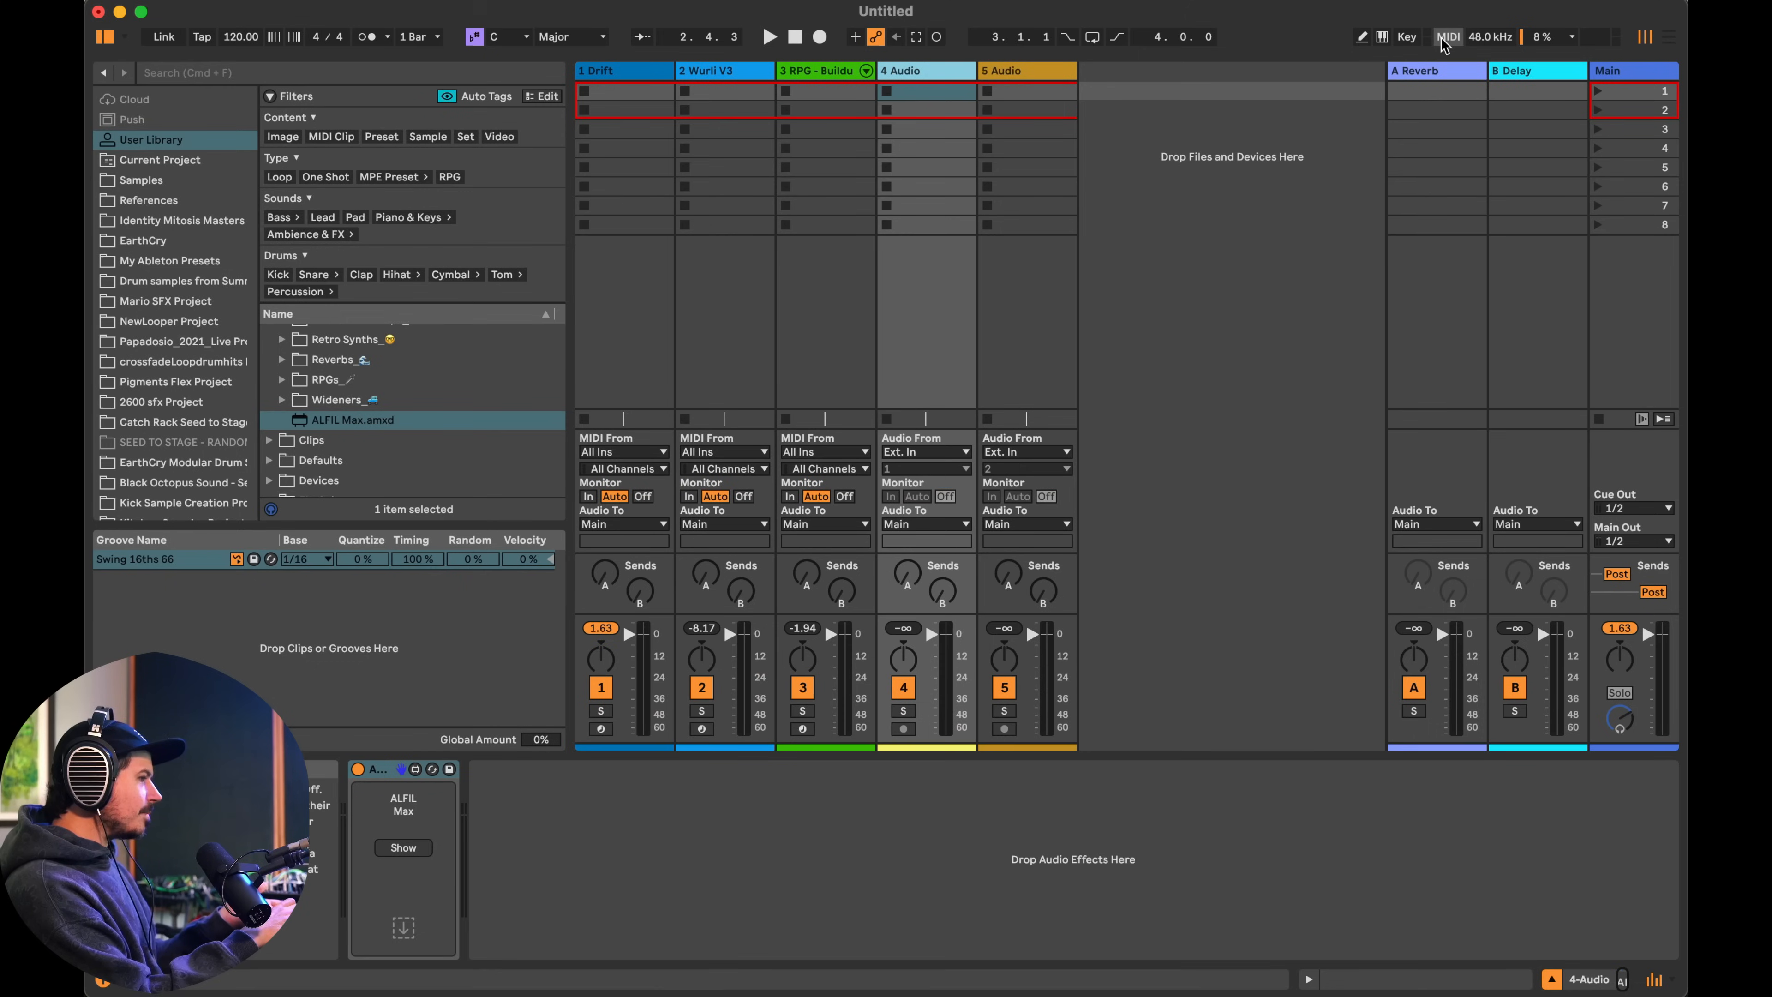
pyautogui.click(1407, 37)
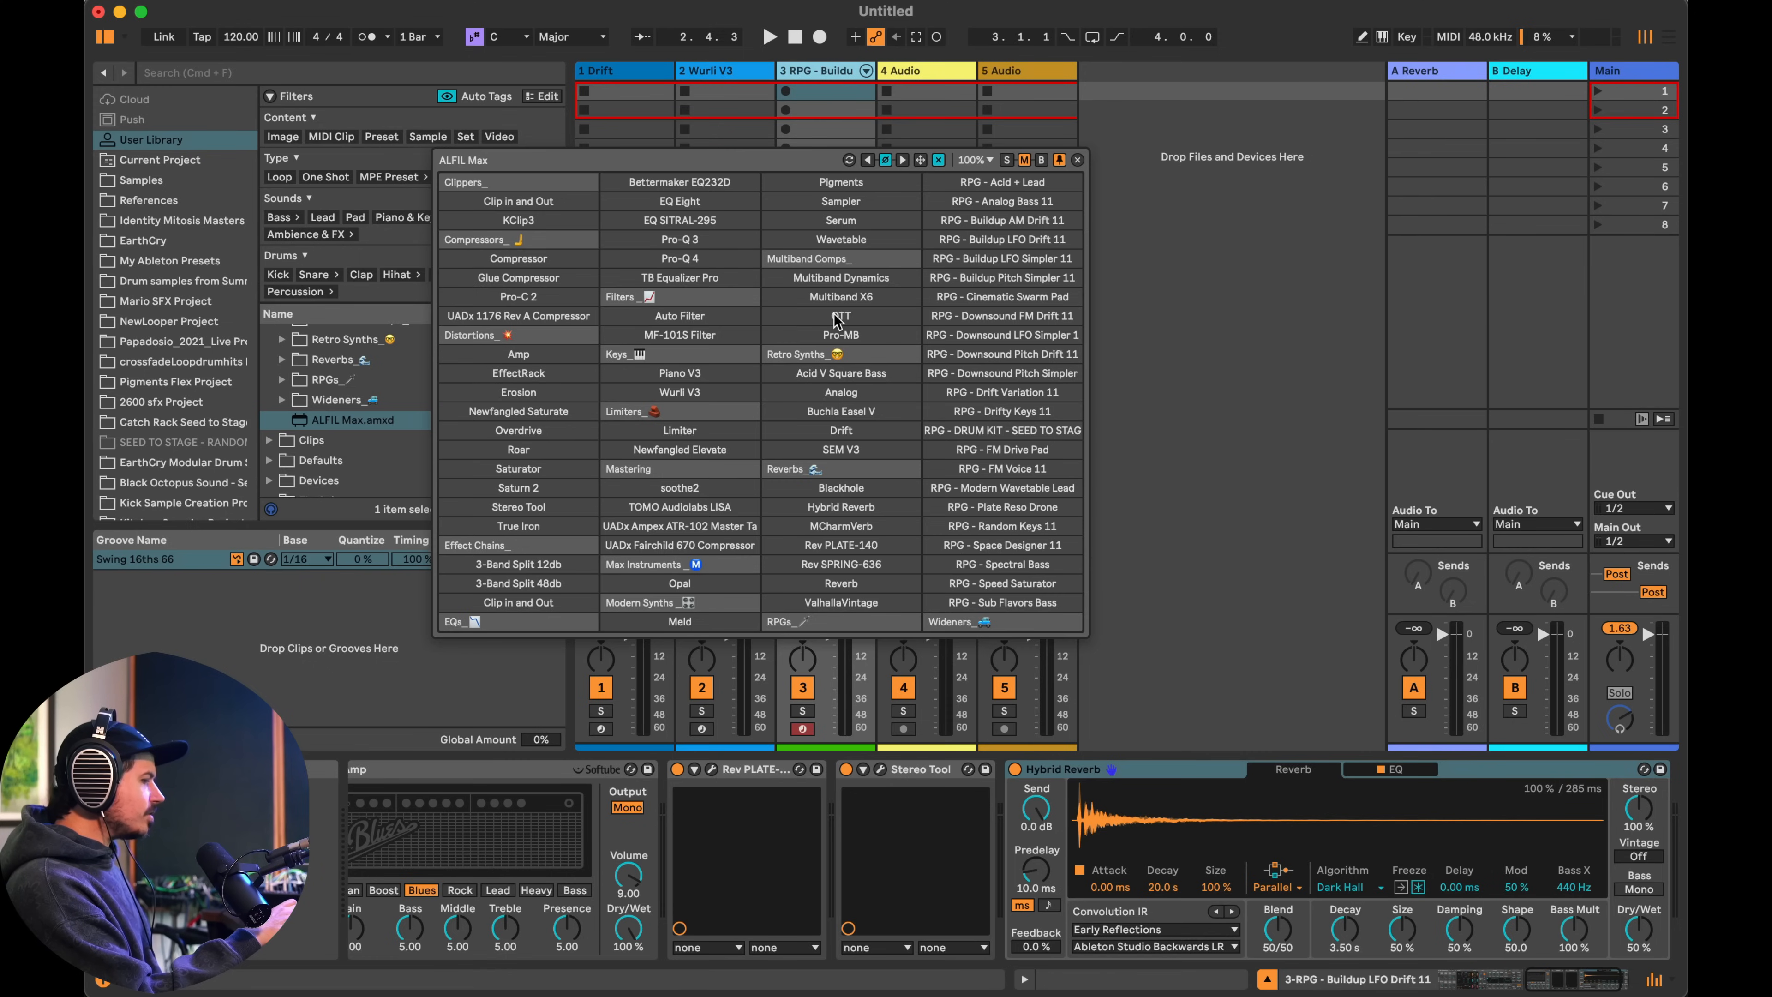
pyautogui.click(1077, 160)
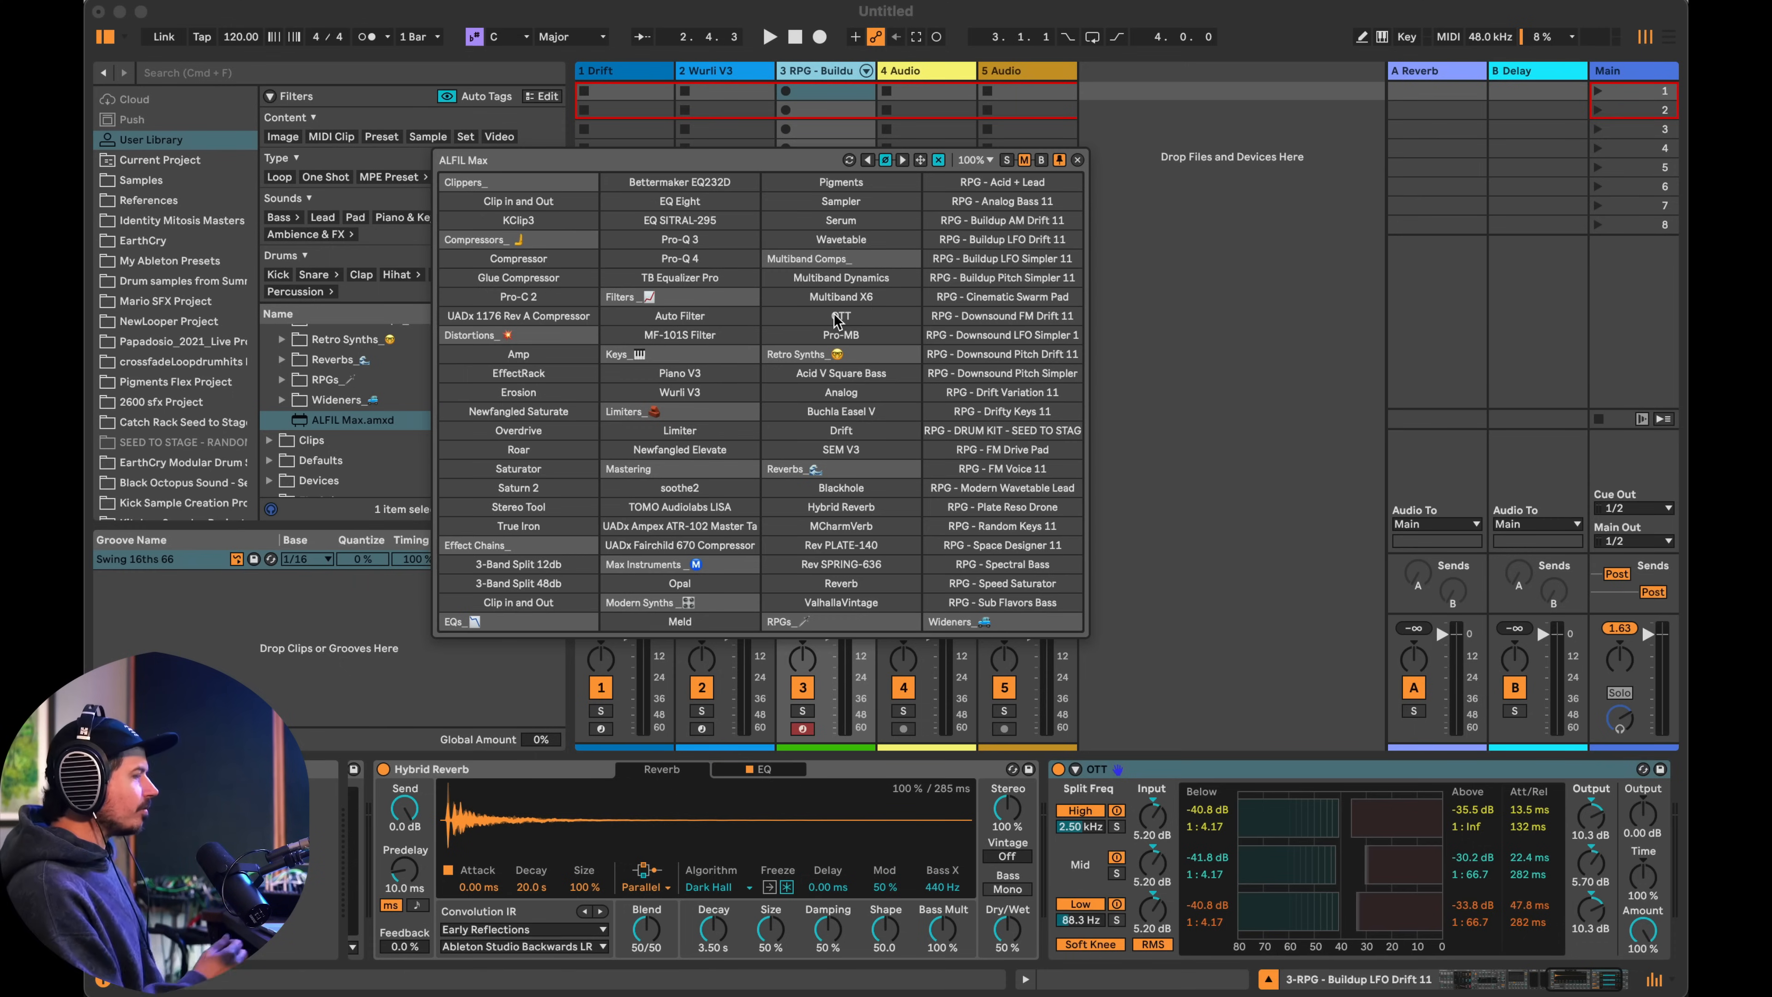
# - Switch from Ableton Live to the killihu plugins page in Chrome
pyautogui.click(1078, 160)
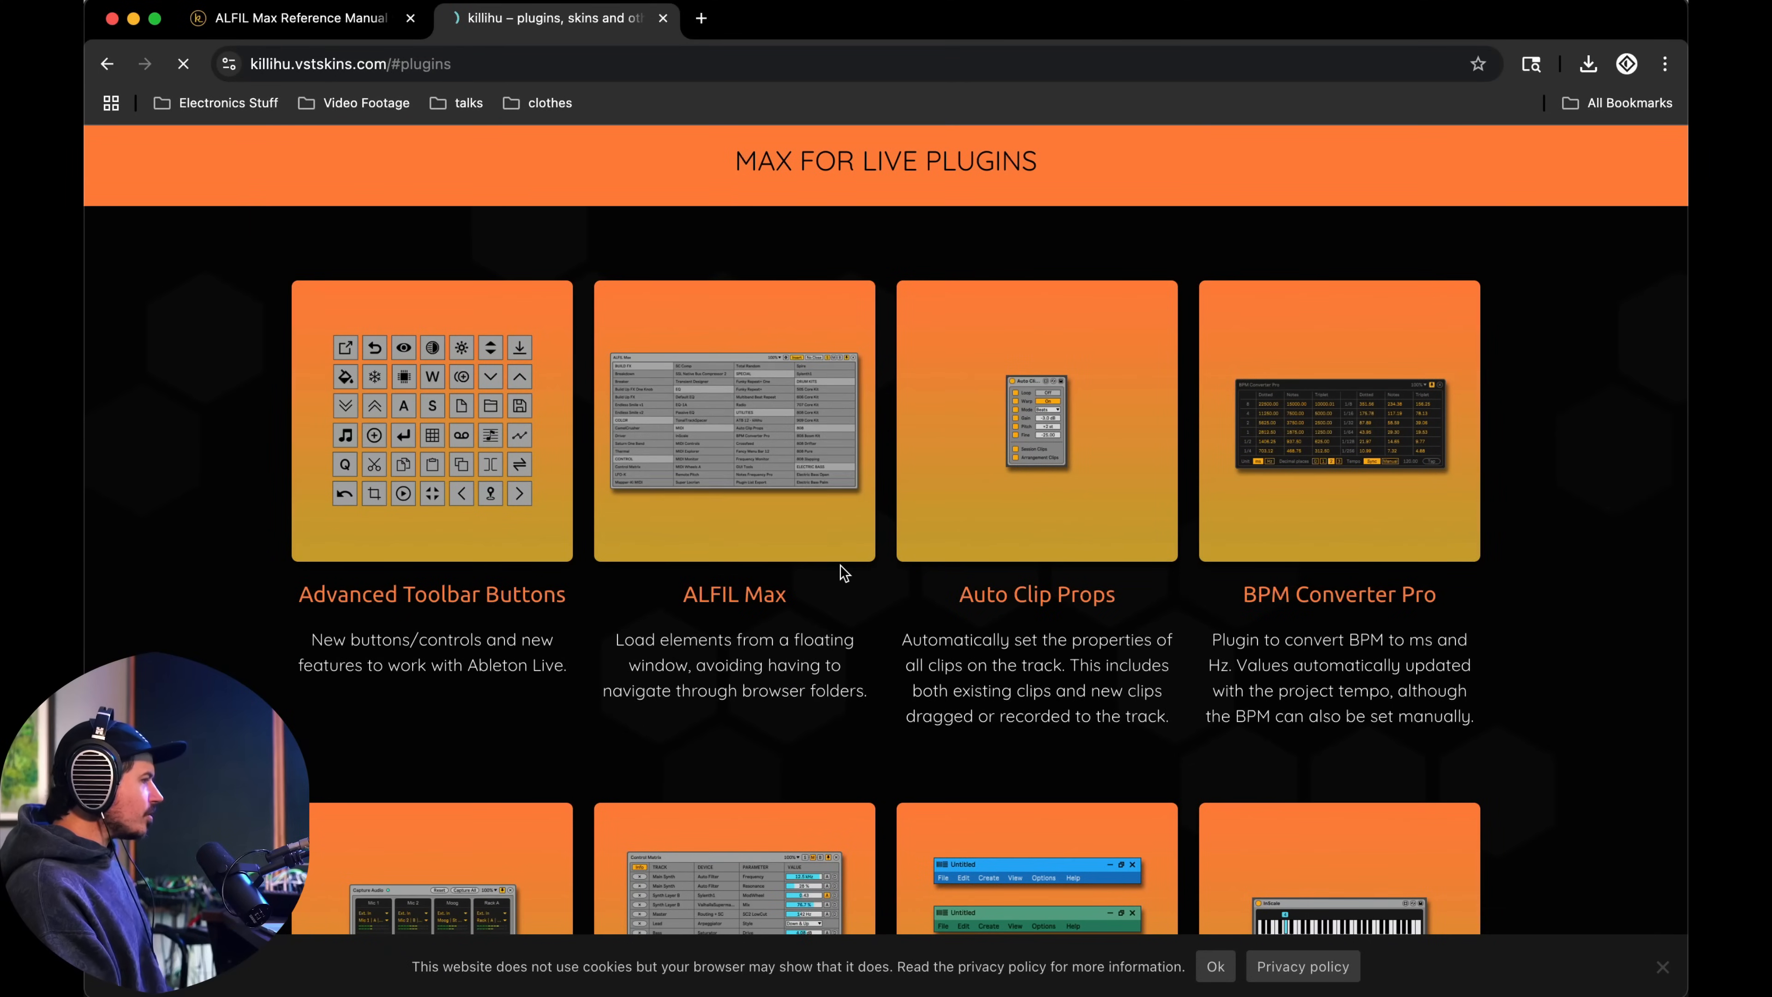
# - Open the ALFIL Max product page showing its $8 price and manual link
pyautogui.click(735, 594)
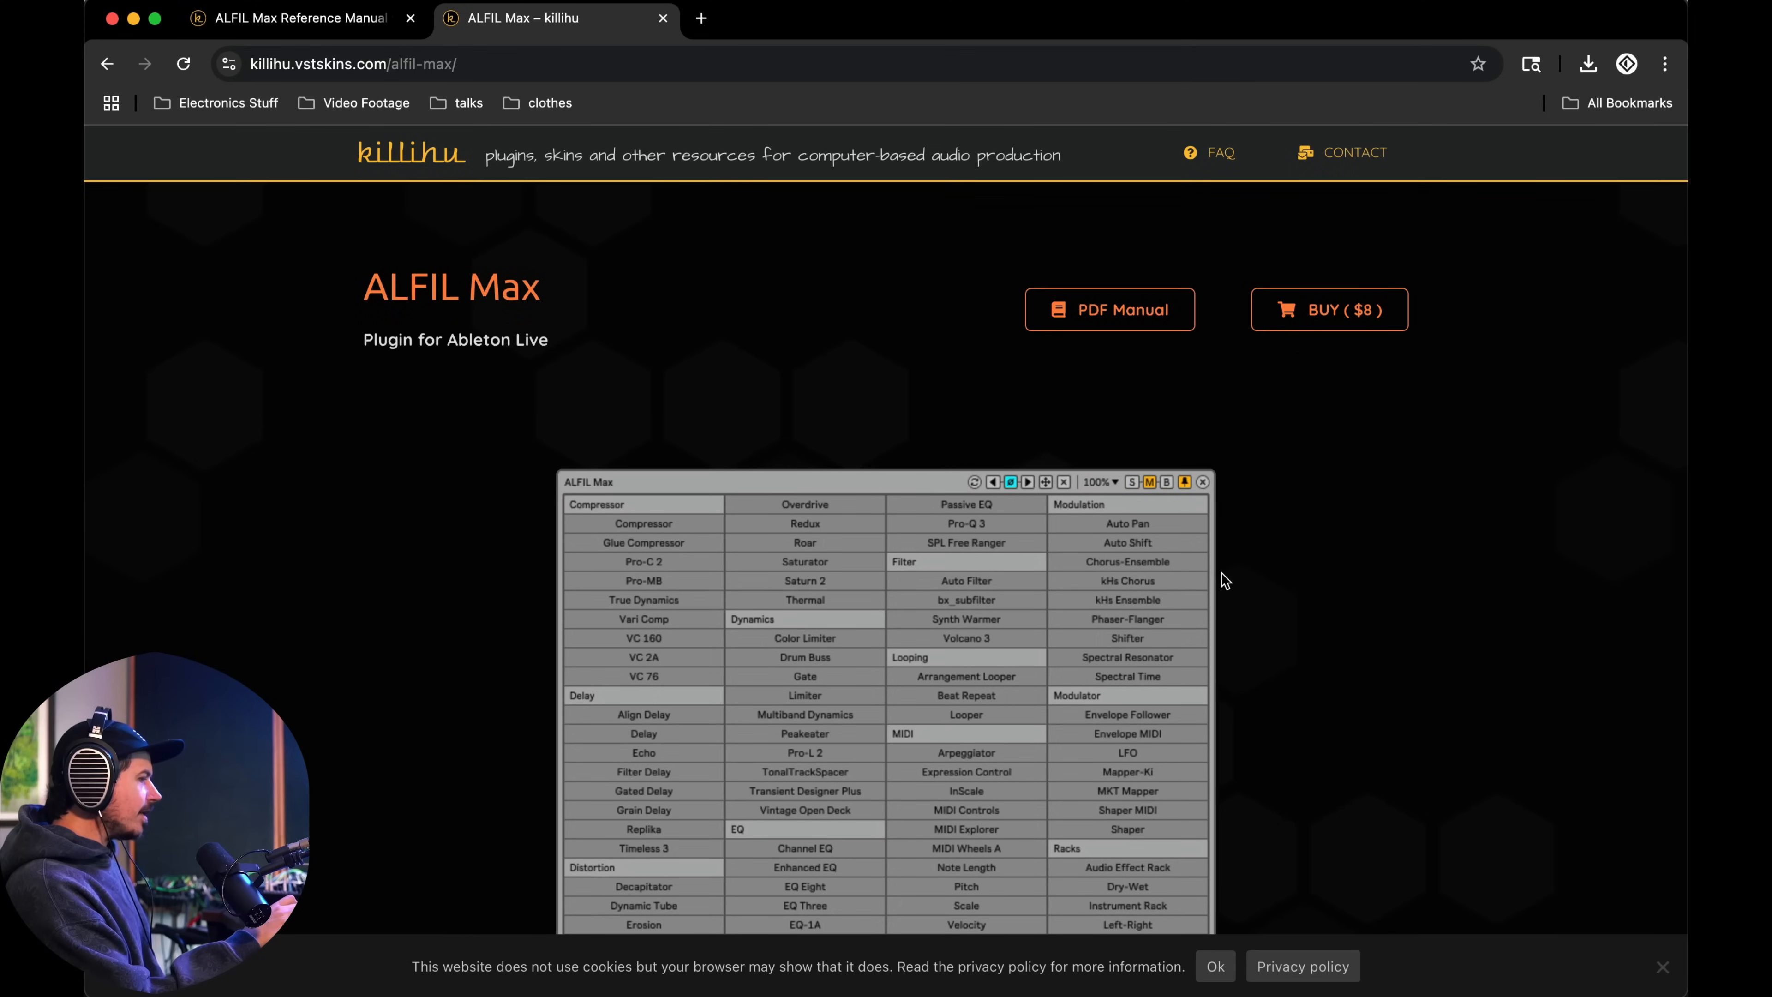
pyautogui.moveTo(1360, 326)
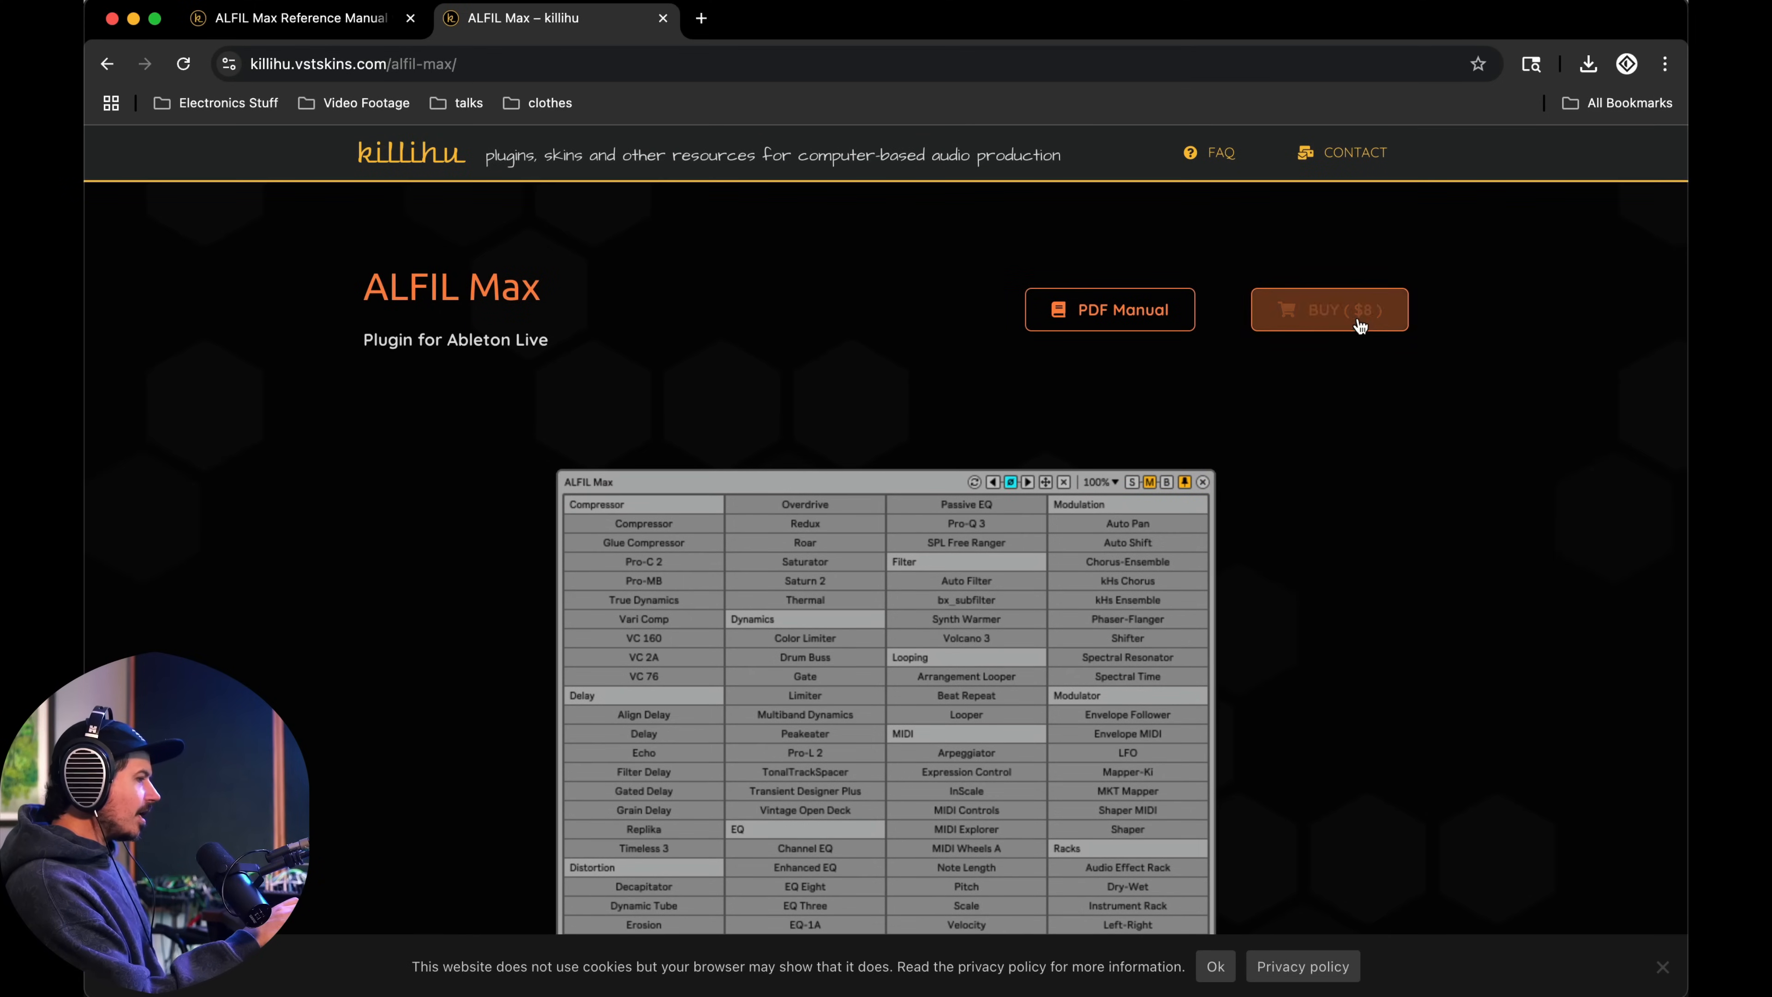
pyautogui.moveTo(1373, 322)
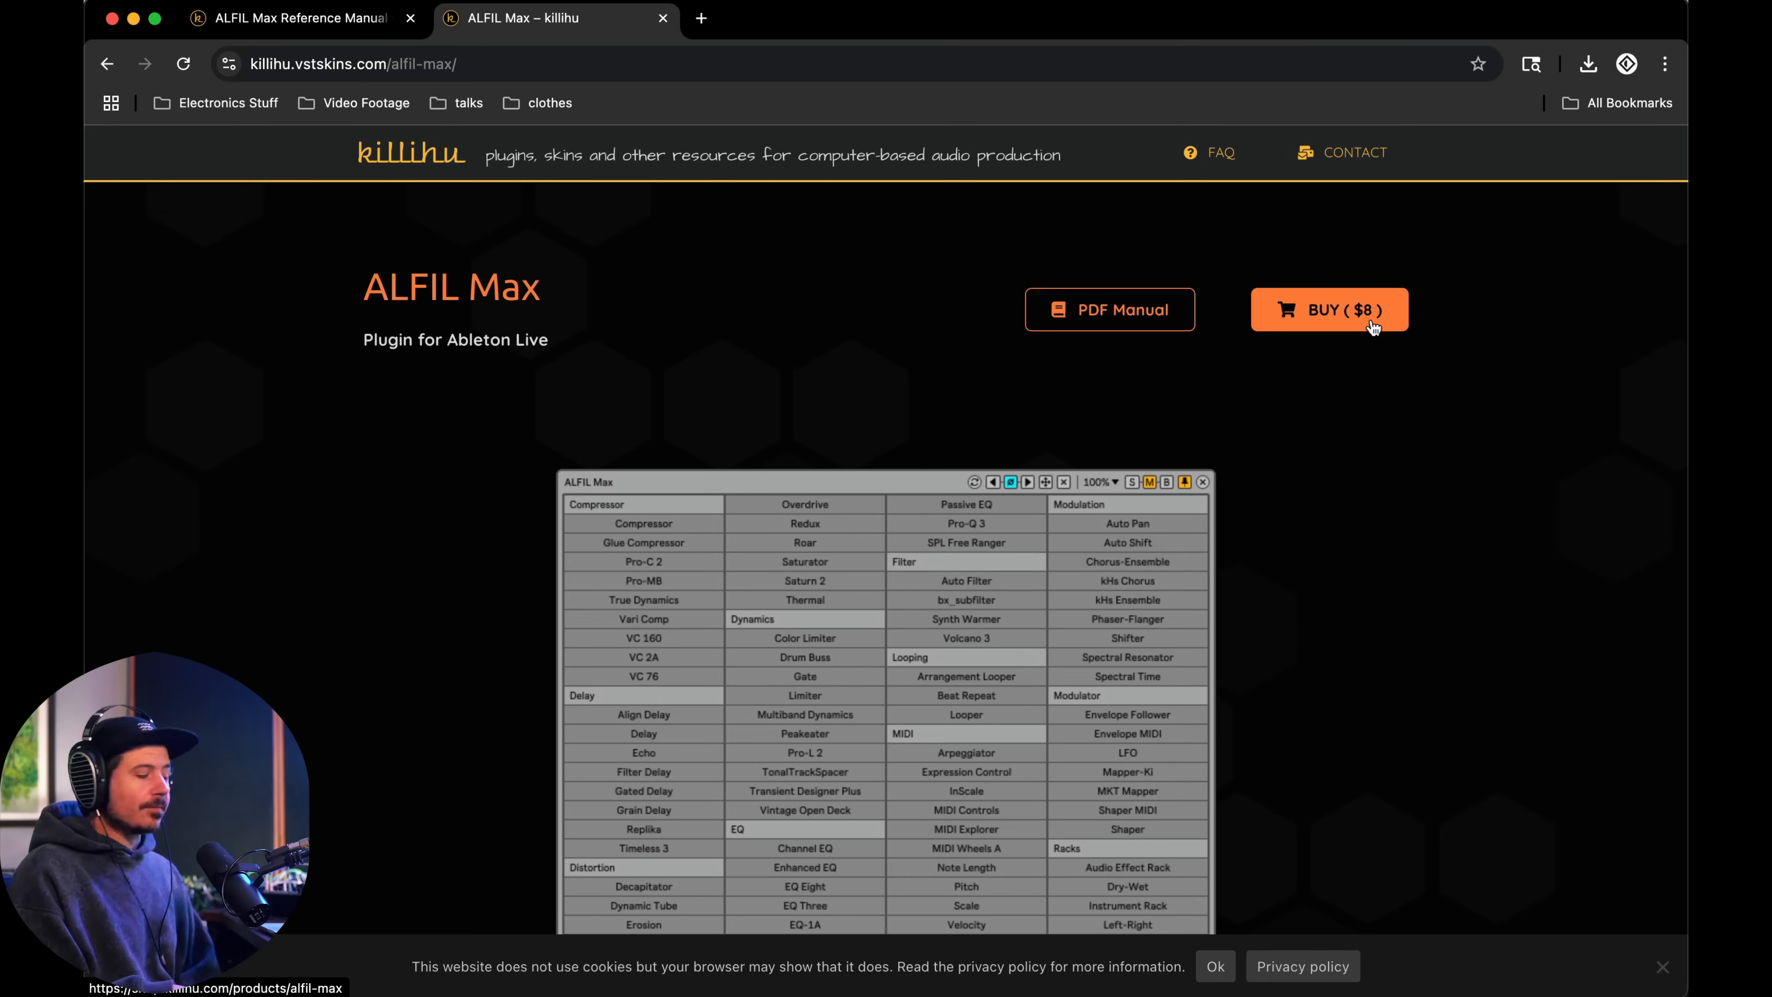
pyautogui.moveTo(1141, 313)
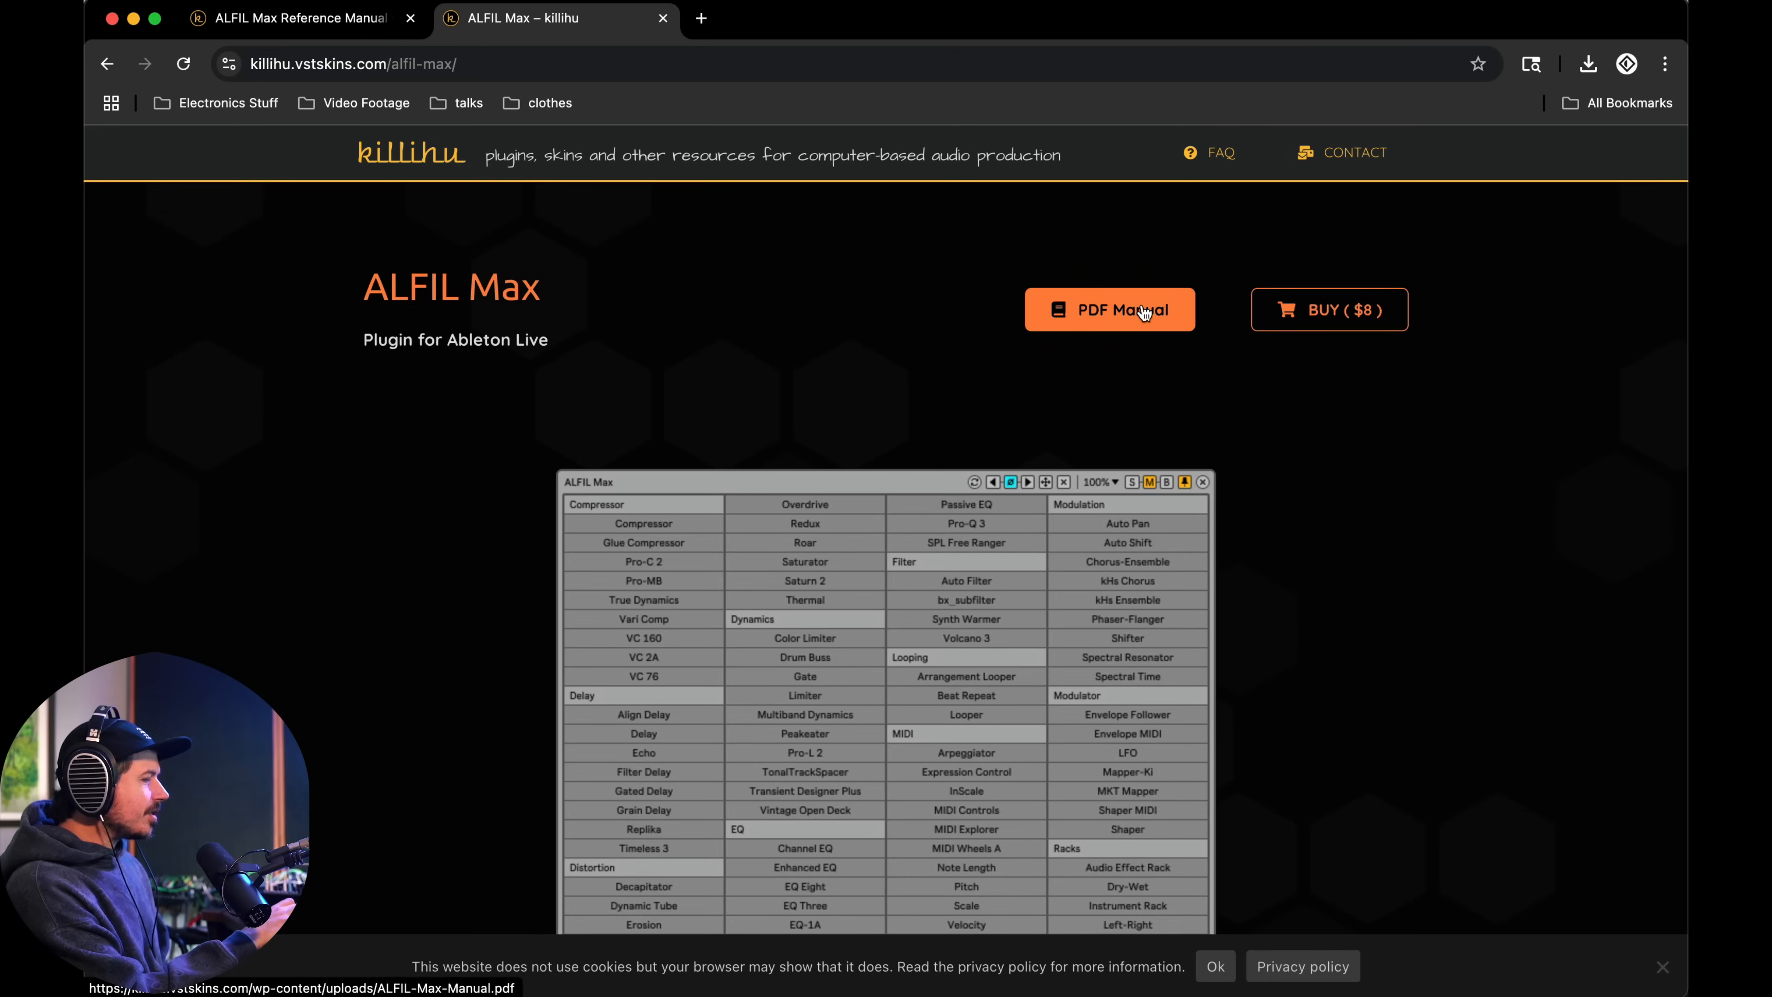
# - Open the ALFIL Max PDF manual and scroll to section 1.3 Installation Instructions
pyautogui.click(1136, 314)
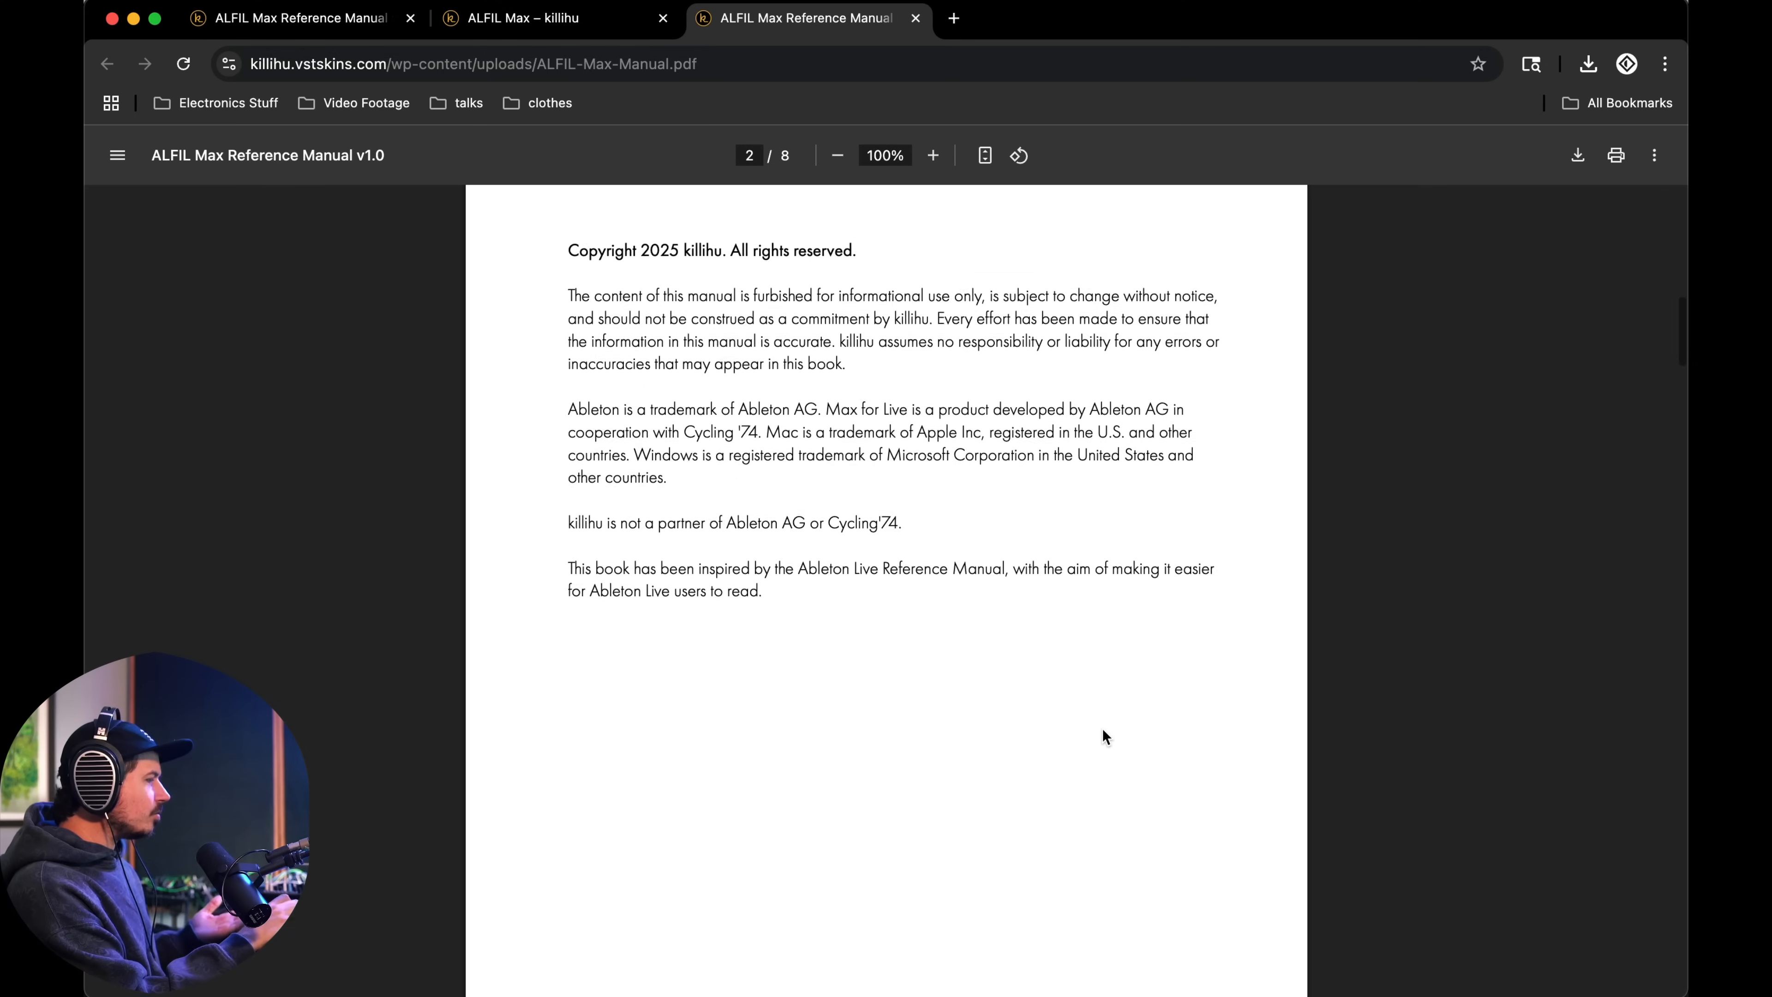
pyautogui.scroll(-3)
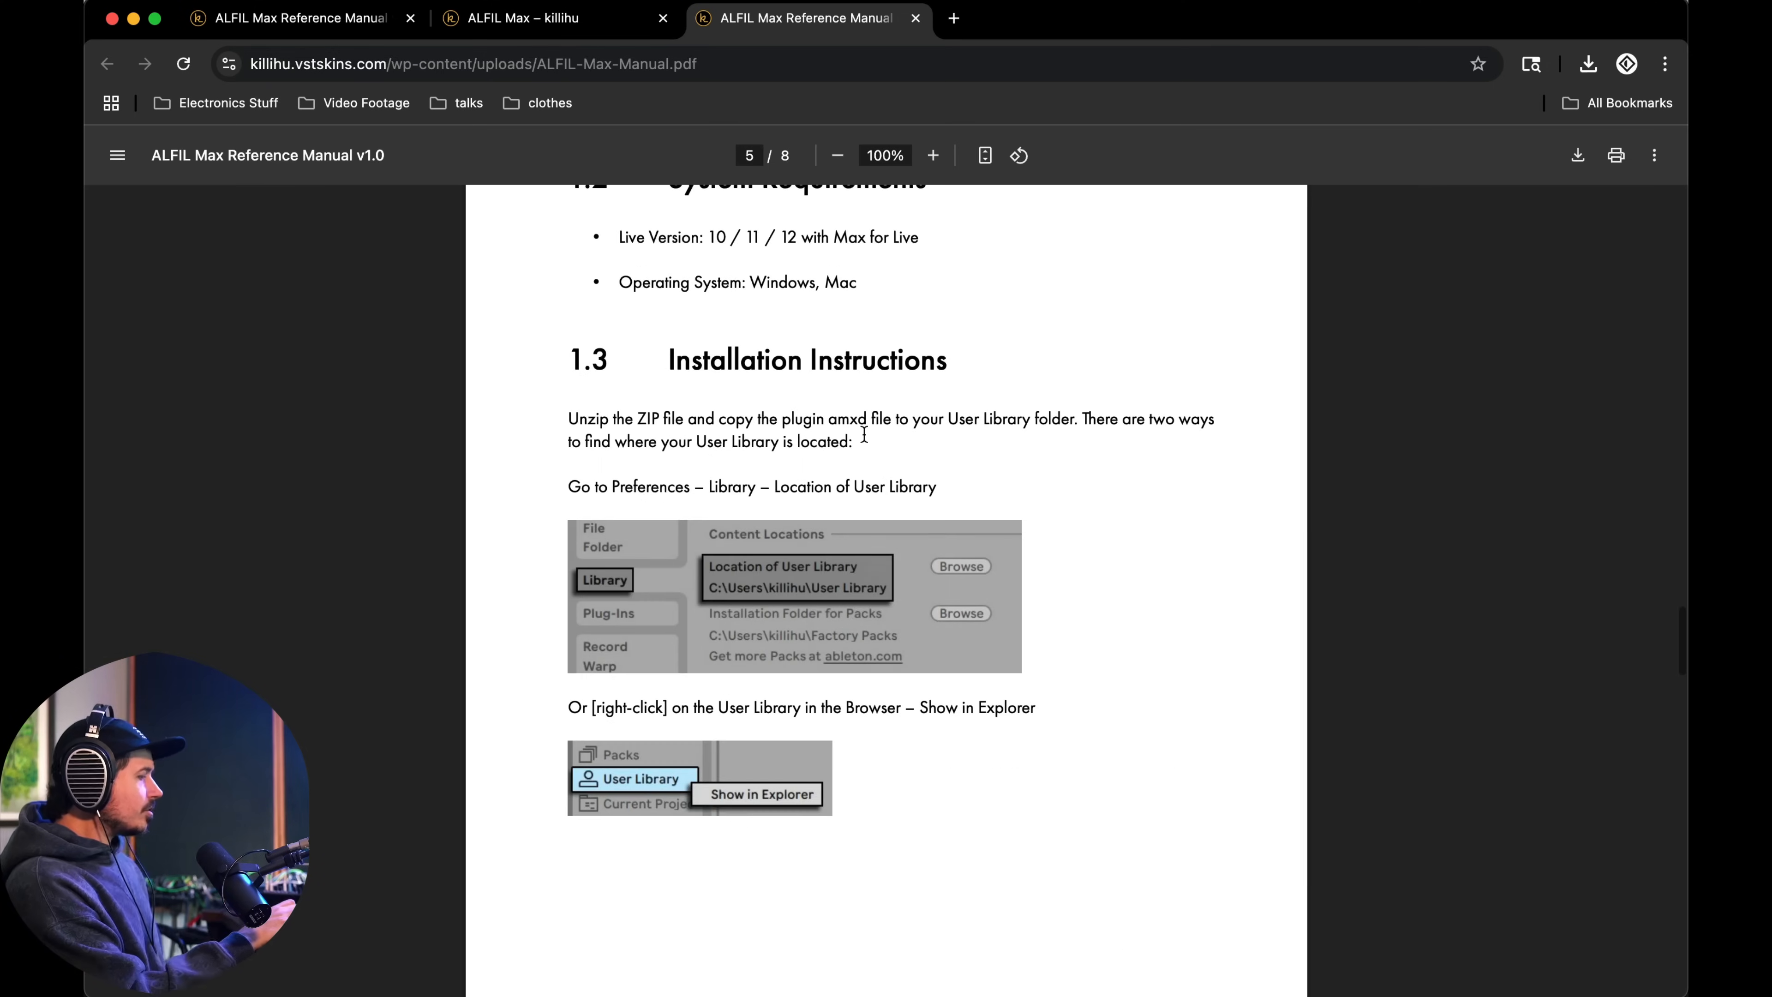
pyautogui.moveTo(821, 461)
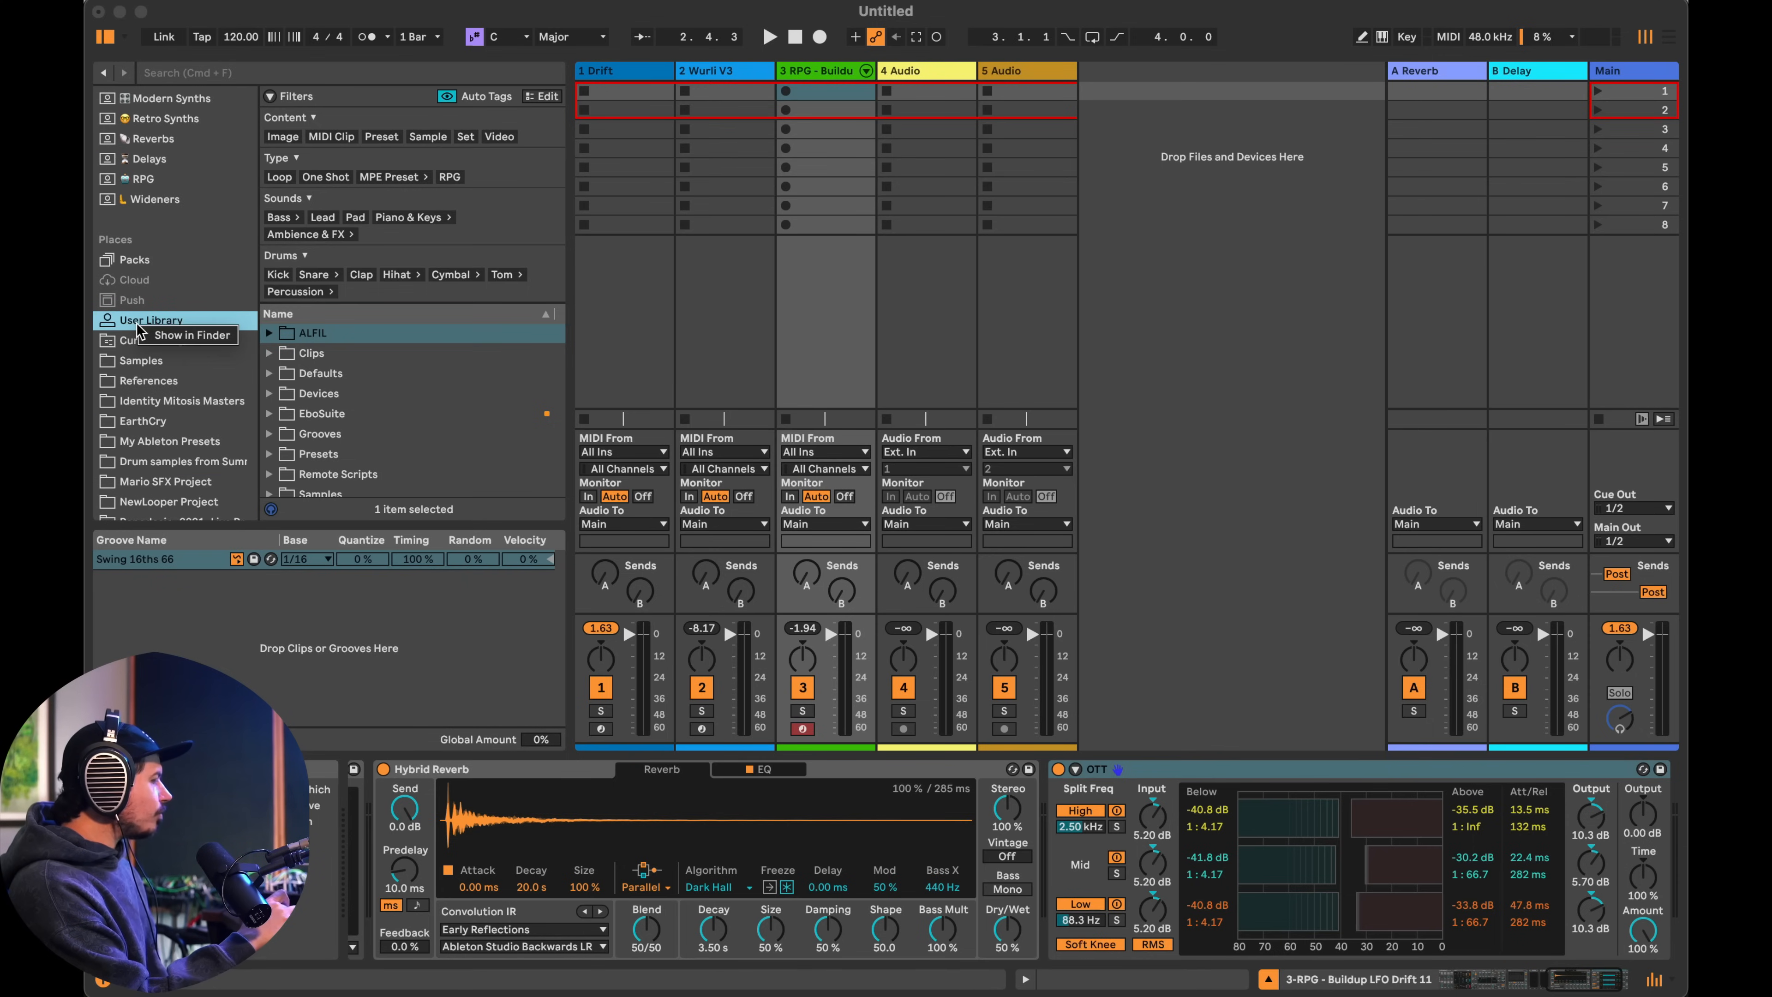
pyautogui.moveTo(159, 349)
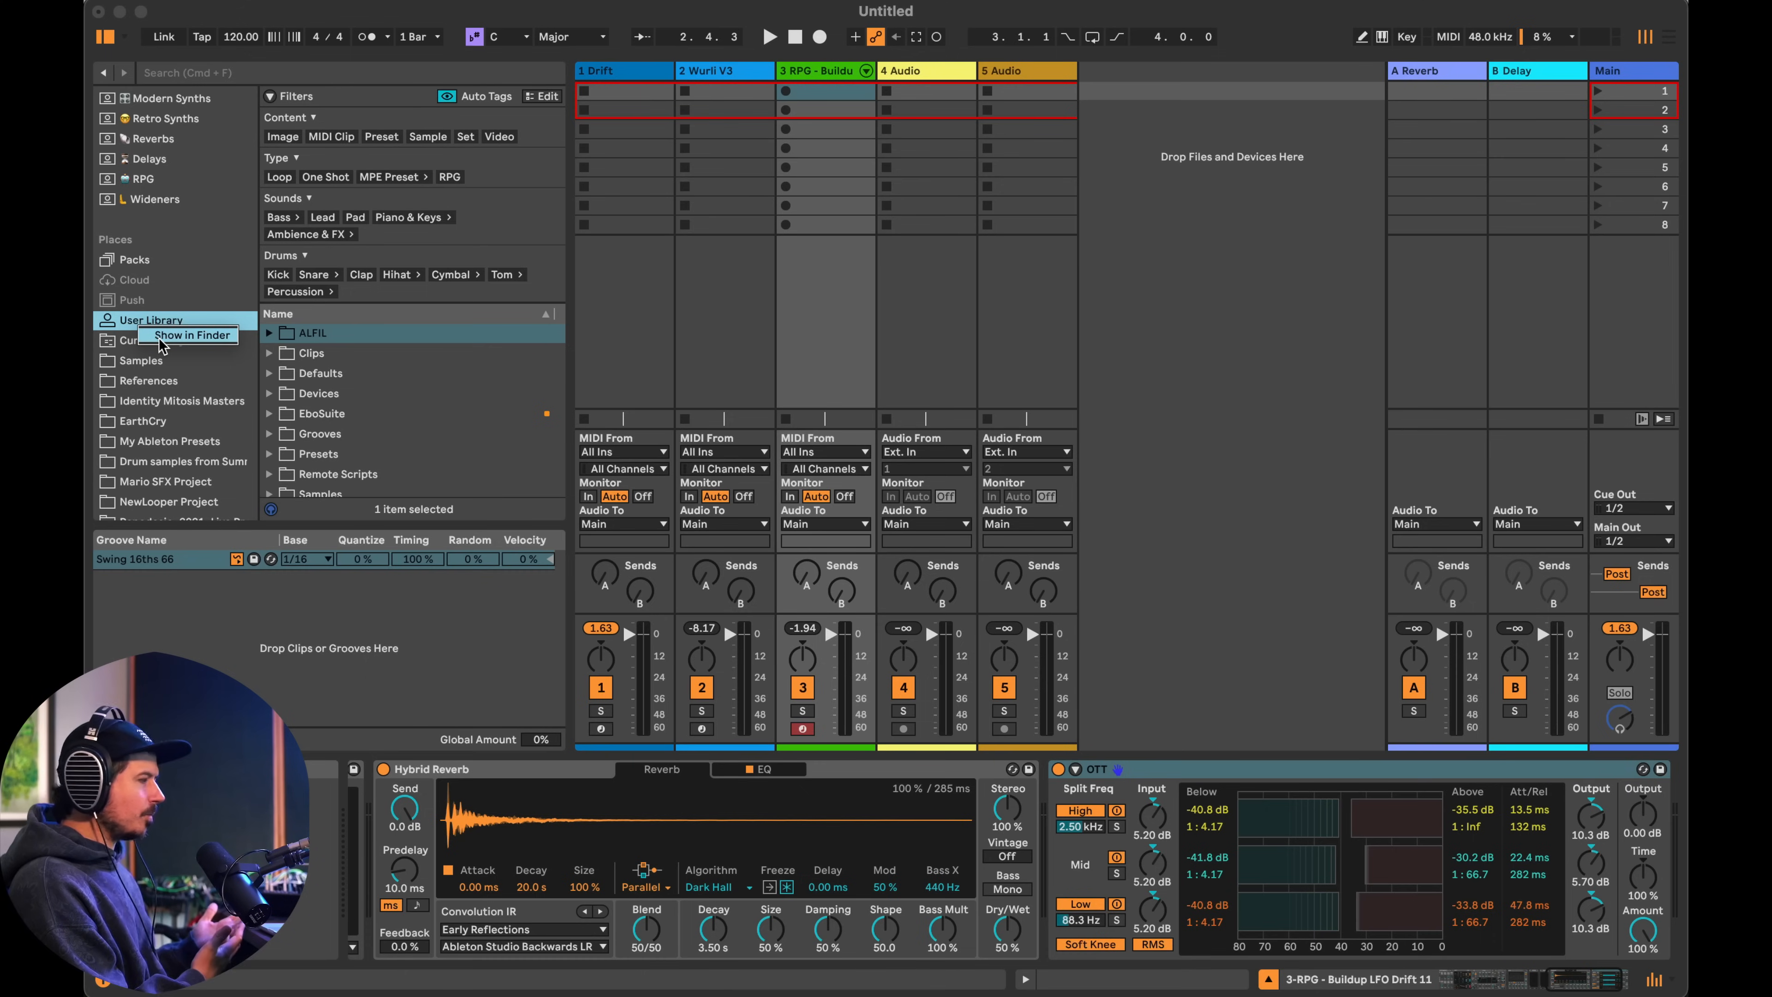
# - Show the User Library folder in Finder from Live's browser sidebar
pyautogui.click(192, 335)
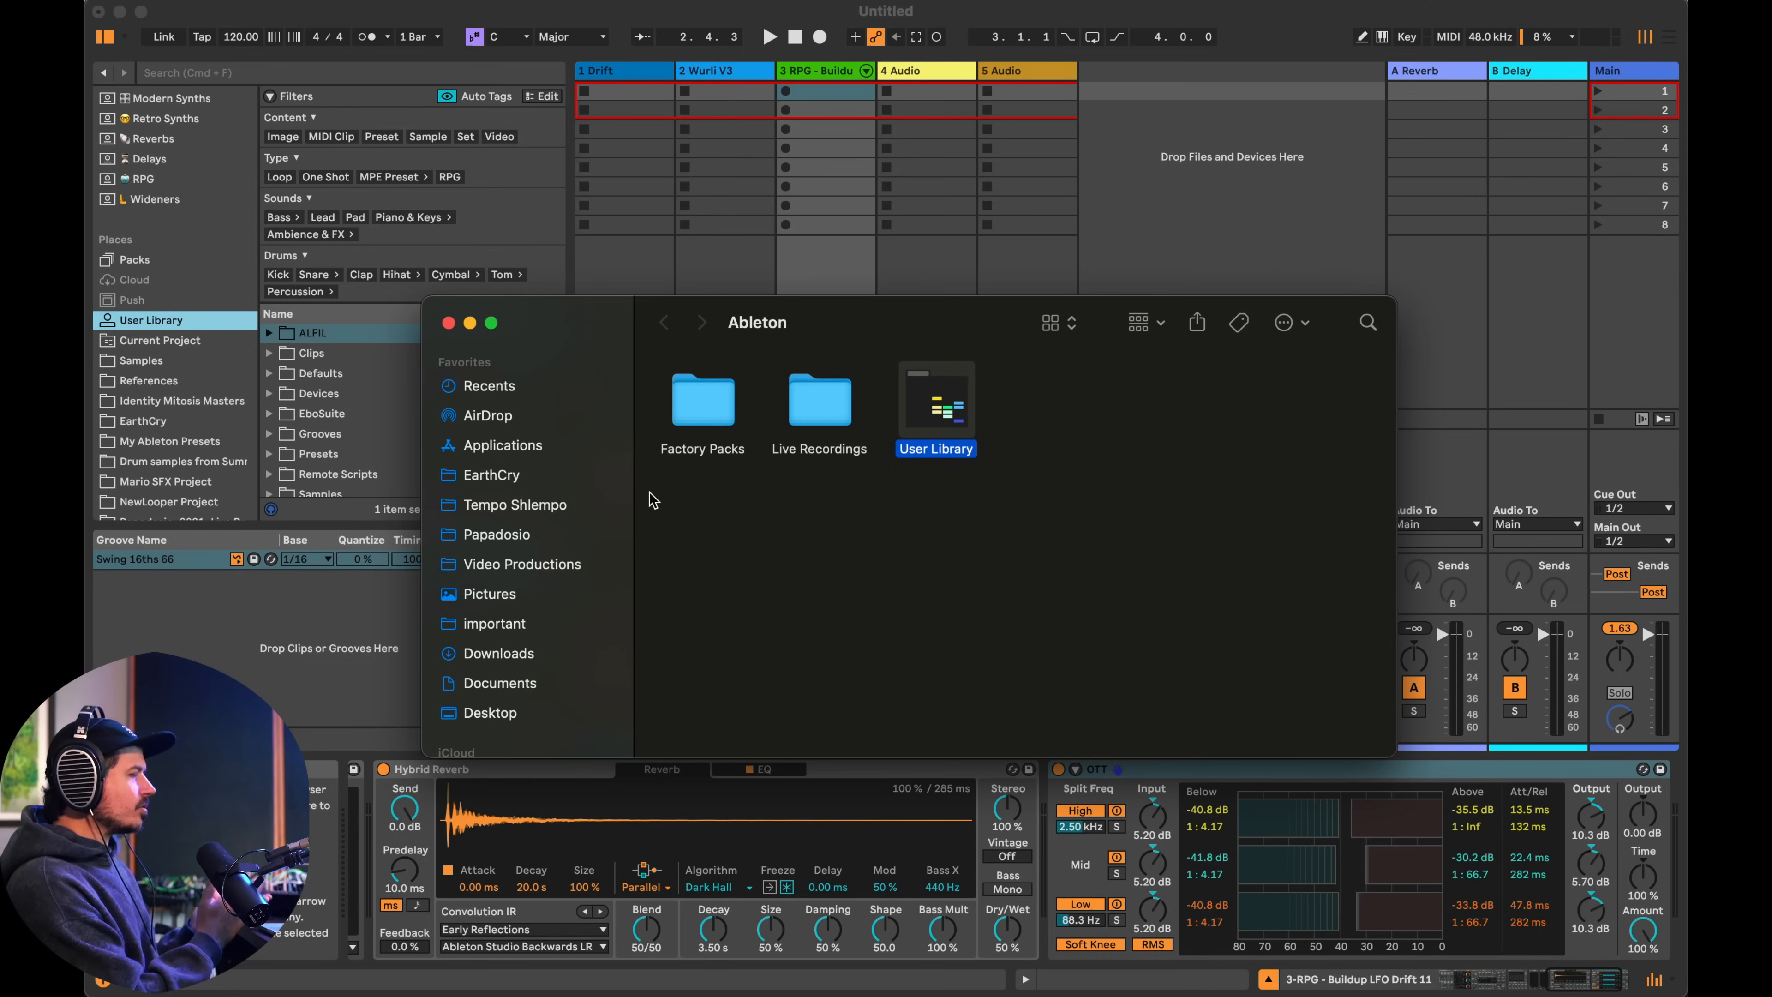
# - Navigate into User Library's ALFIL folder and highlight the ALFIL Max.amxd device file
pyautogui.doubleClick(936, 400)
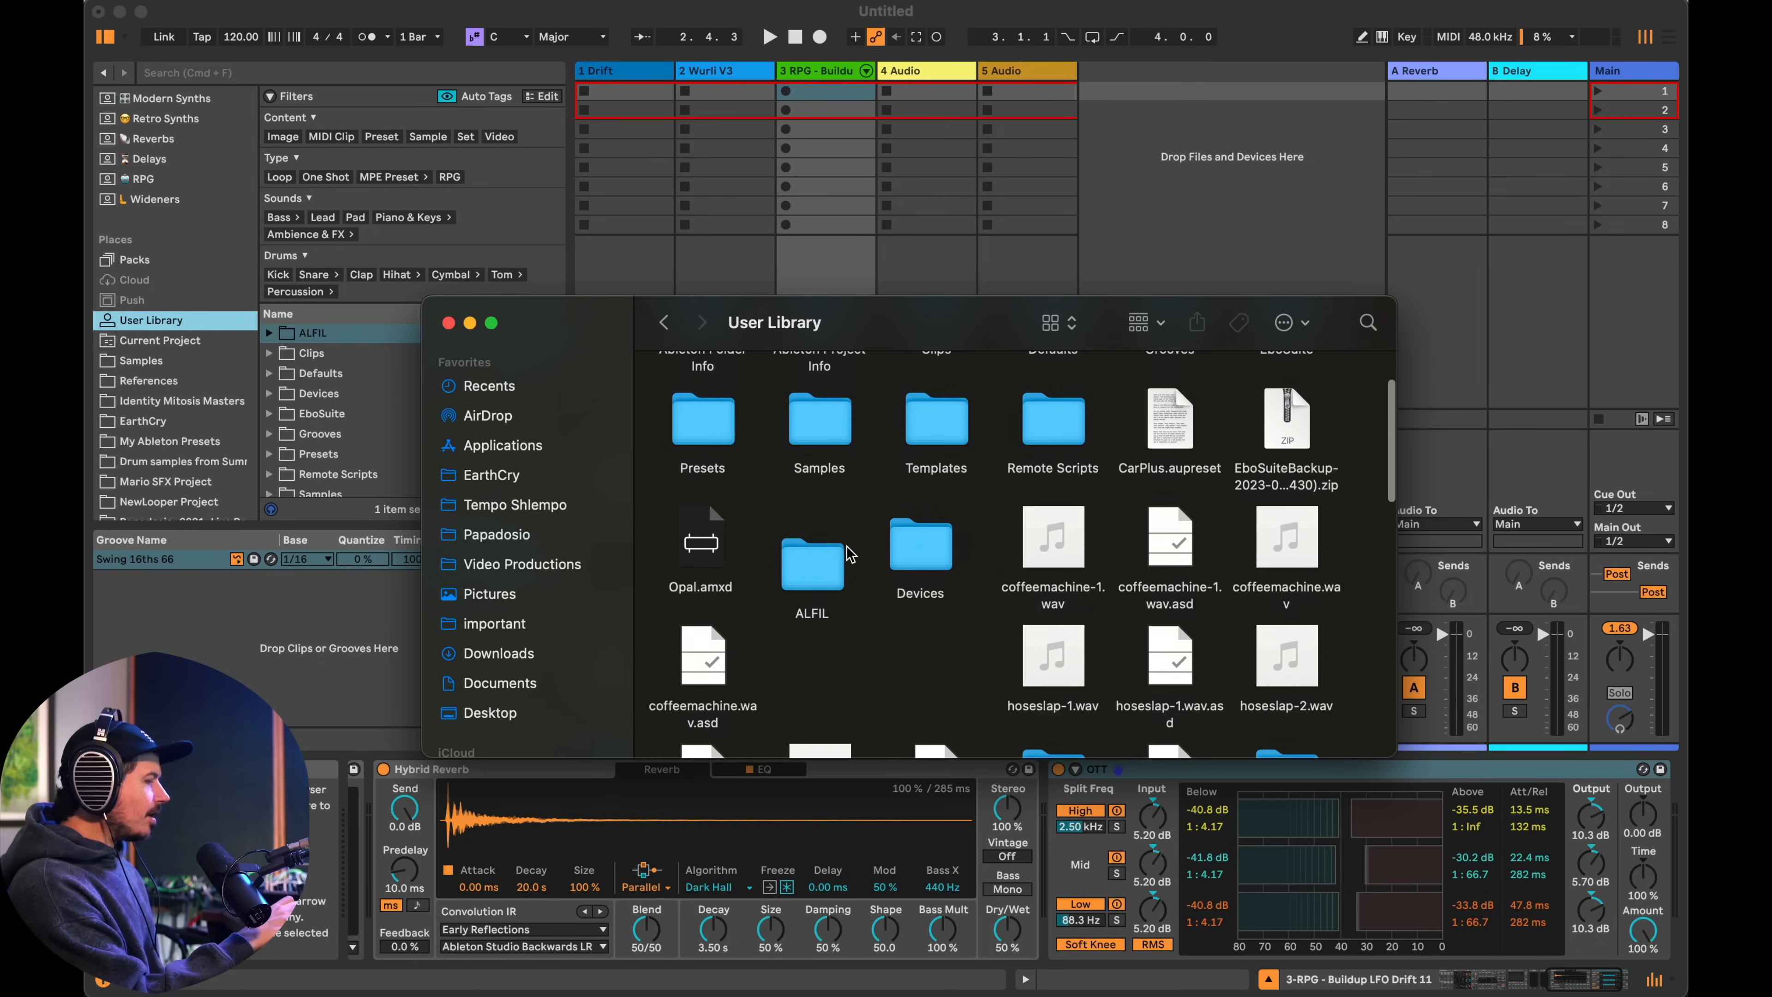
pyautogui.click(813, 563)
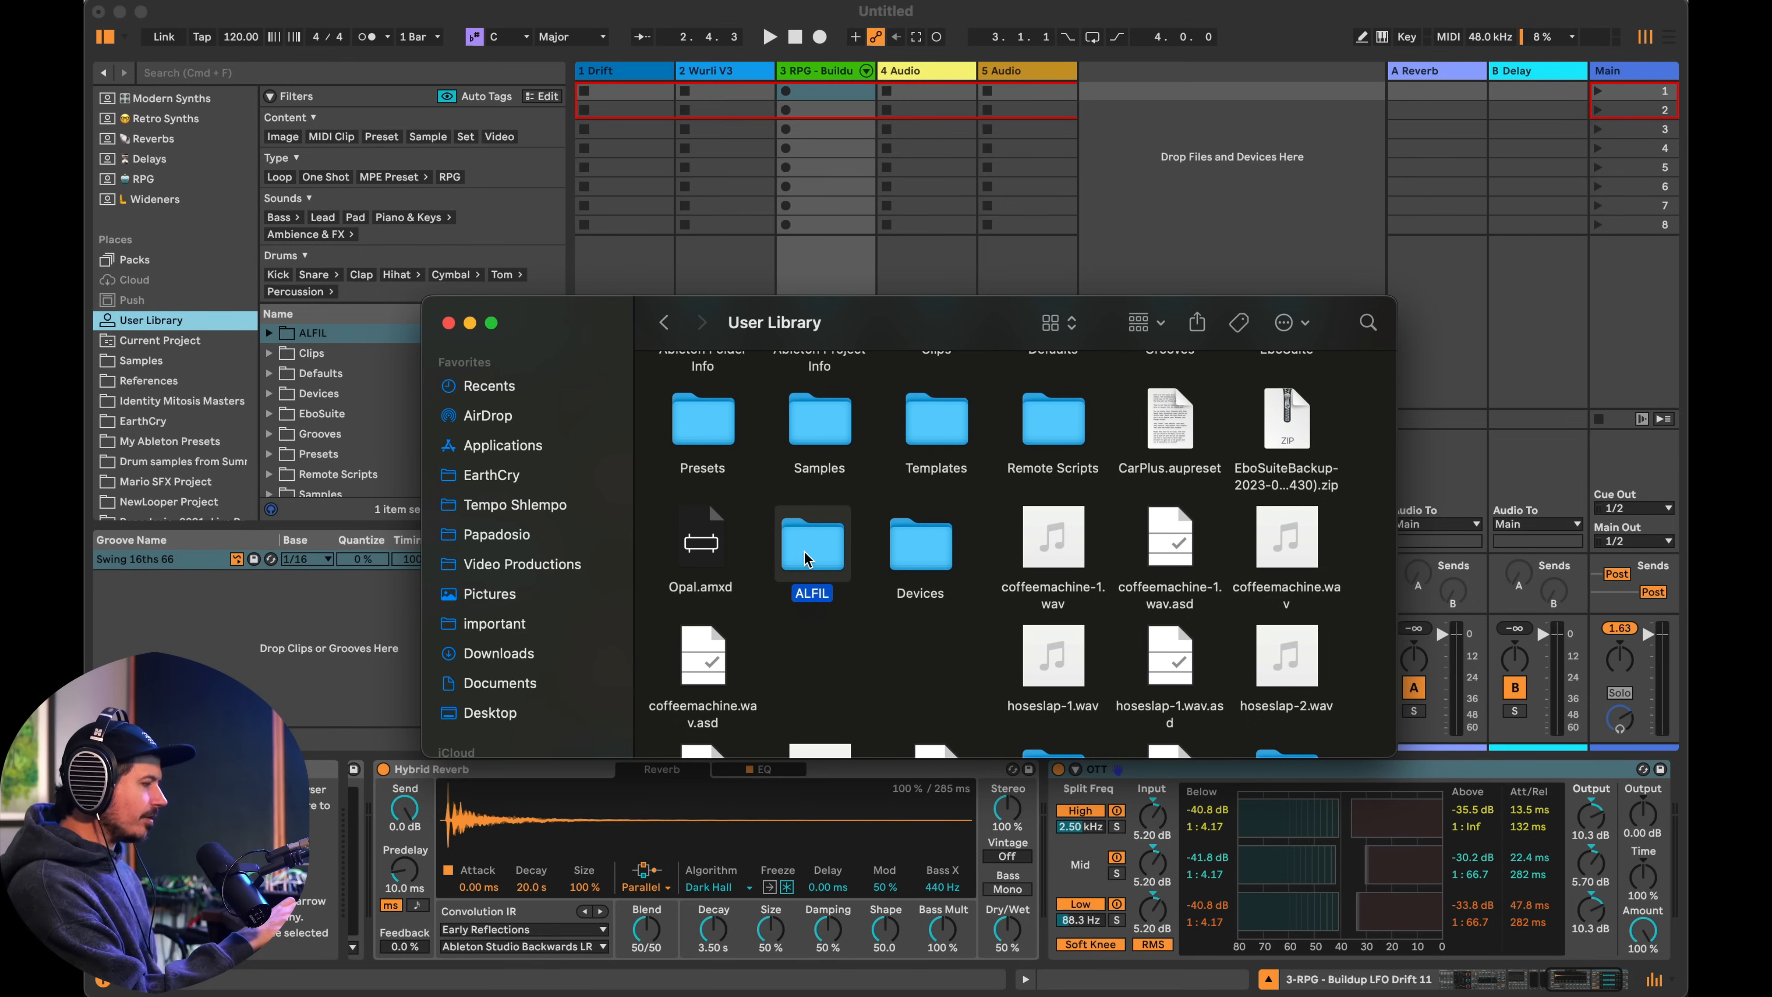
pyautogui.doubleClick(812, 544)
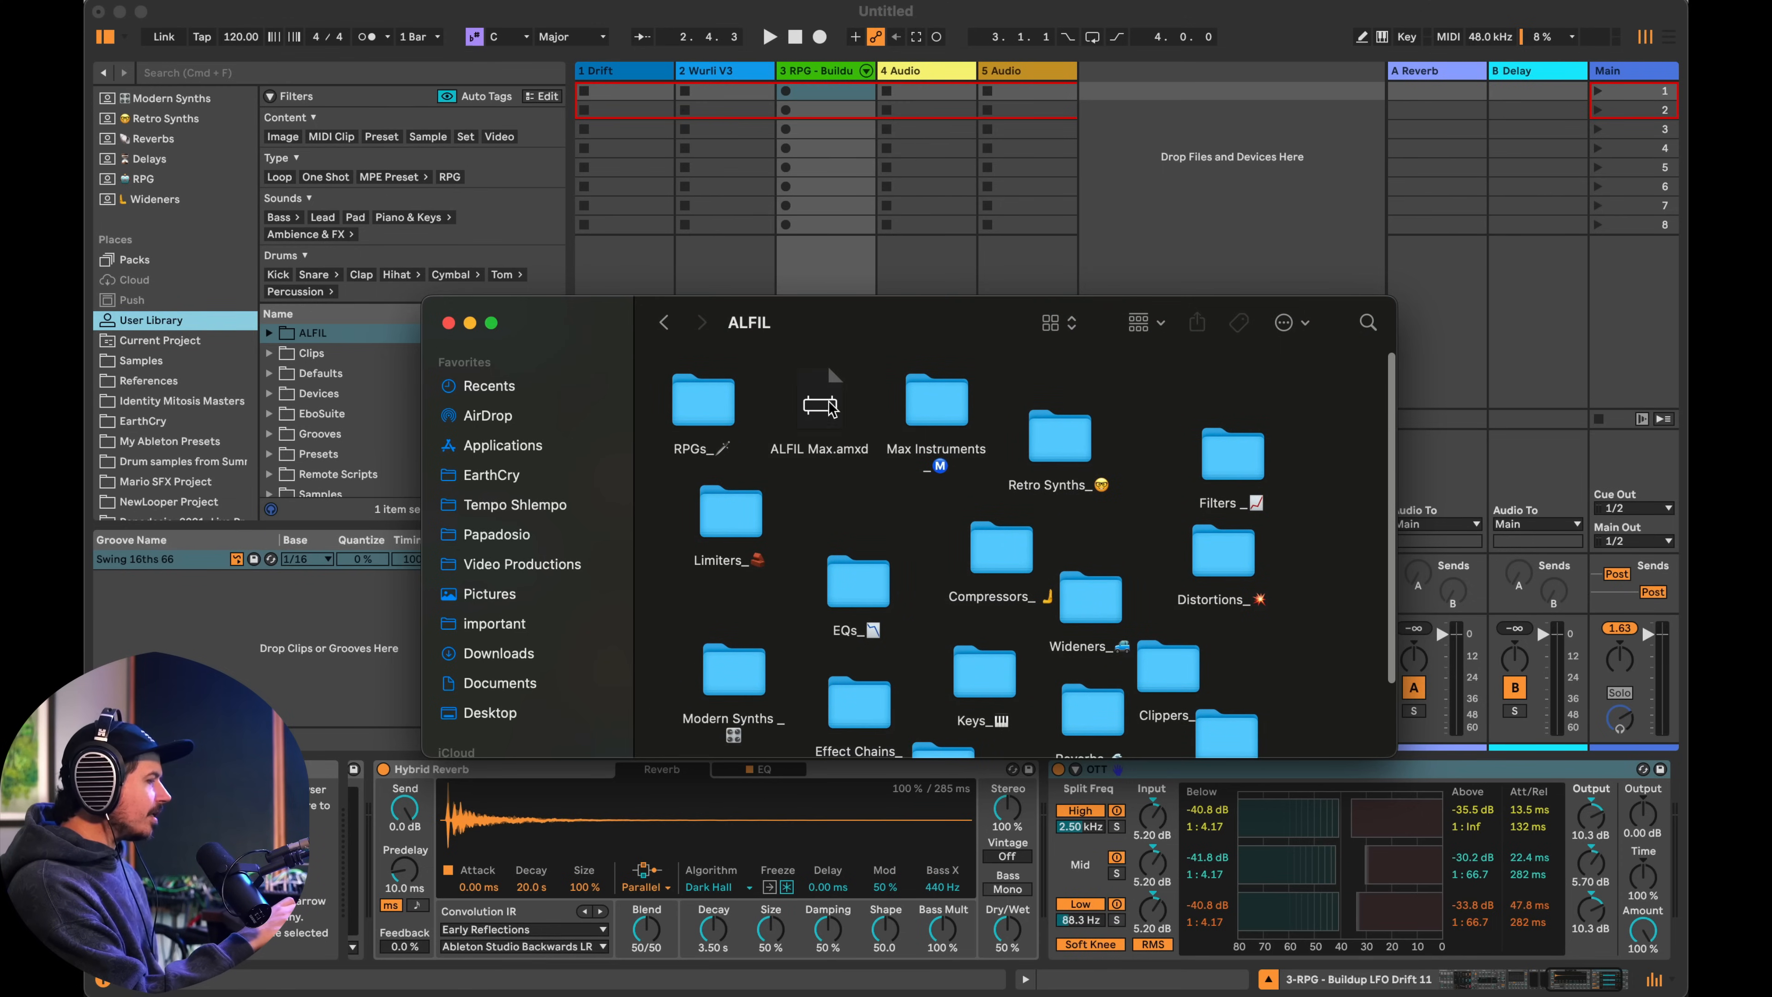
pyautogui.click(820, 401)
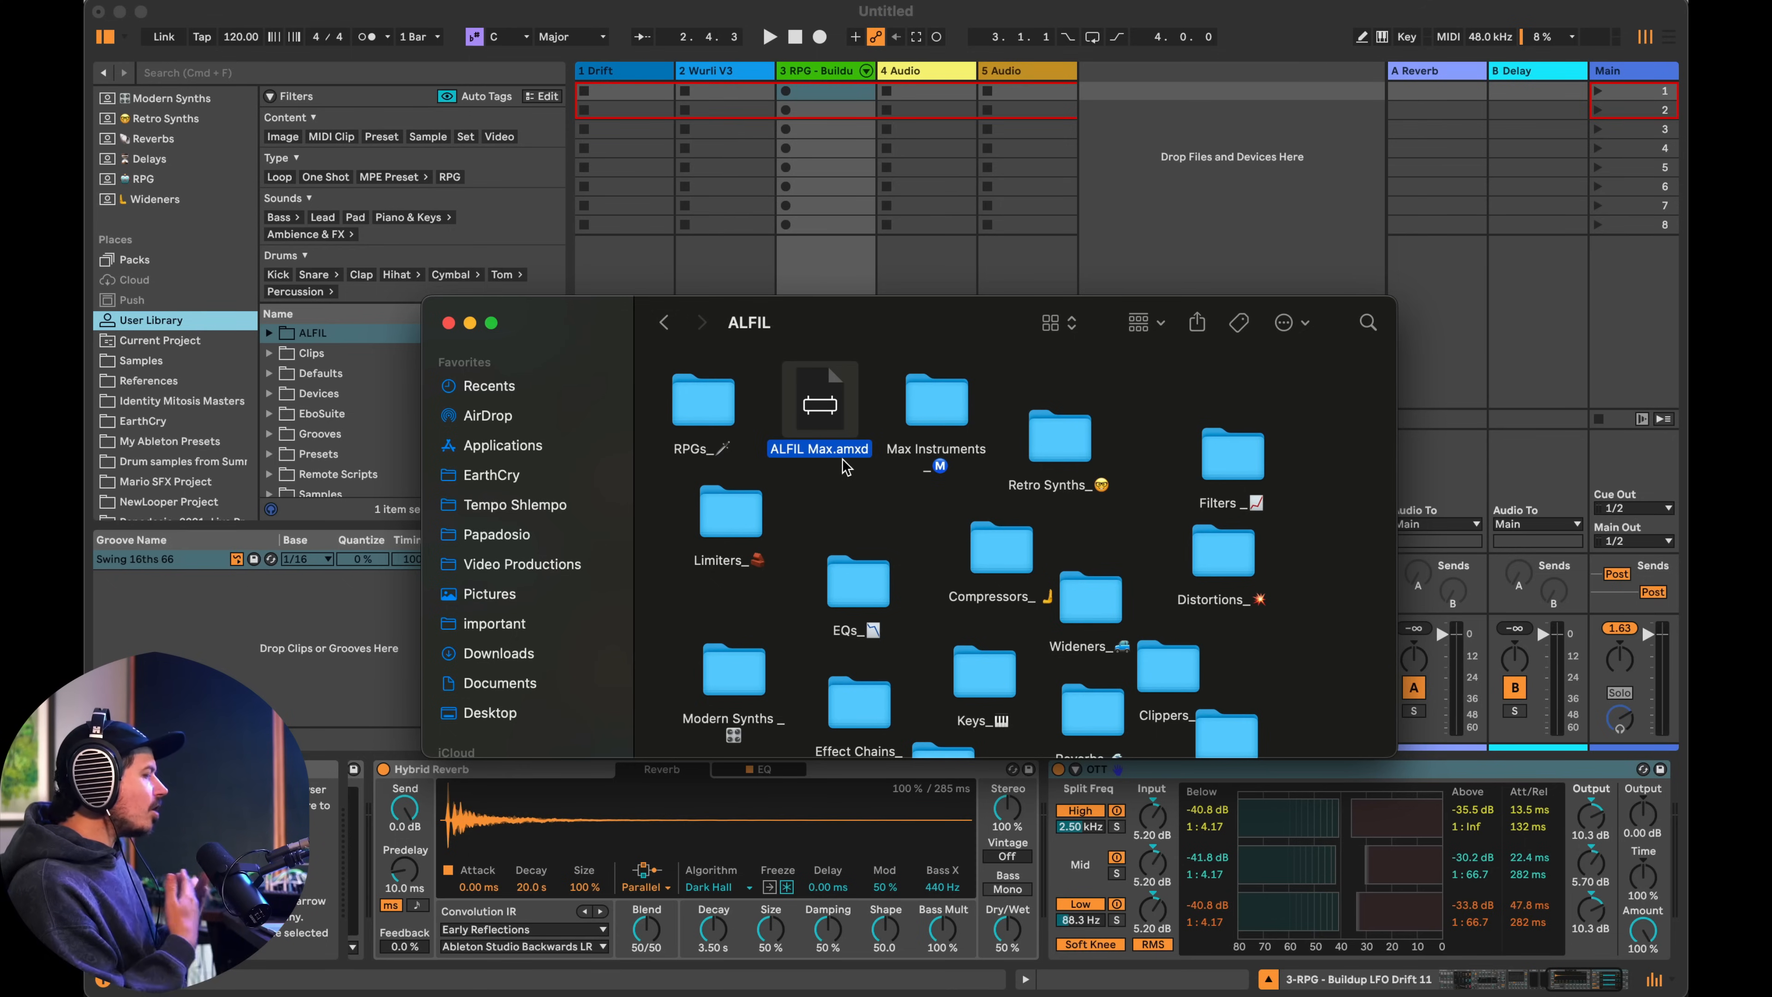
pyautogui.scroll(-3)
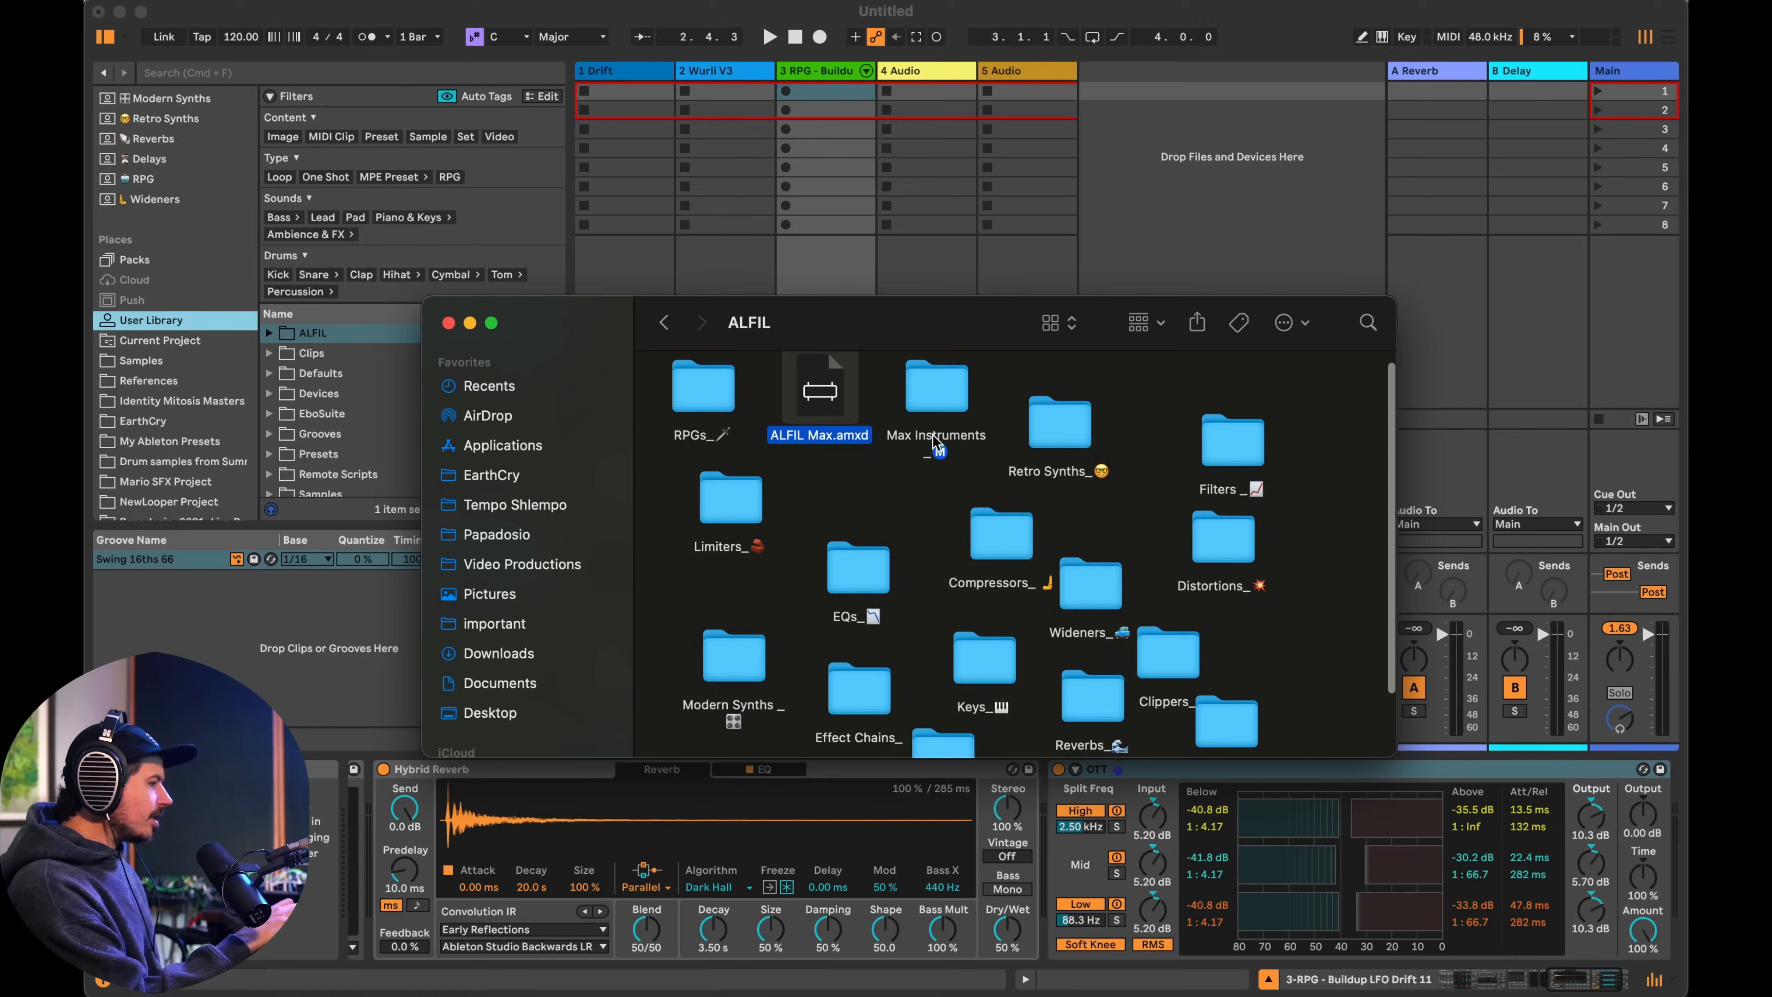
pyautogui.moveTo(1152, 478)
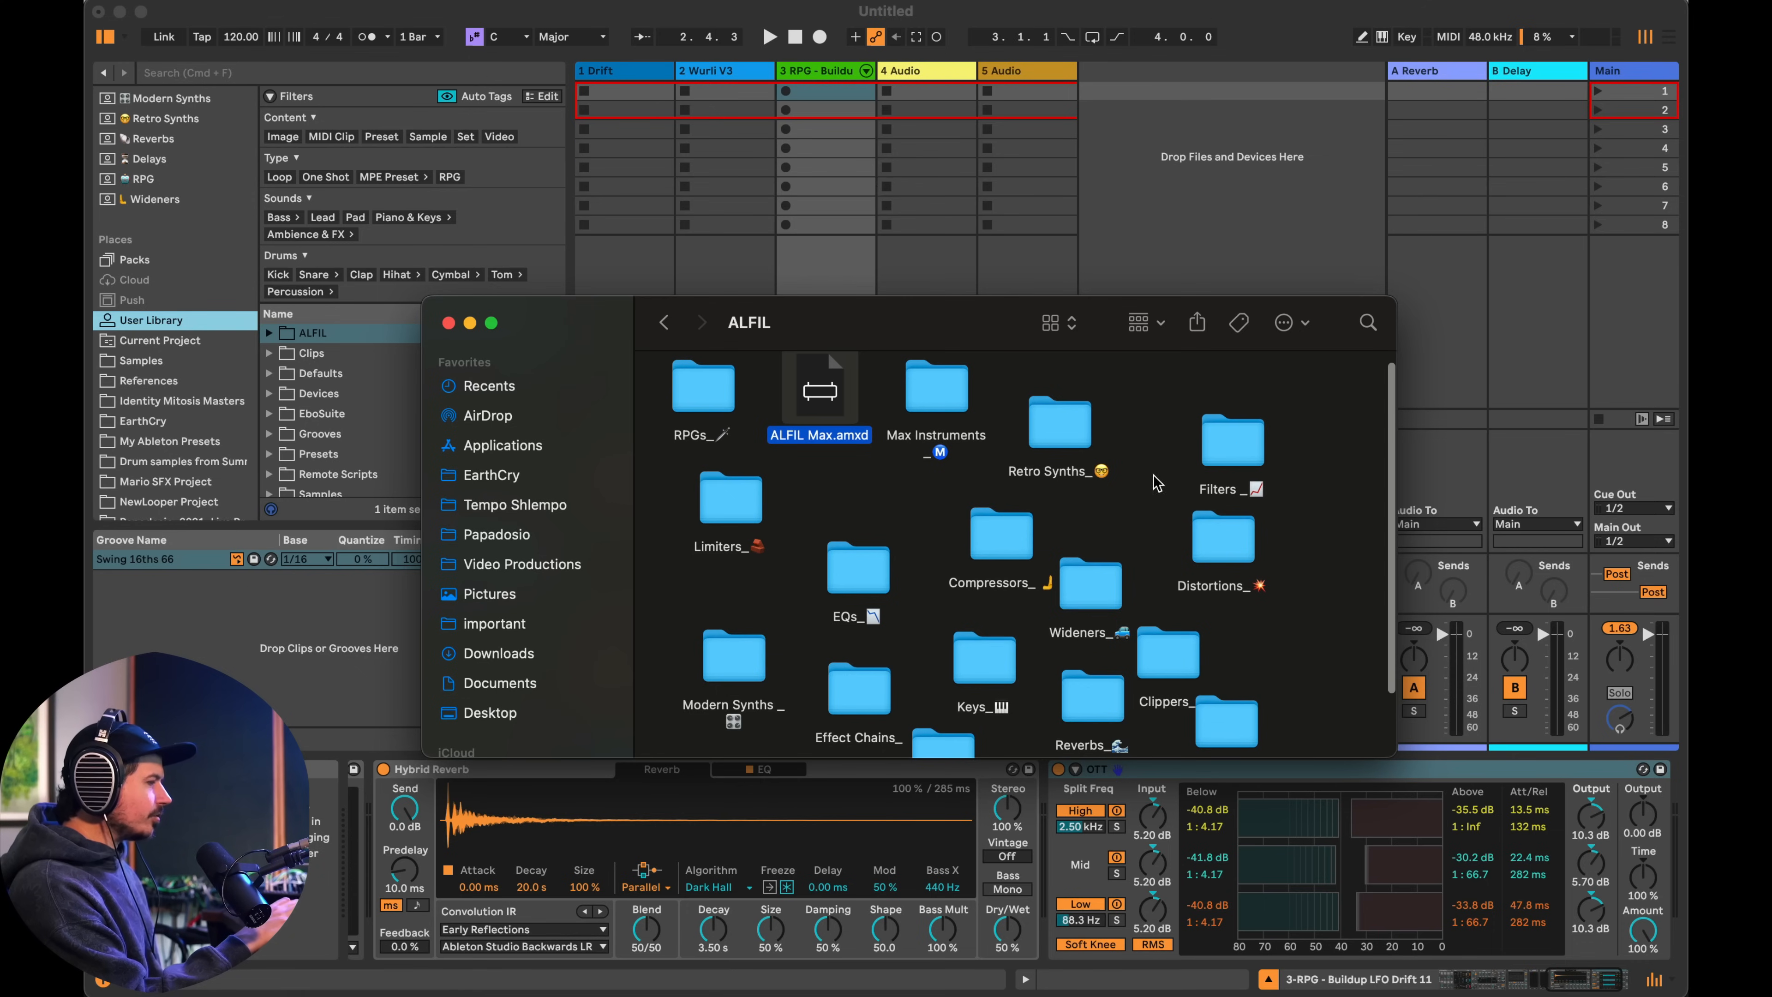
pyautogui.moveTo(1045, 459)
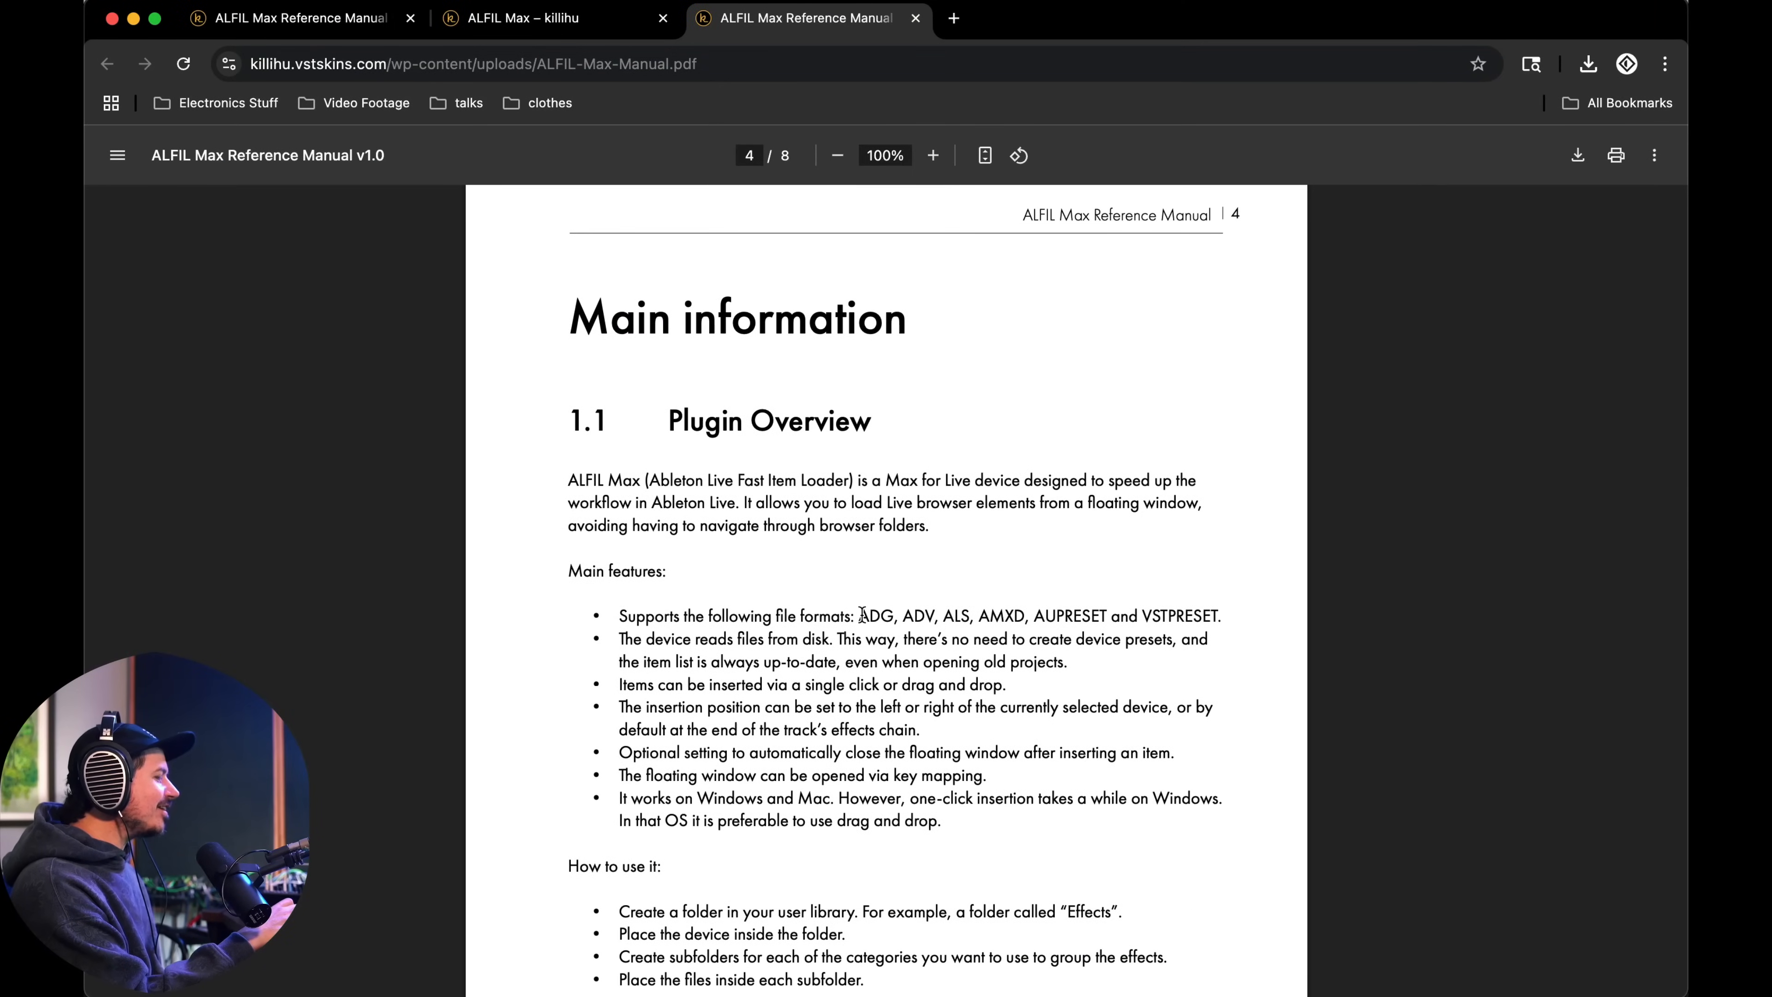
# - Move through the ALFIL Max PDF manual from page 4 to page 5
pyautogui.moveTo(858, 616); pyautogui.dragTo(1220, 616)
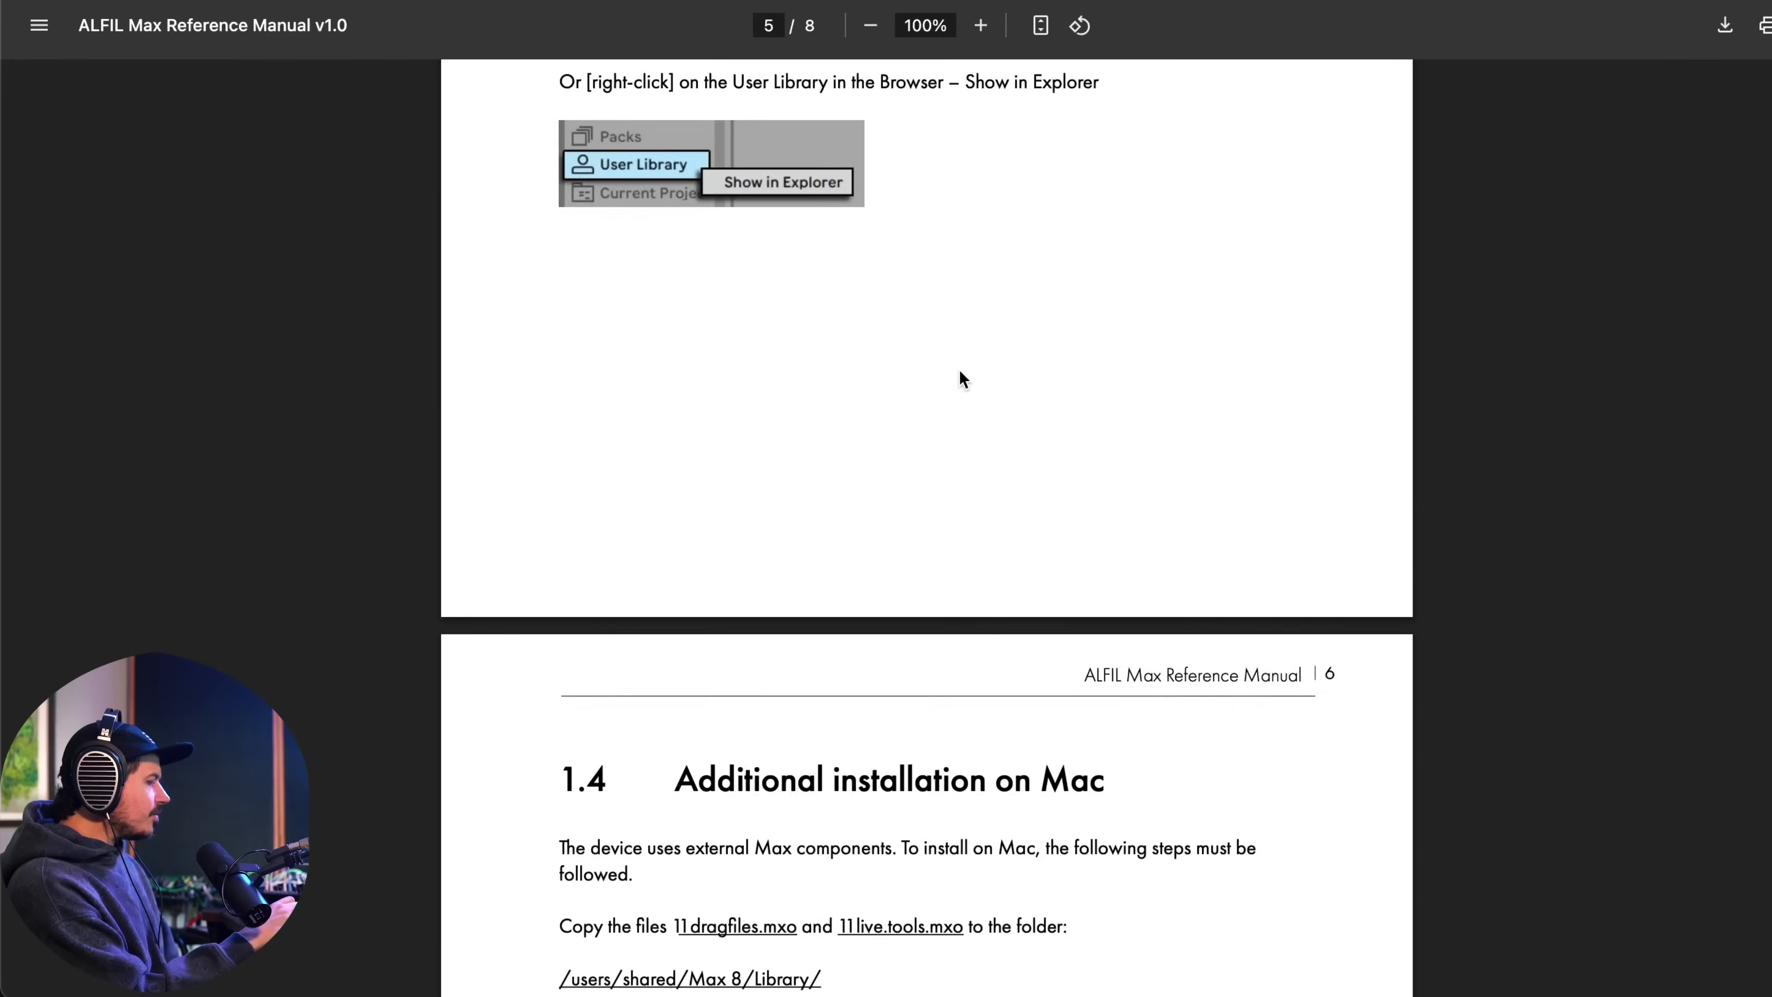
# - Bring page 6 with section 1.4 Additional installation on Mac fully into view
pyautogui.scroll(-3)
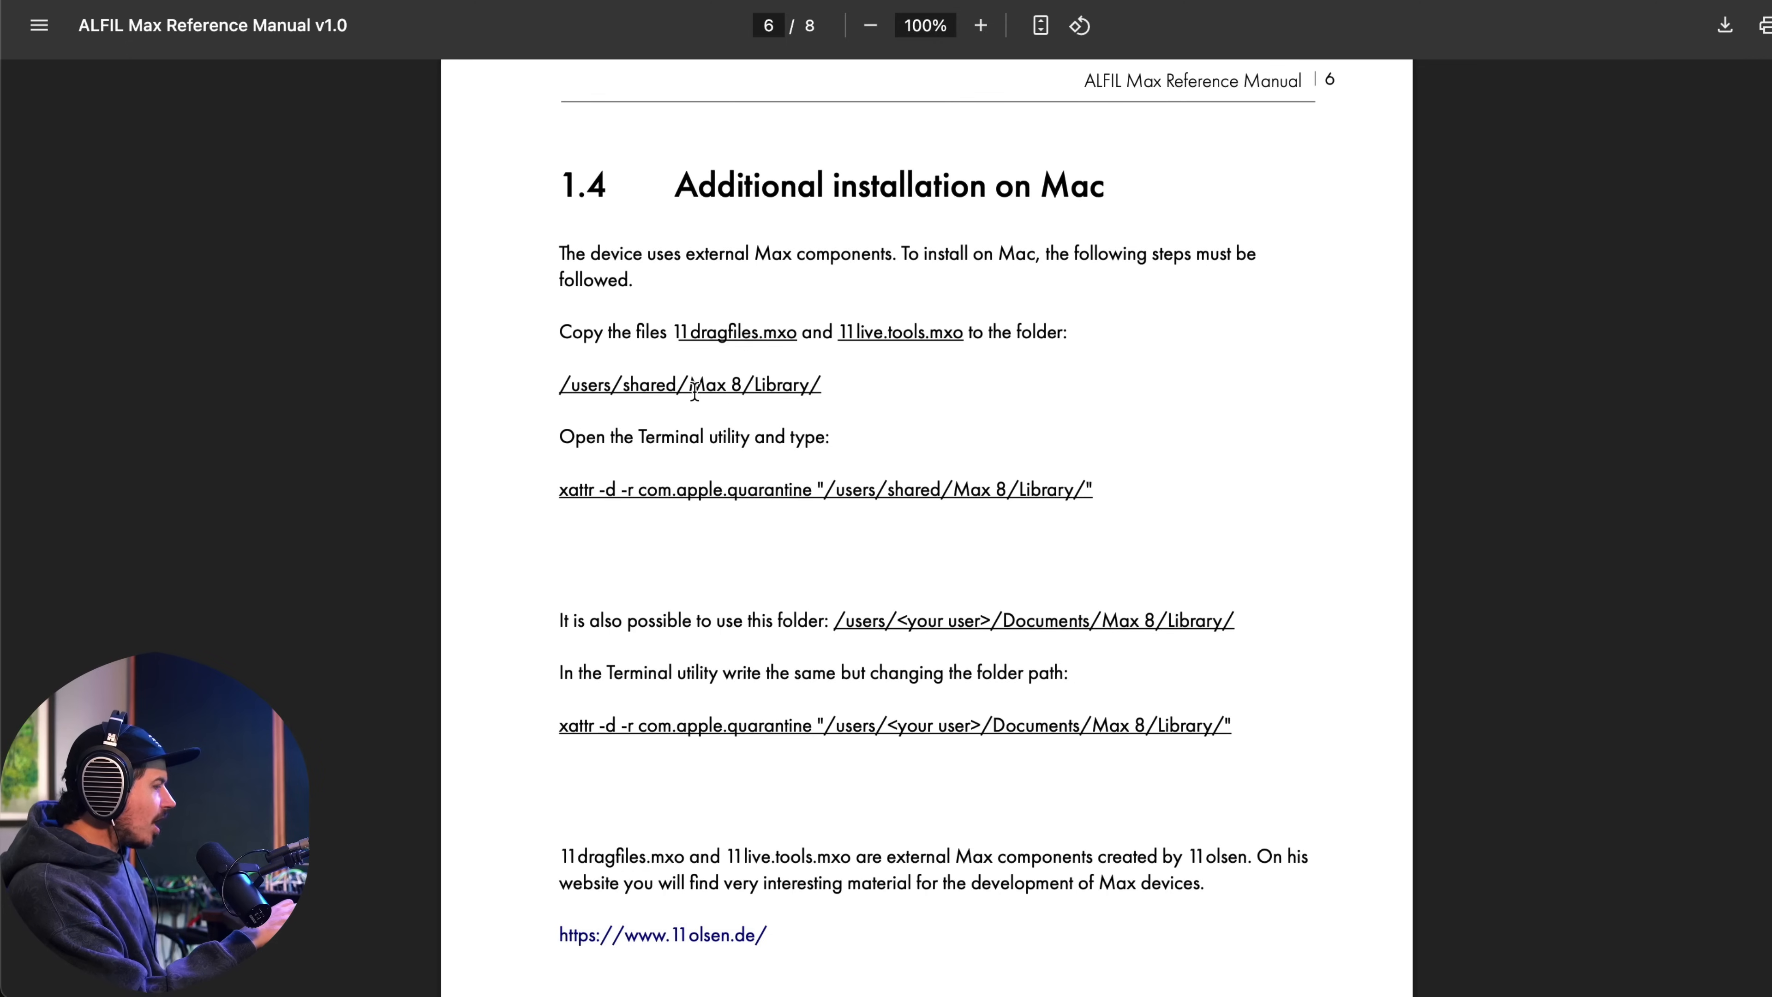
pyautogui.moveTo(559, 384); pyautogui.dragTo(820, 384)
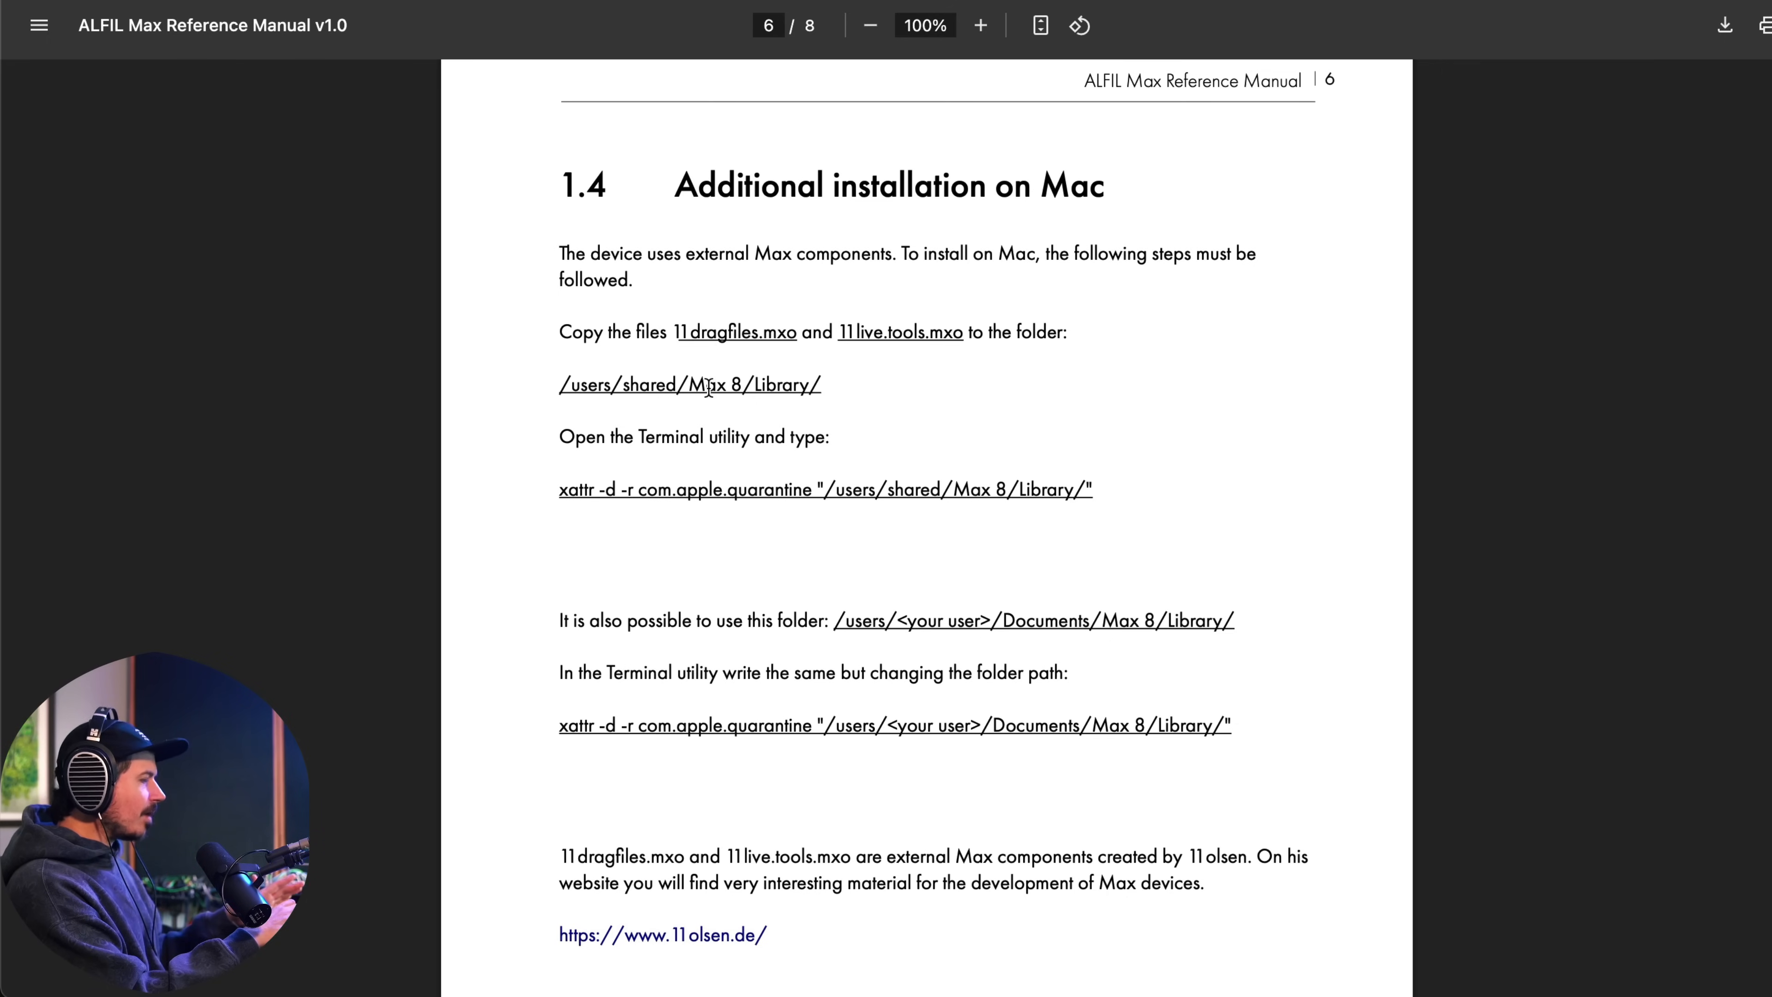
pyautogui.moveTo(846, 418)
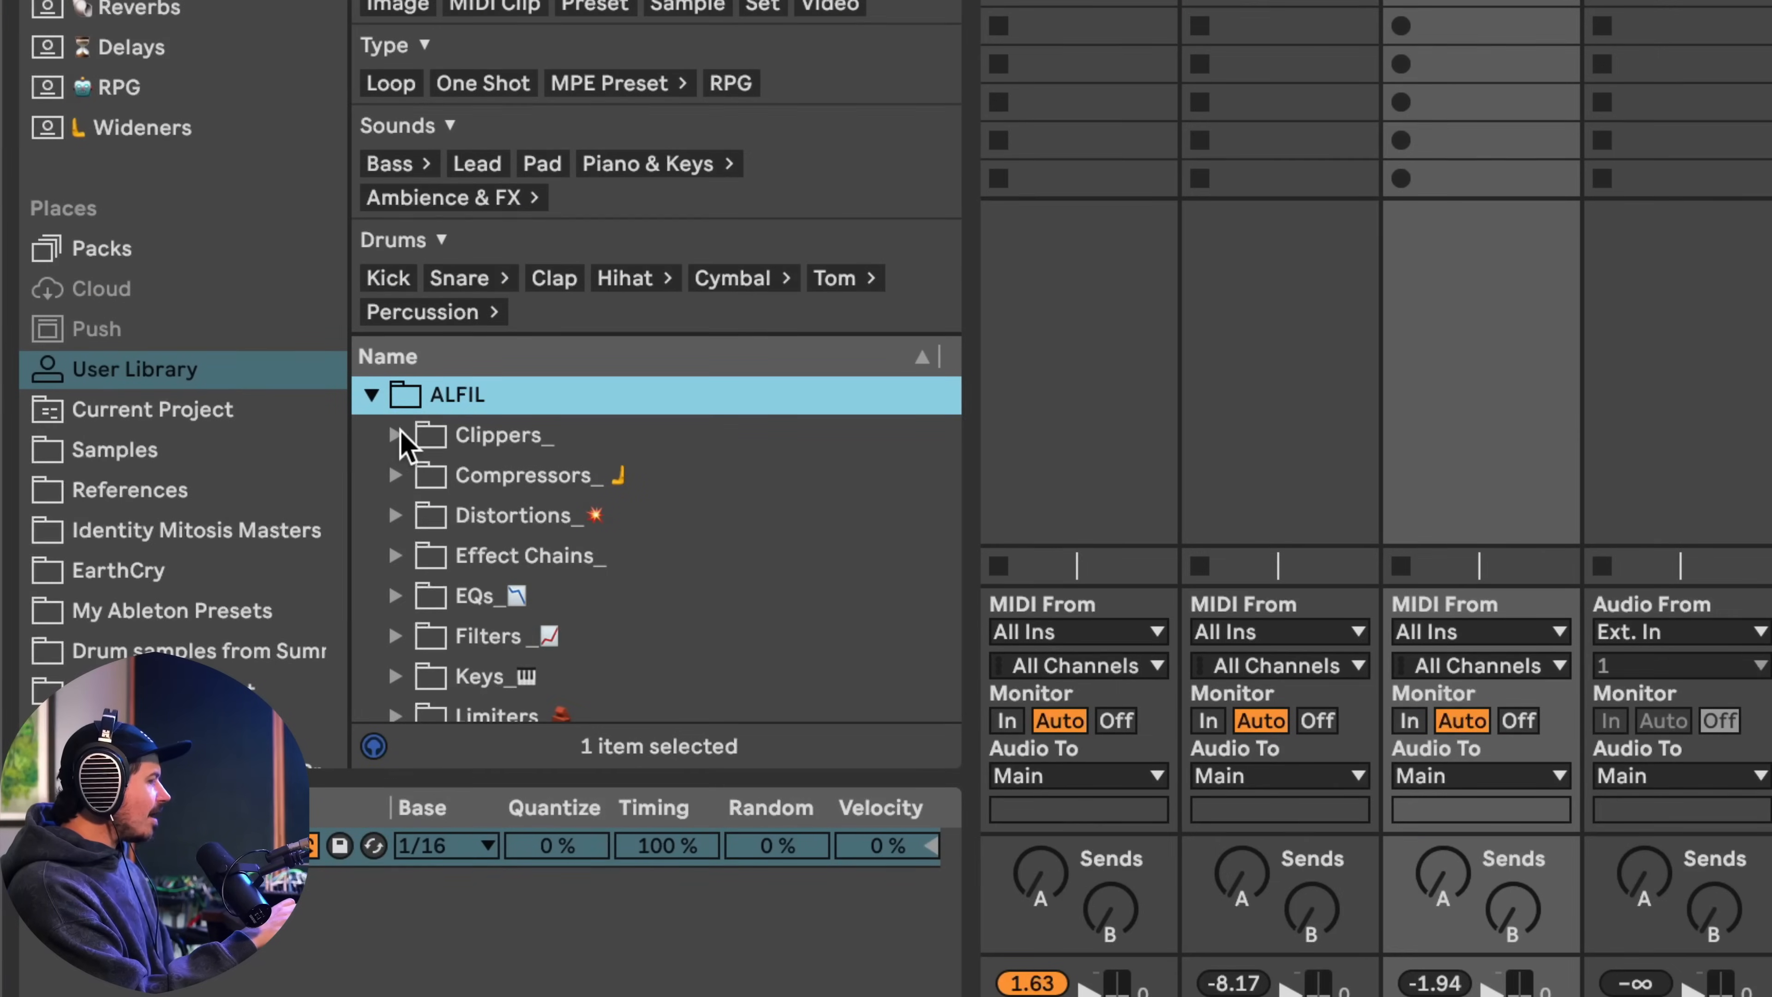
# - Expand the Clippers_ category in Live's browser and select KClip3.vstpreset
pyautogui.click(397, 435)
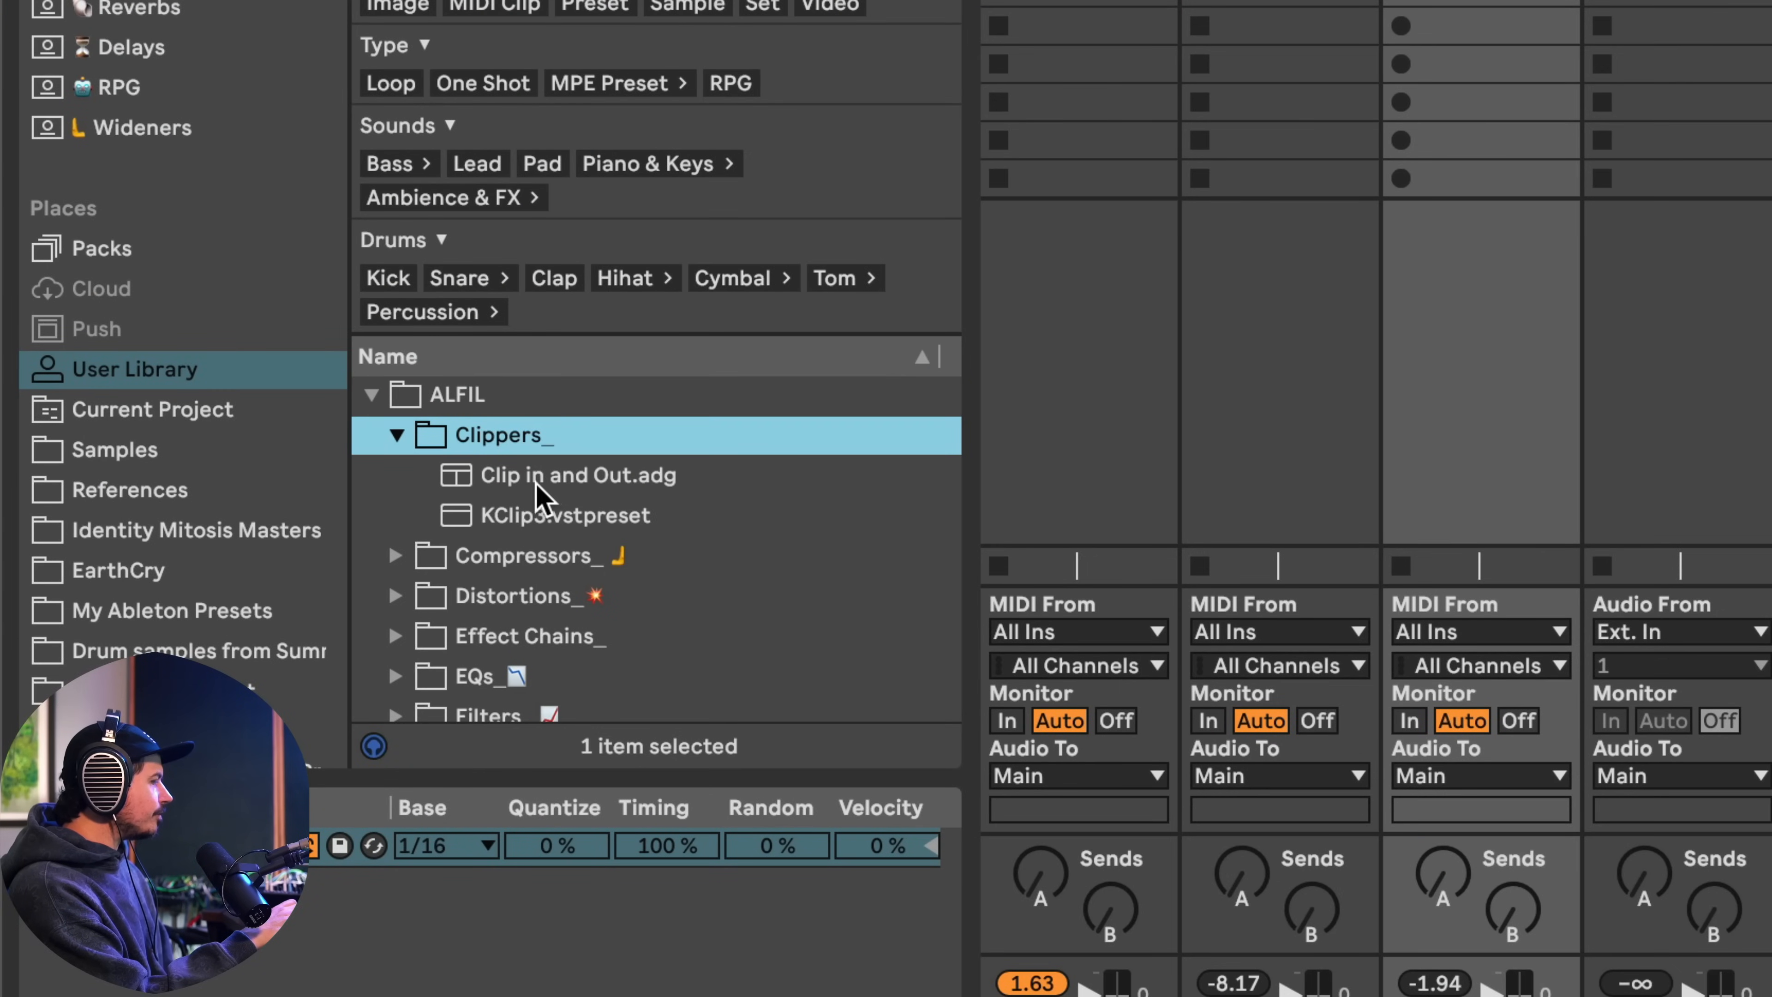
pyautogui.click(565, 516)
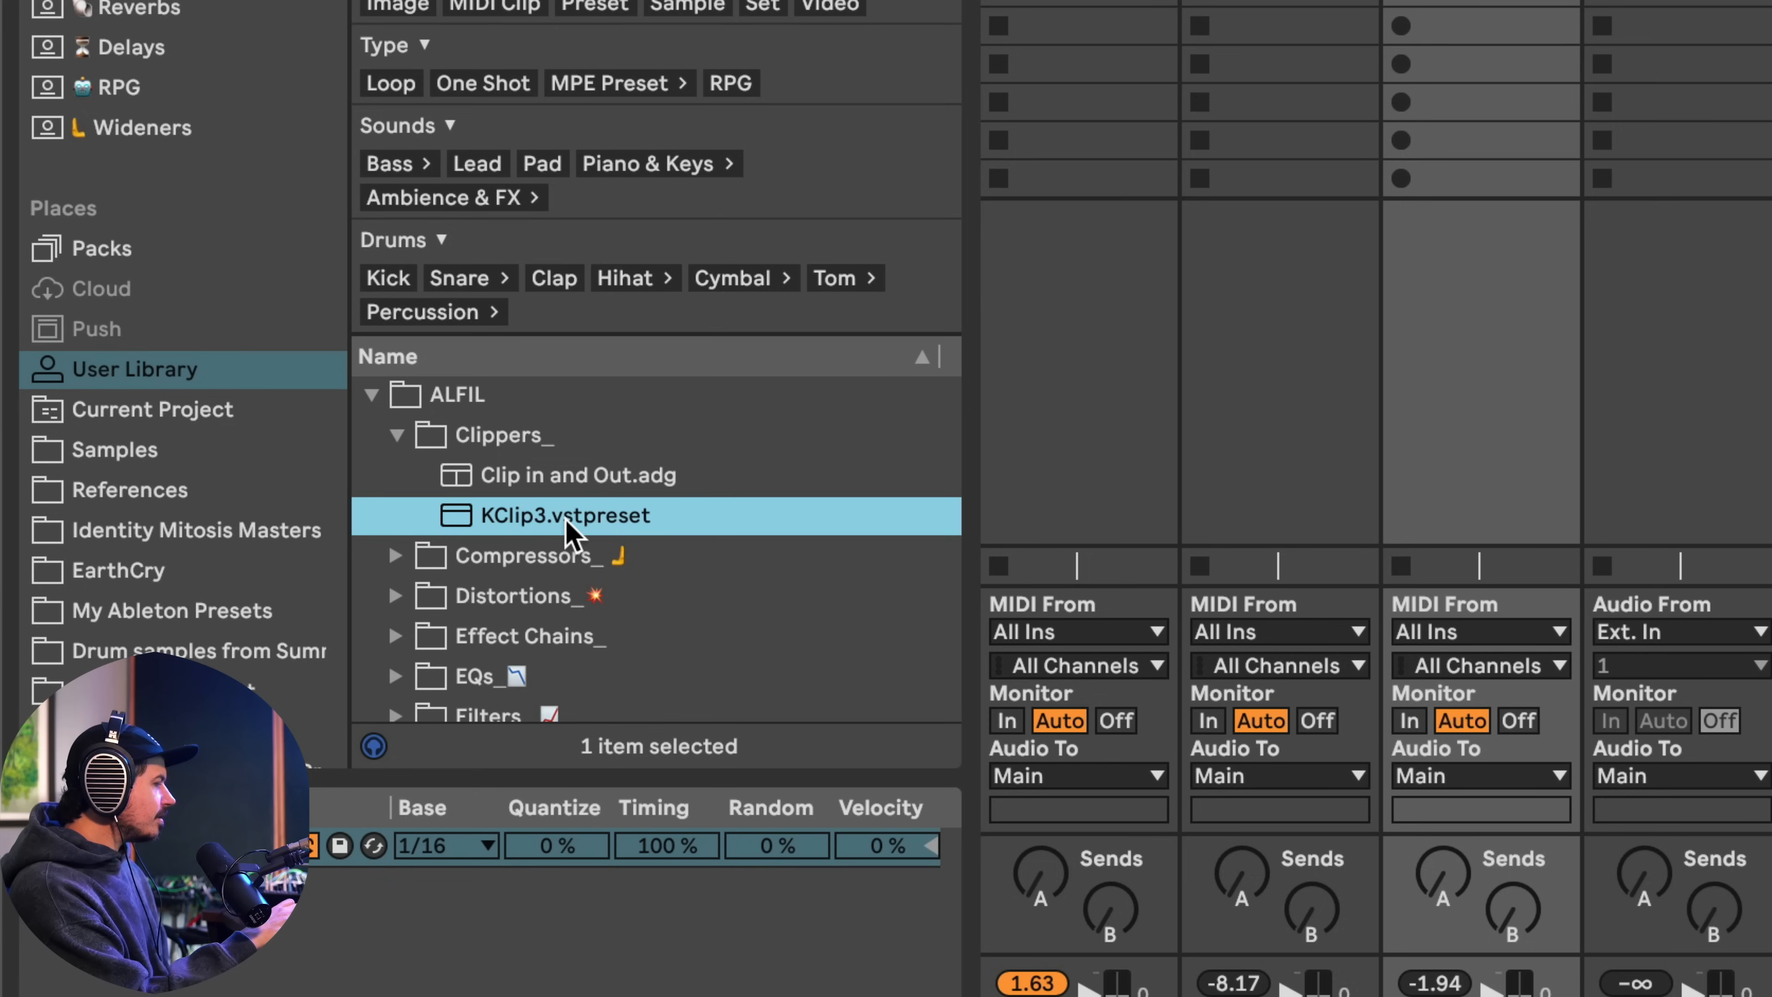
pyautogui.moveTo(513, 481)
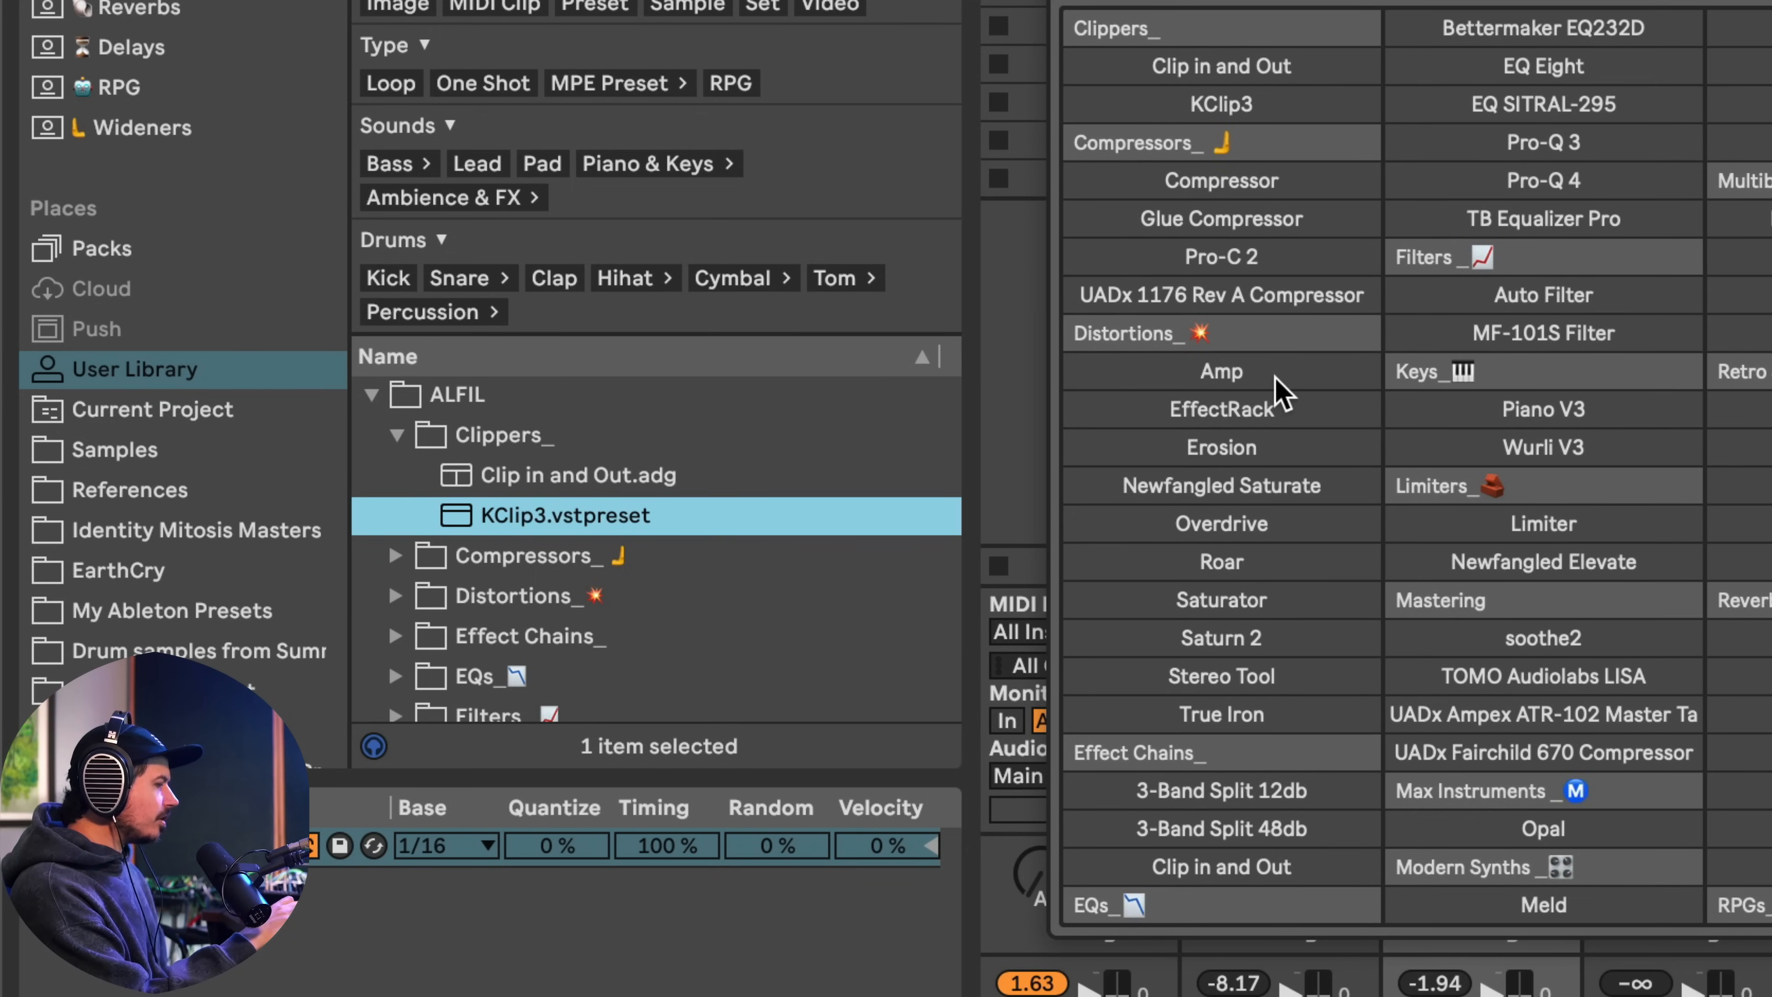
pyautogui.moveTo(1204, 85)
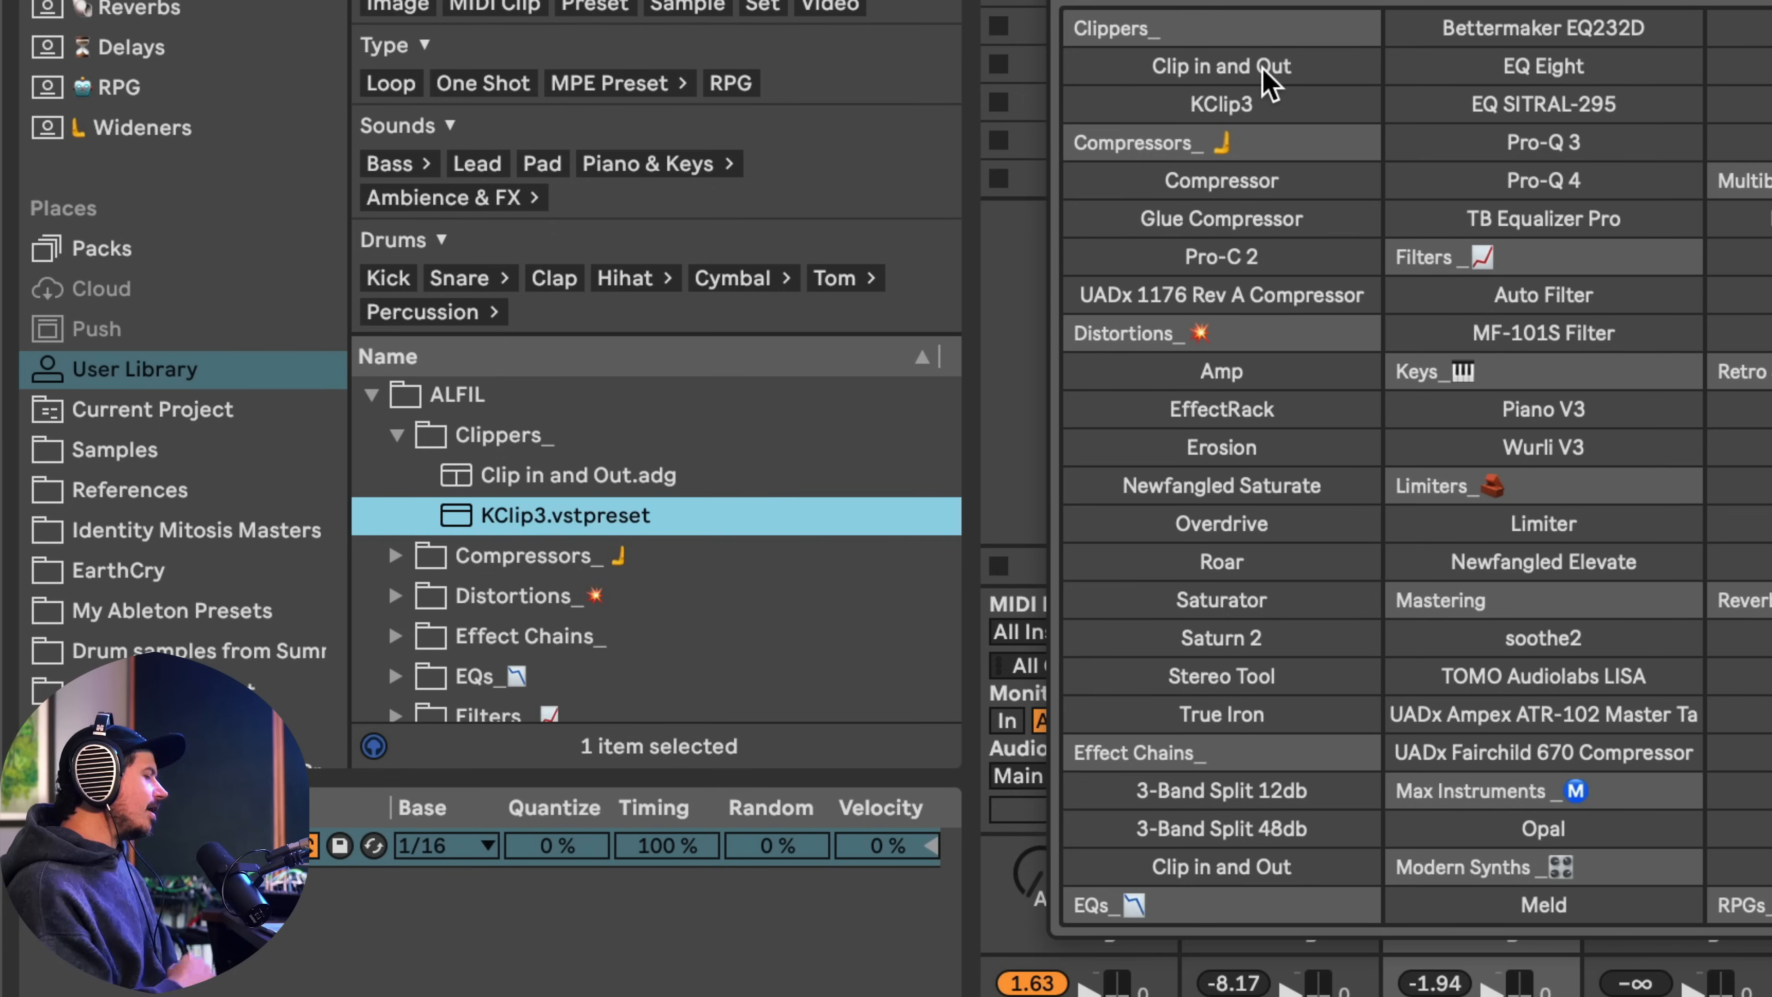
pyautogui.moveTo(1239, 133)
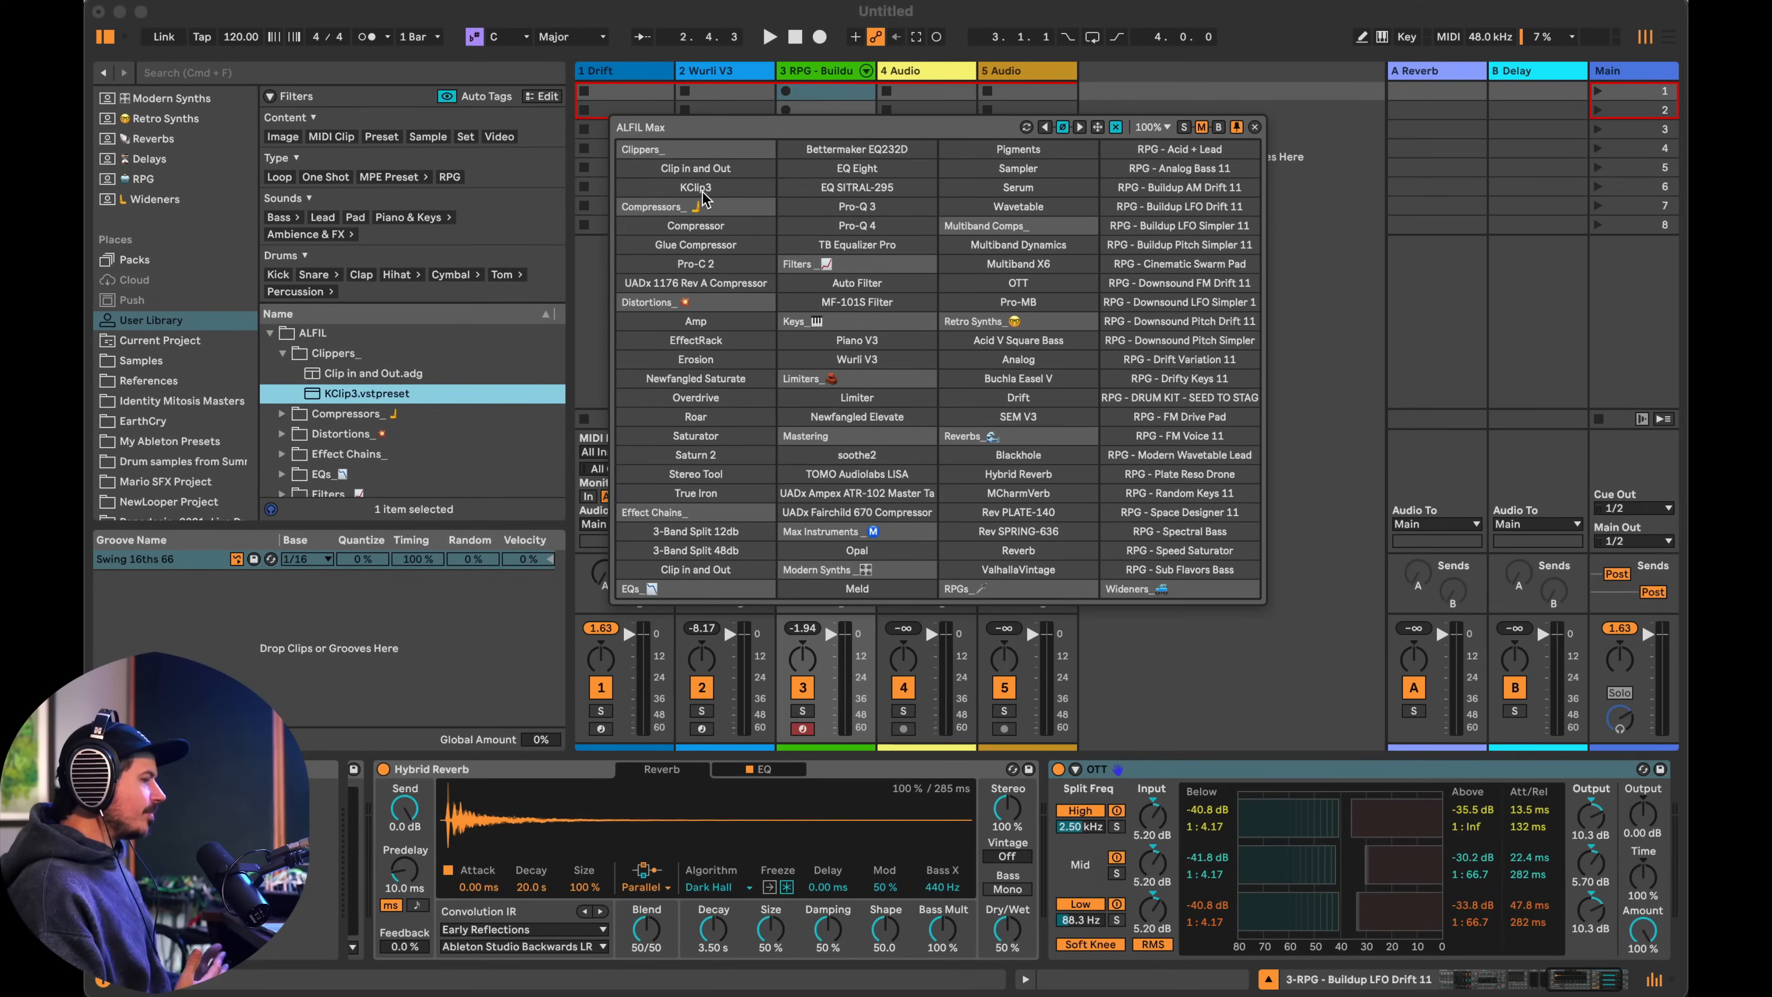
pyautogui.moveTo(720, 365)
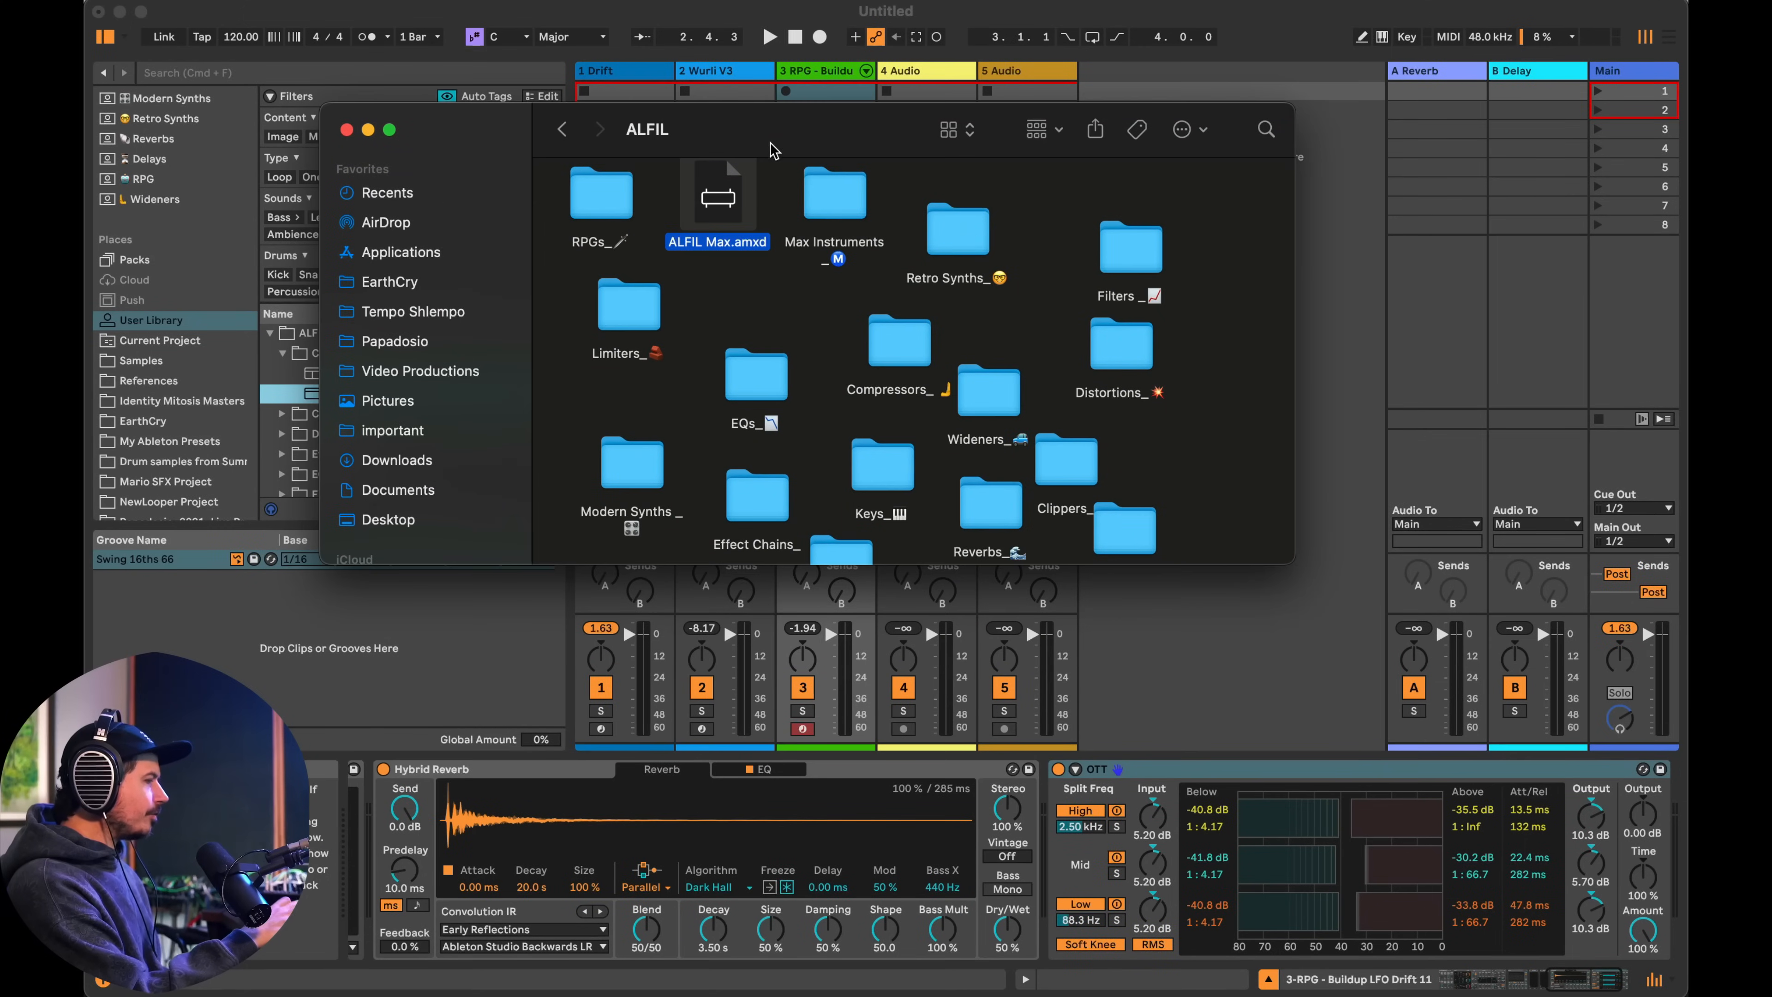
pyautogui.moveTo(450, 398)
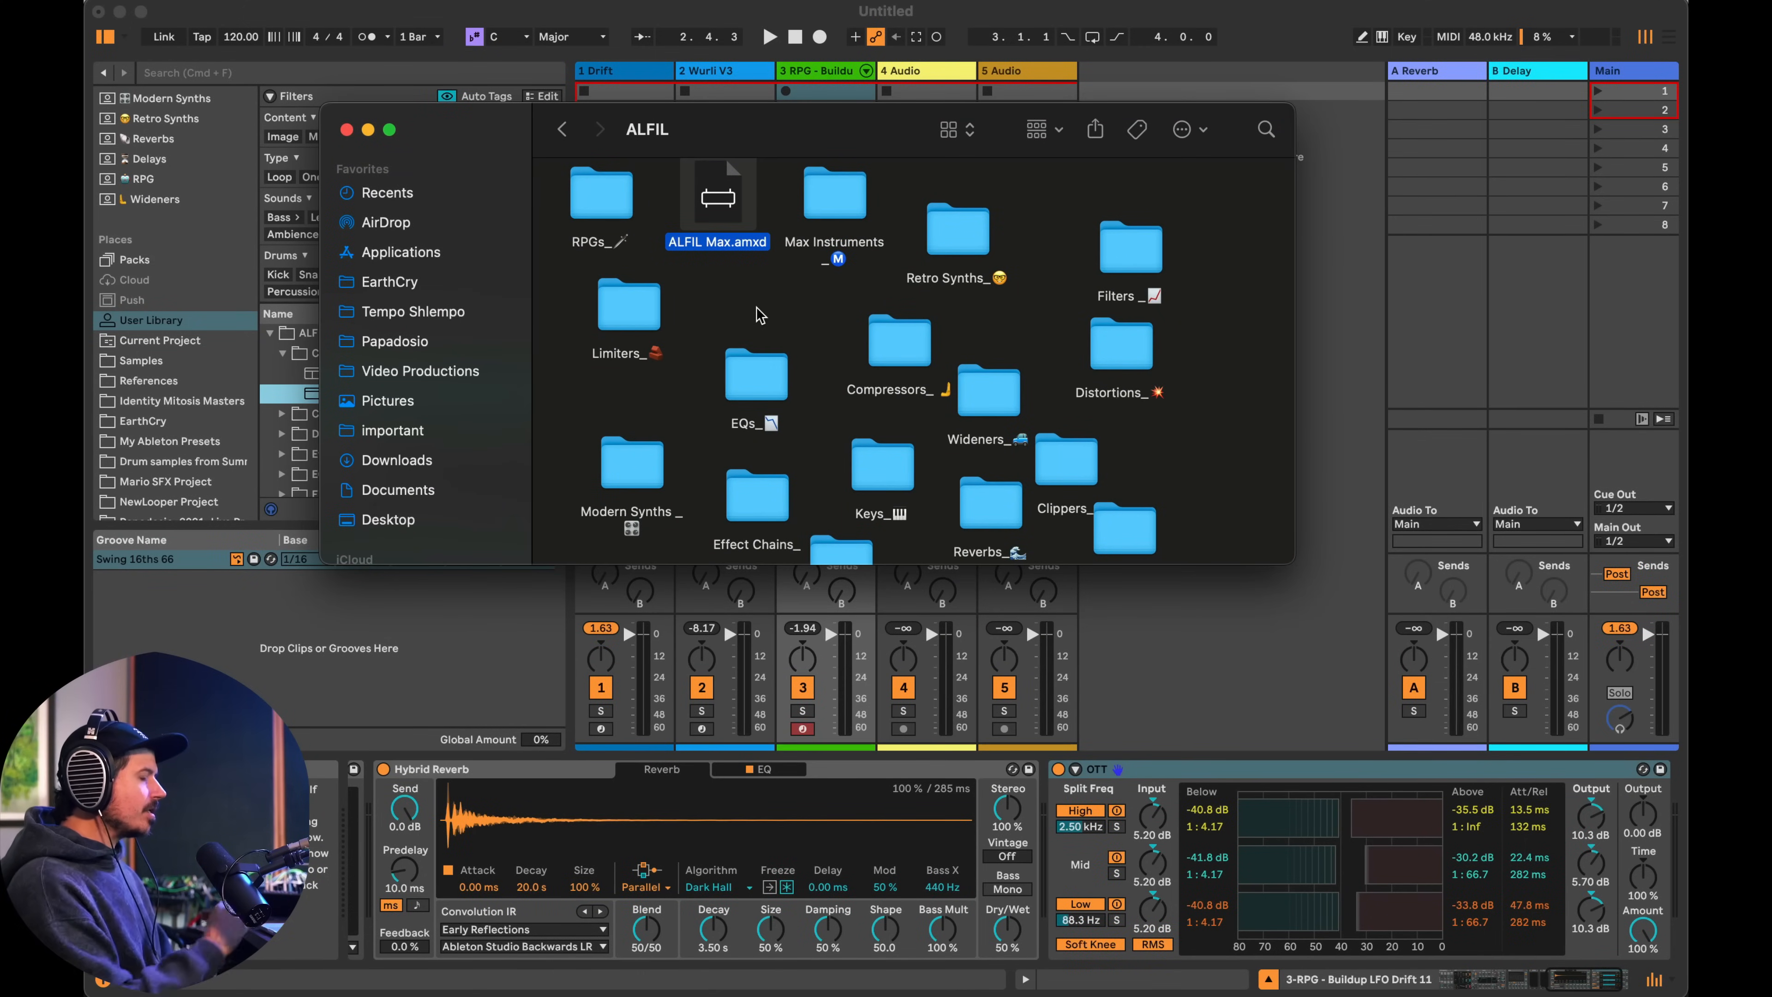
# - Create a new Delays_ folder inside the ALFIL folder via the context menu
pyautogui.rightClick(1019, 310)
pyautogui.write('Delays_')
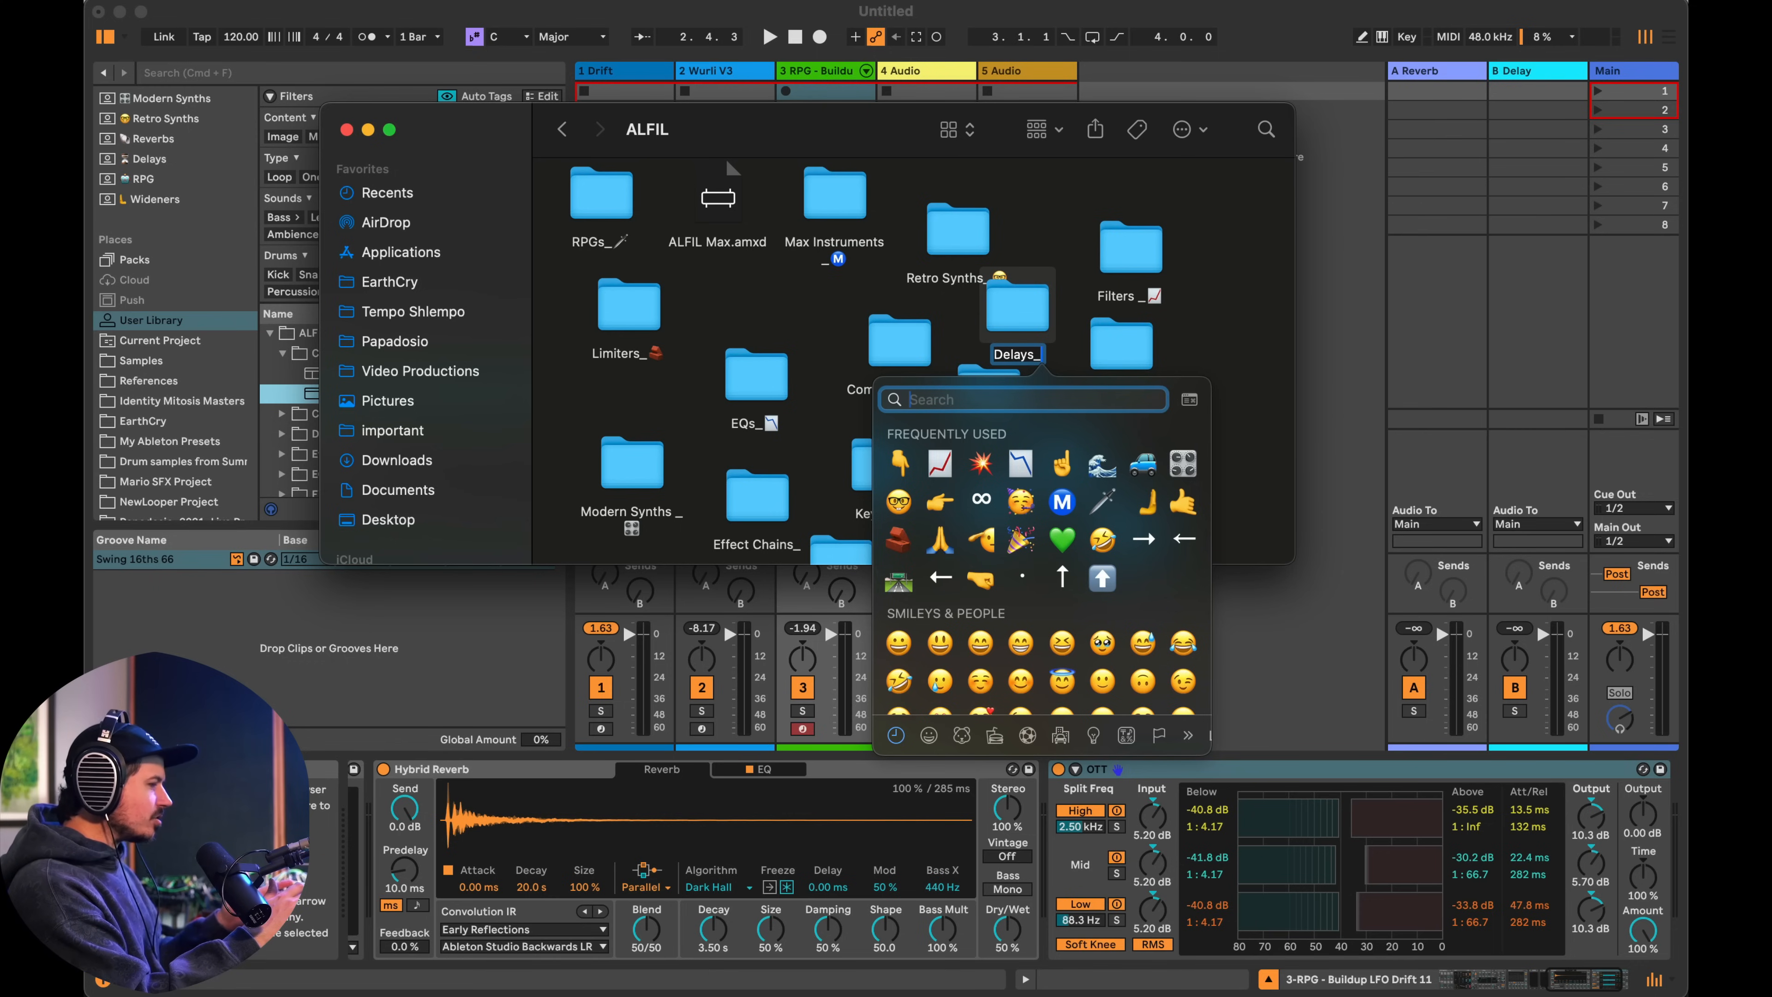
pyautogui.write('ti')
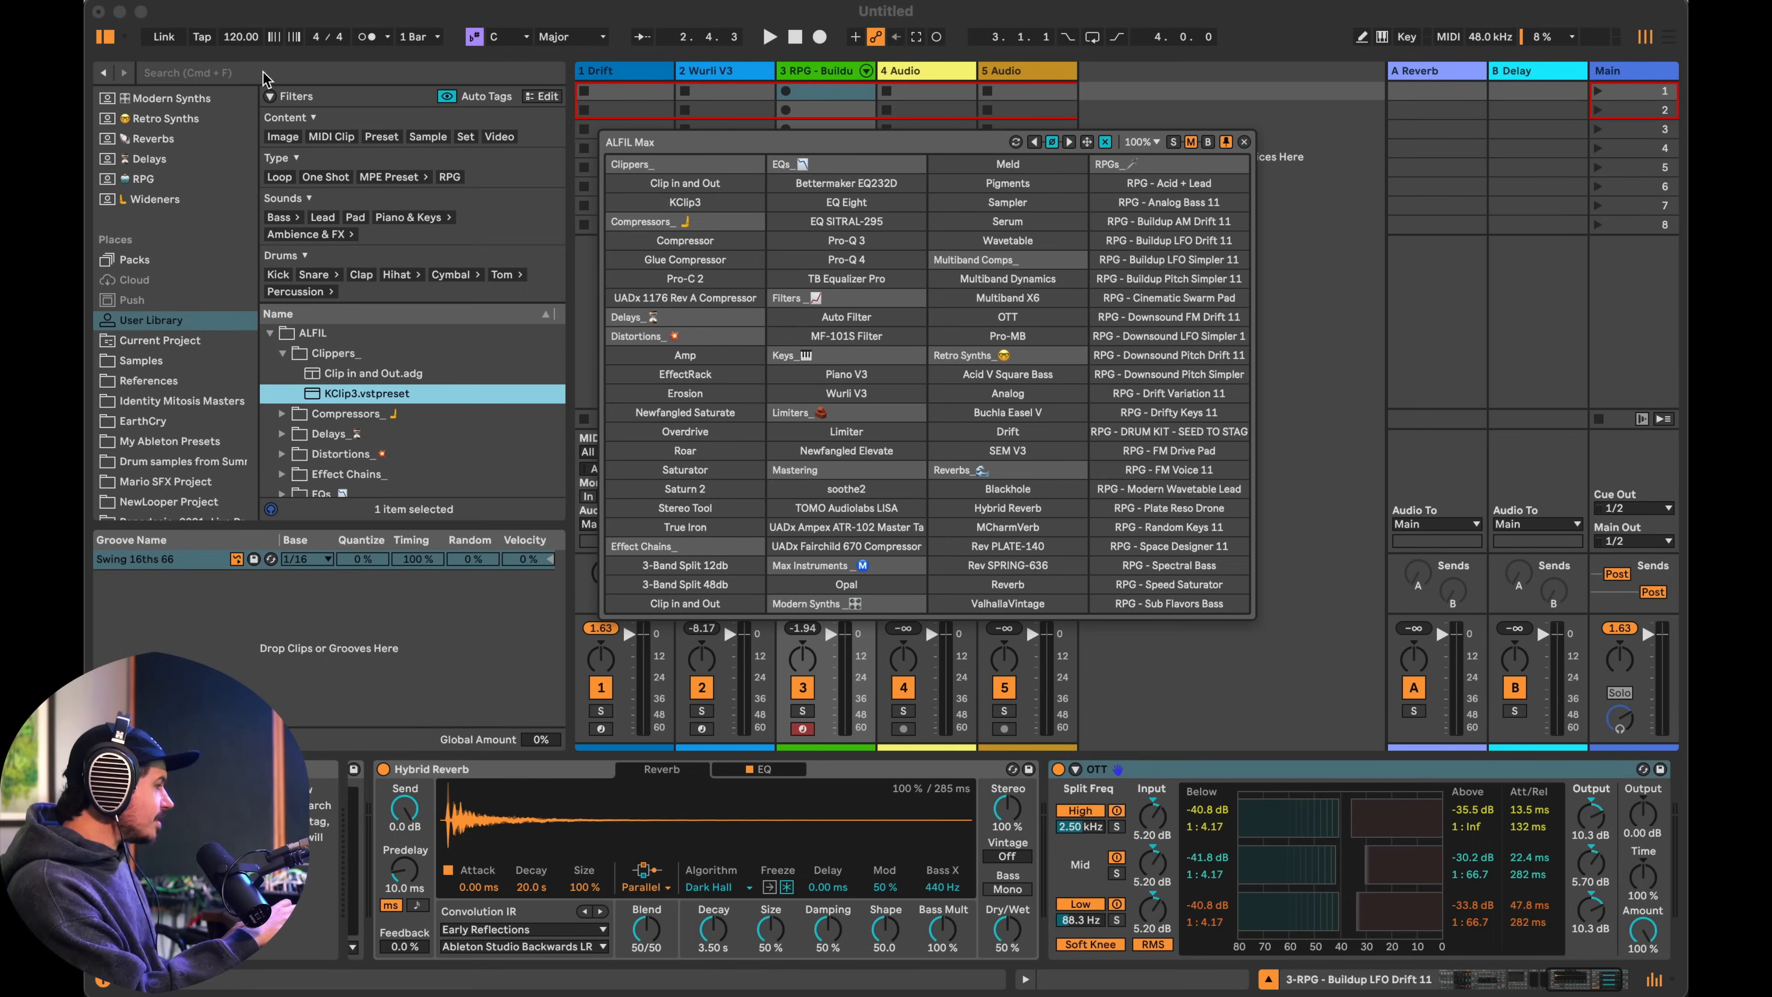
# - Search the browser for 'echo' and load the Echo effect onto the track
pyautogui.write('e')
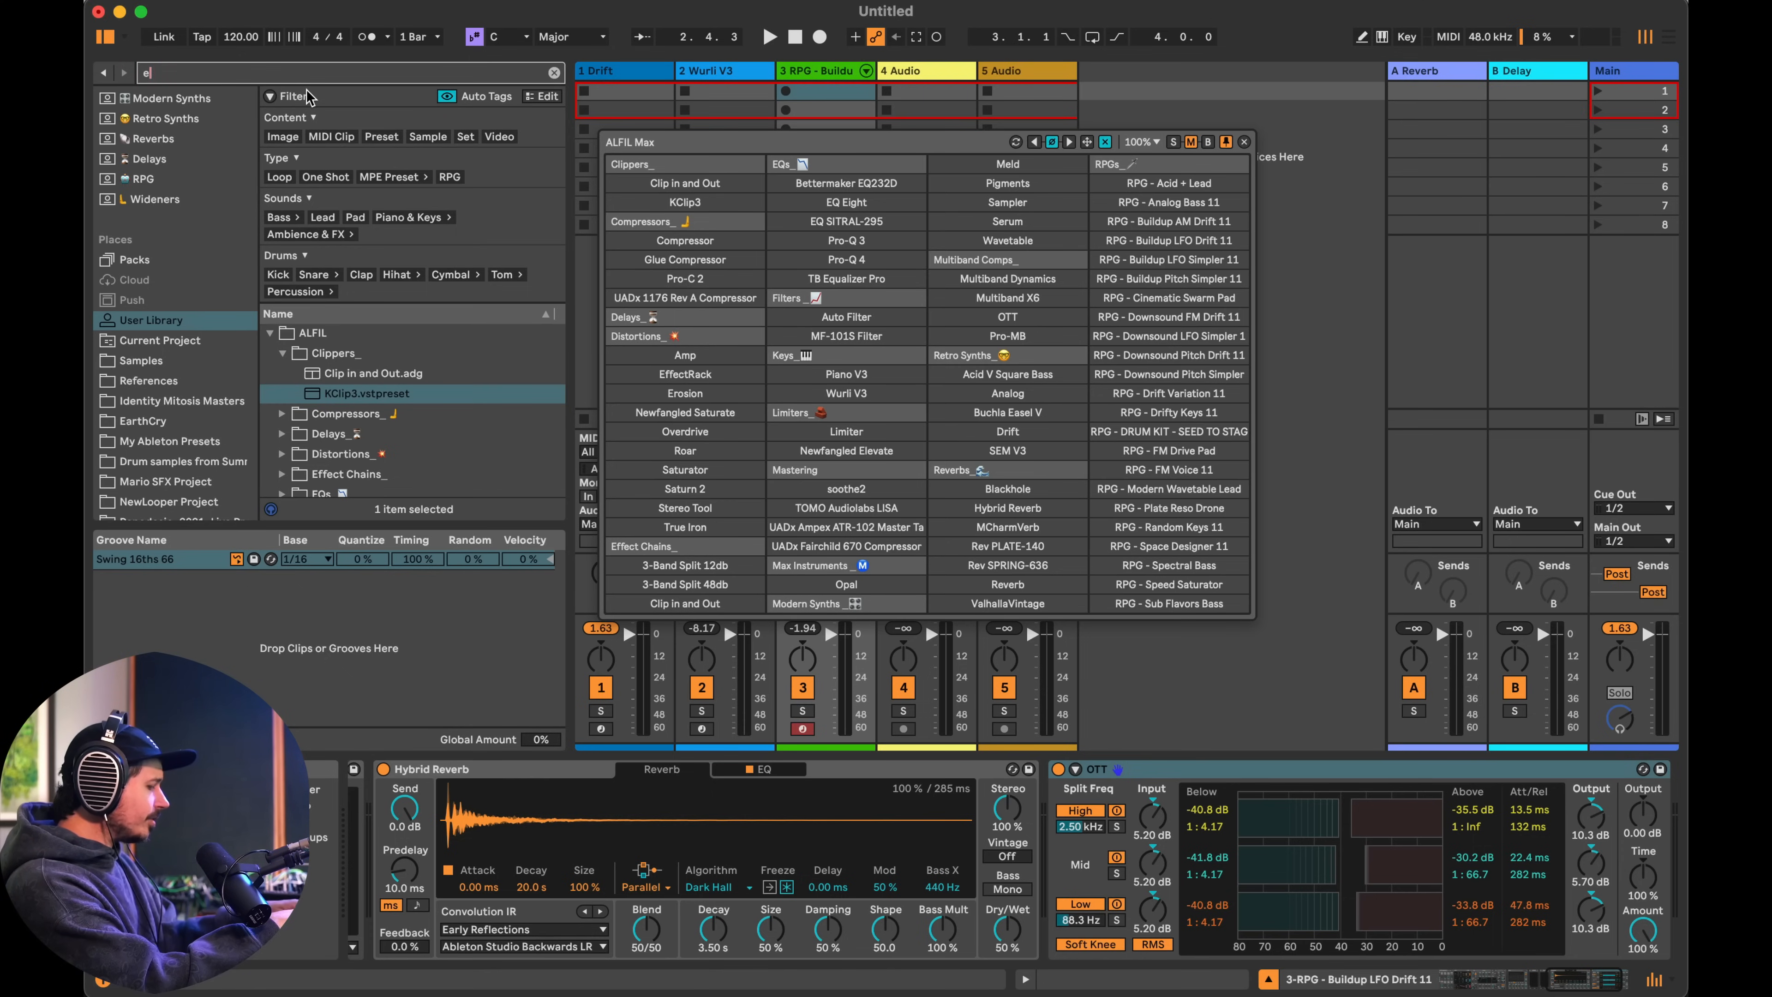
pyautogui.write('echo')
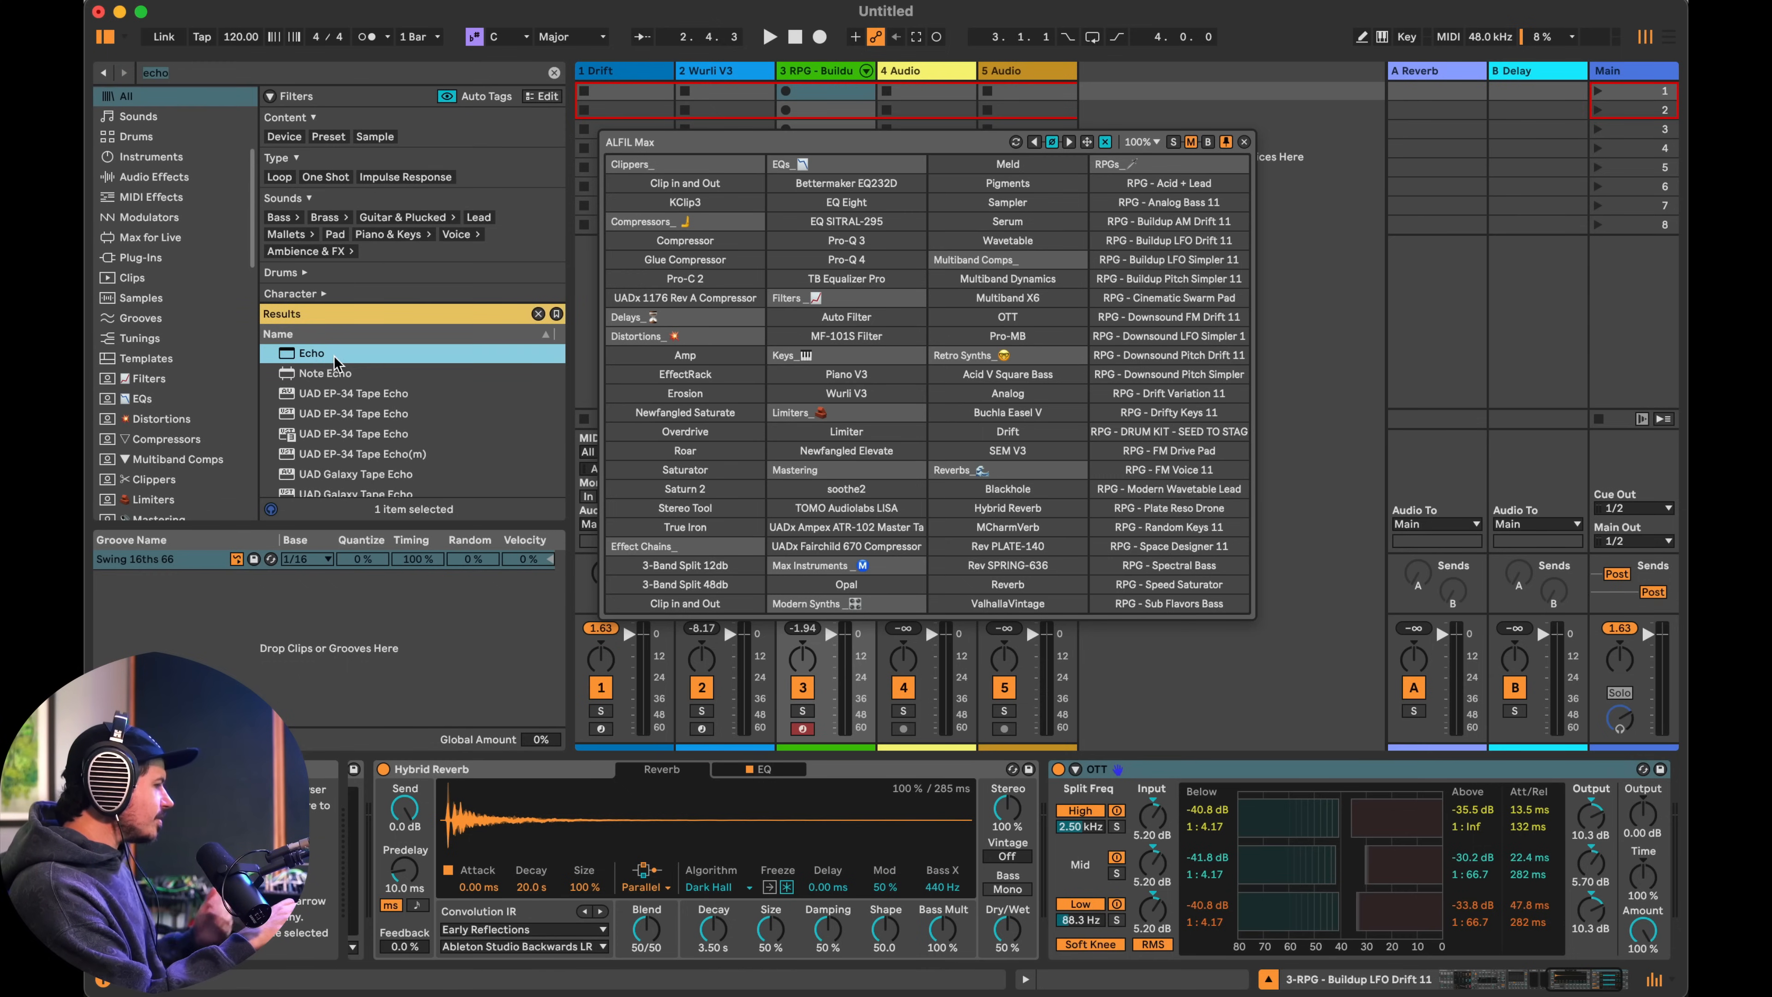
pyautogui.doubleClick(311, 353)
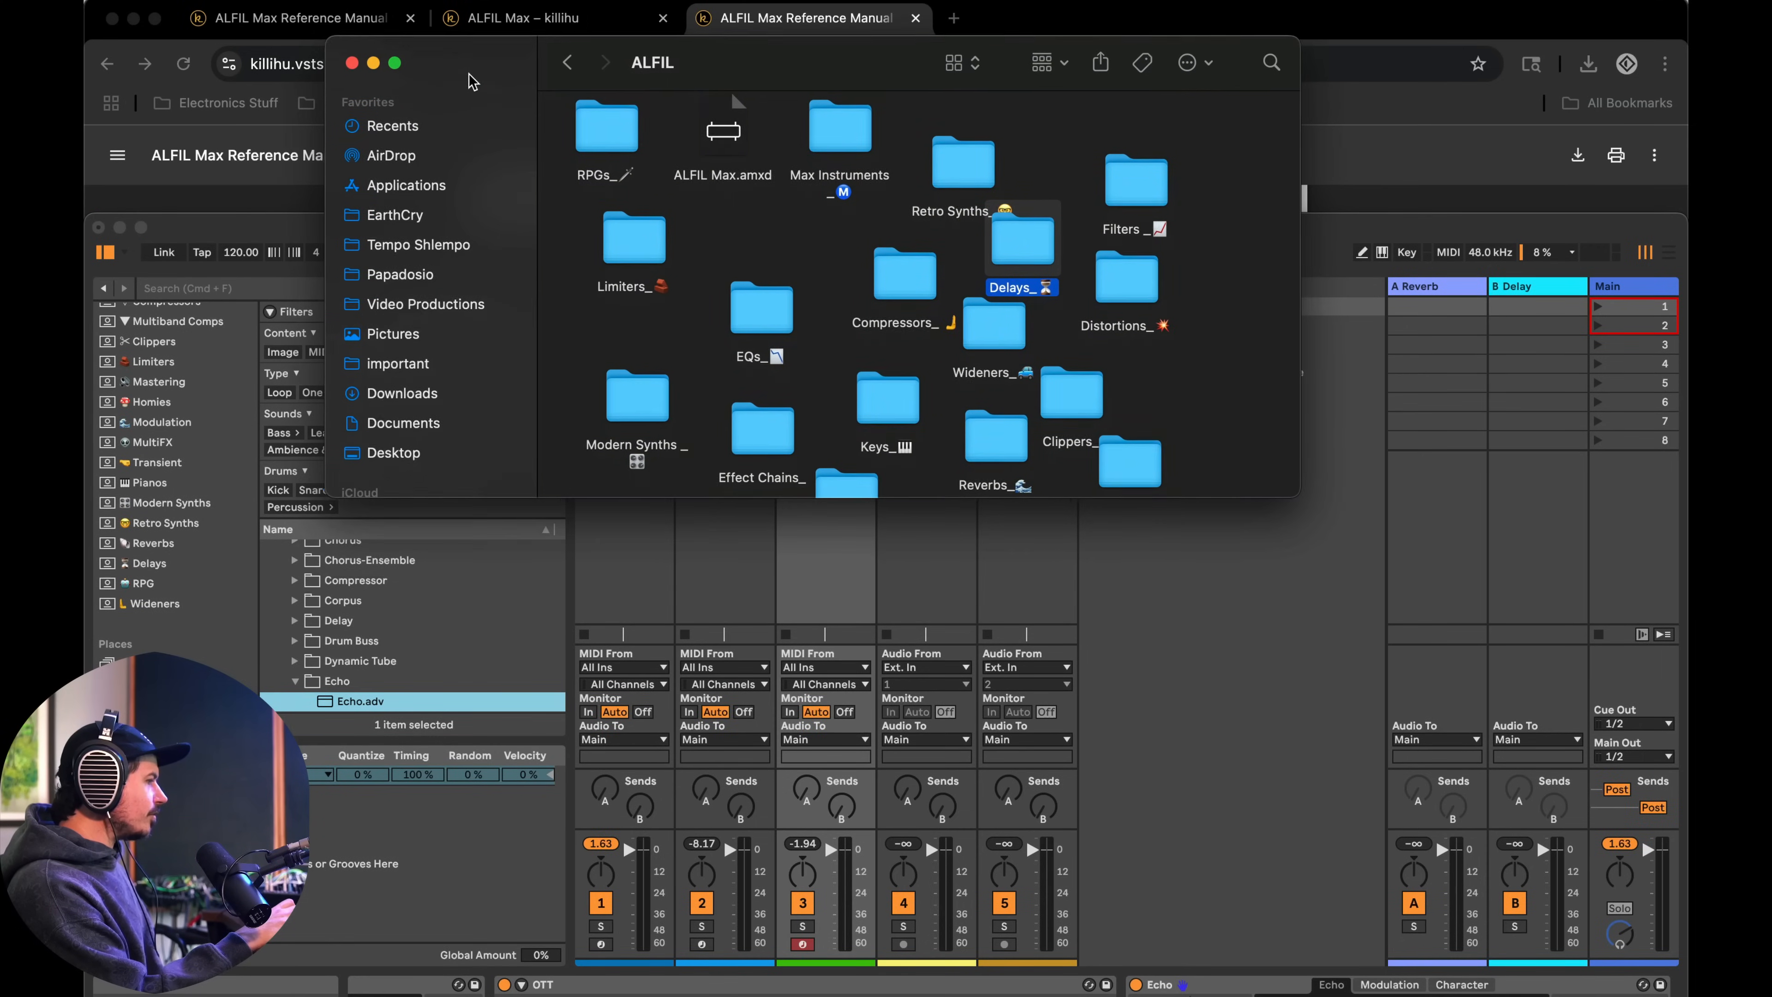
# - Open the Delays_ folder in Finder to receive the saved Echo.adv preset
pyautogui.doubleClick(1022, 238)
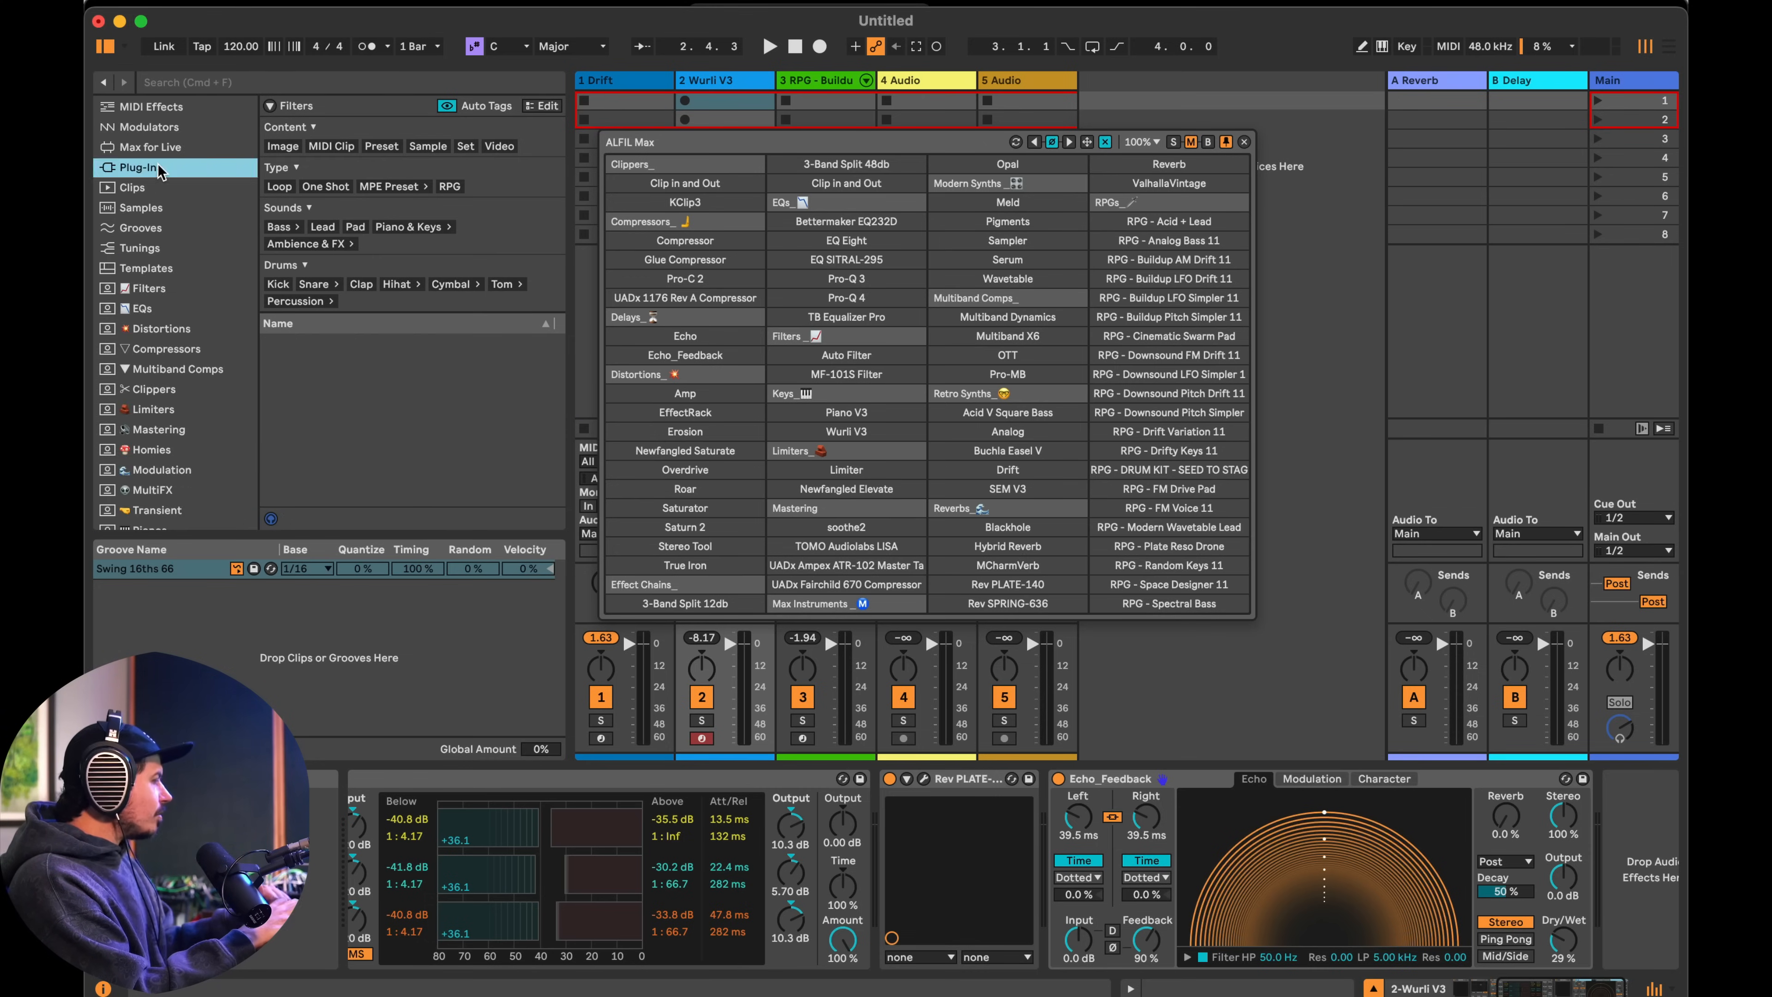
# - Search Plug-Ins for 'del' and load Delay TAPE-201 onto the Wurli V3 track
pyautogui.write('delay')
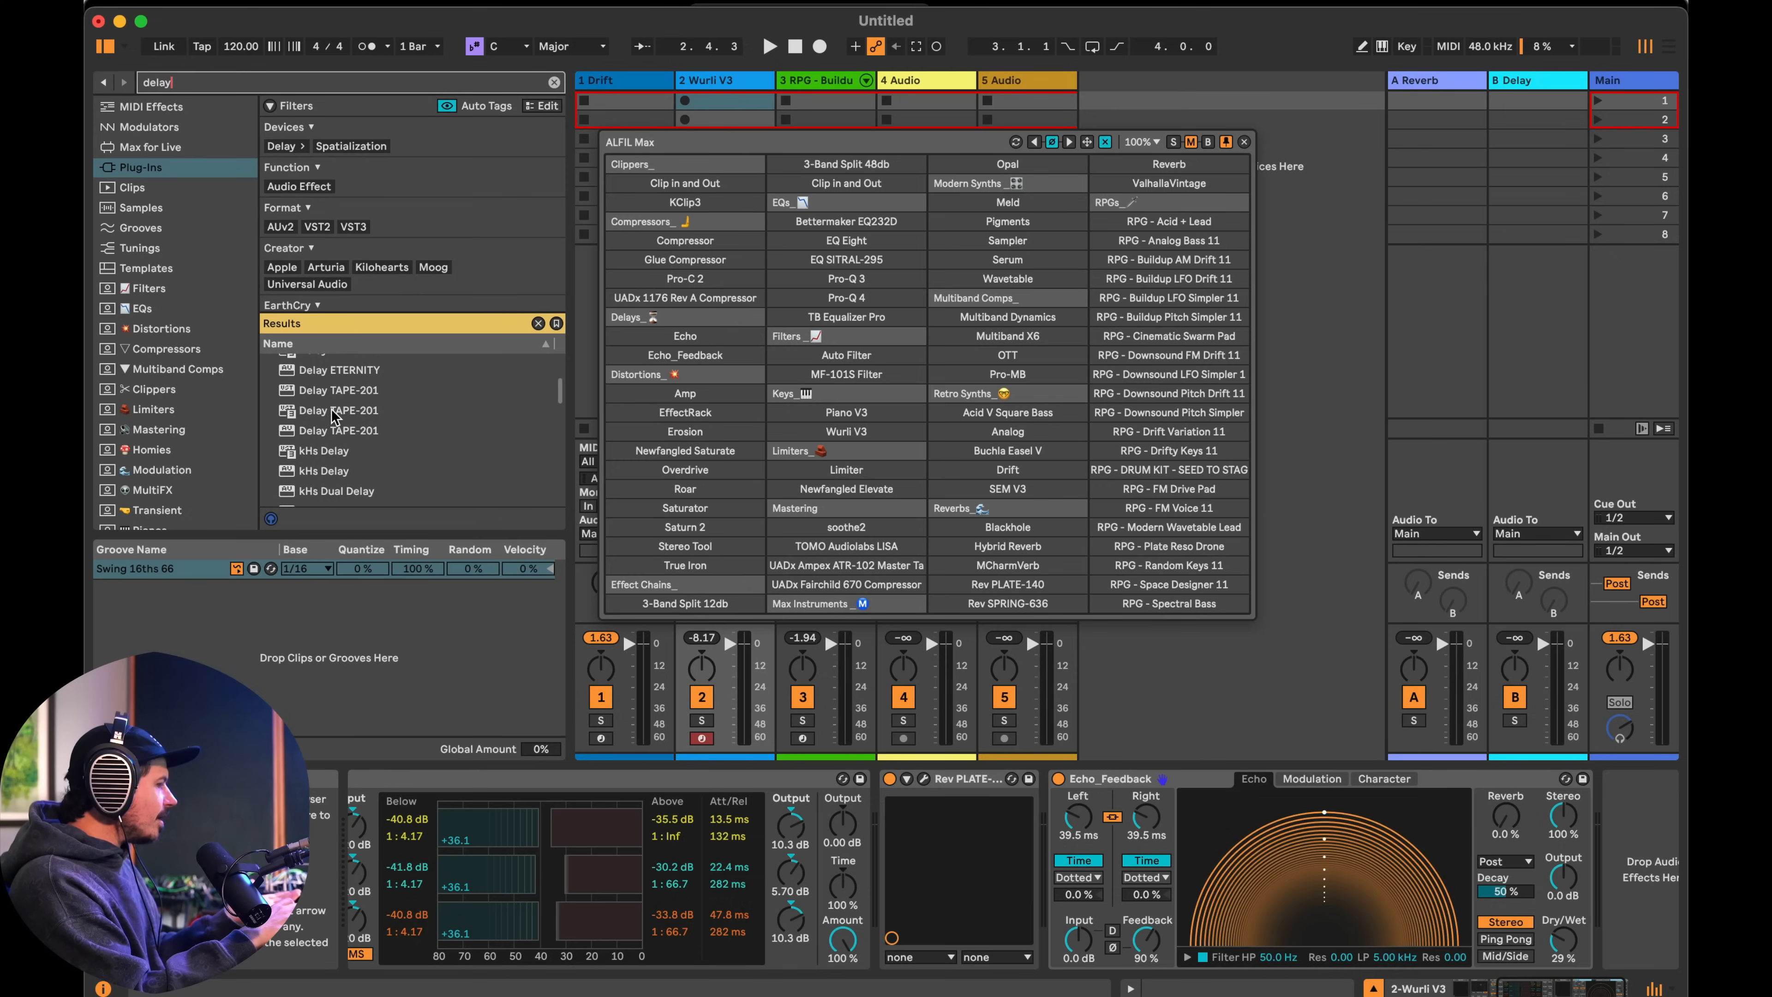
pyautogui.click(339, 410)
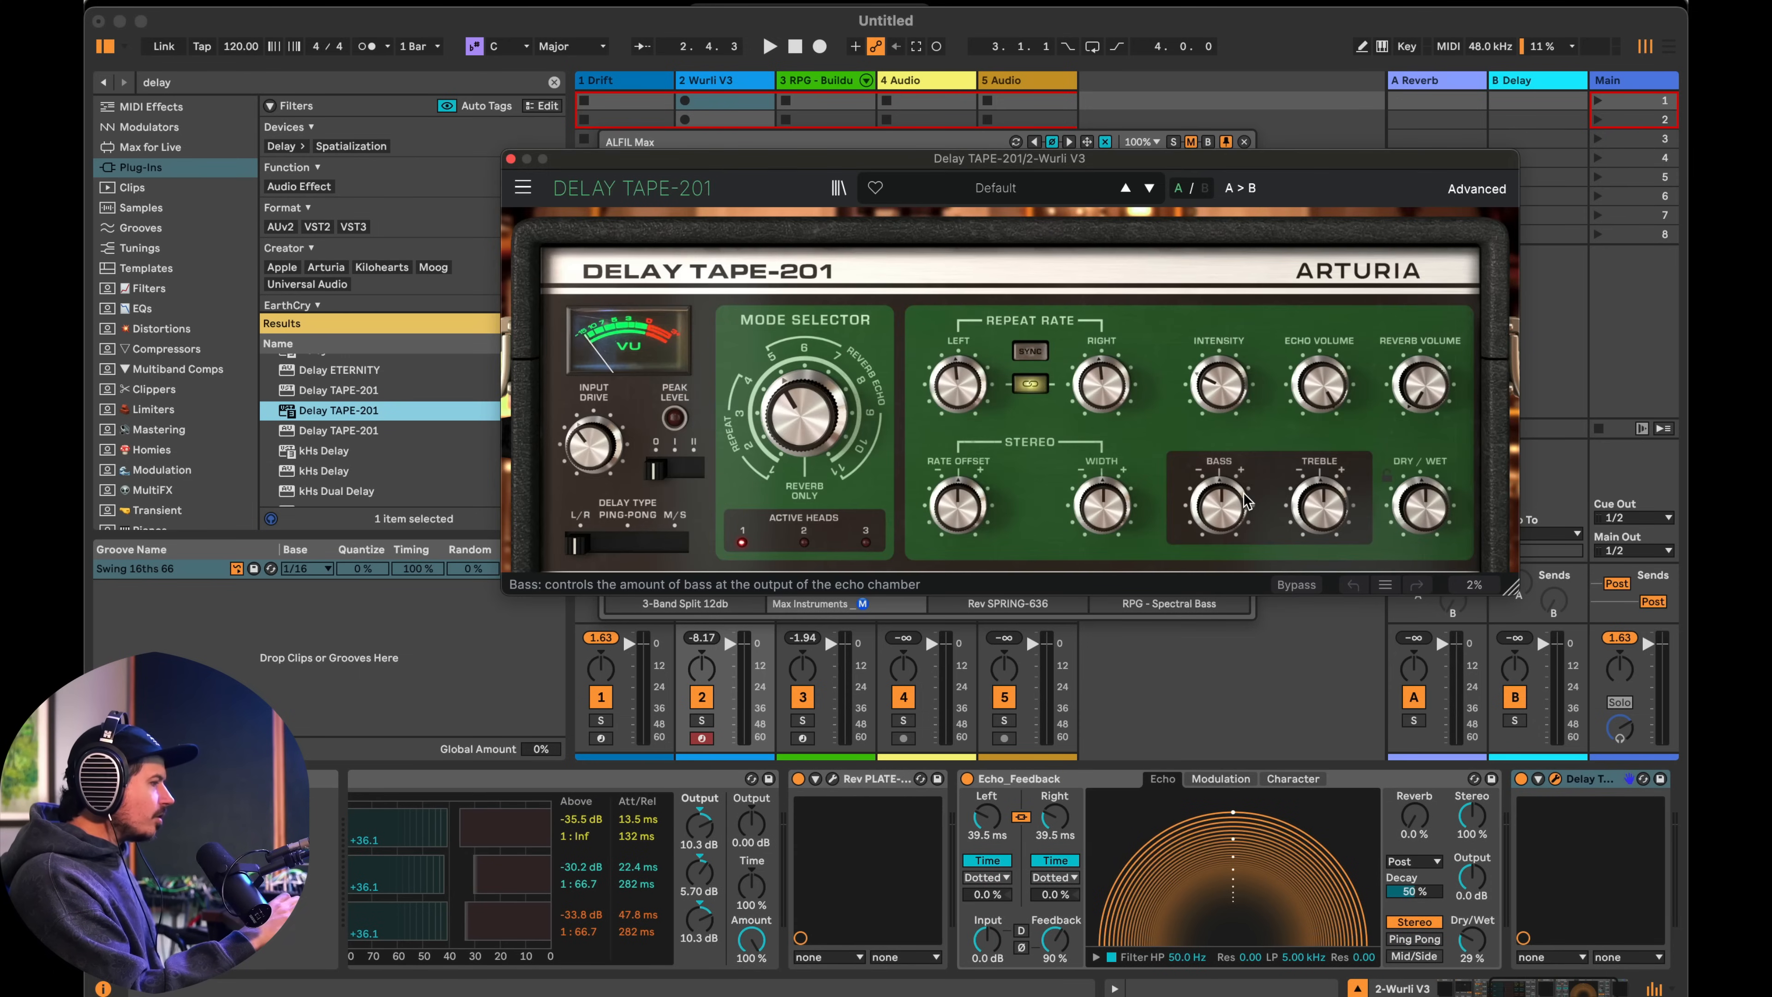
pyautogui.moveTo(1377, 470)
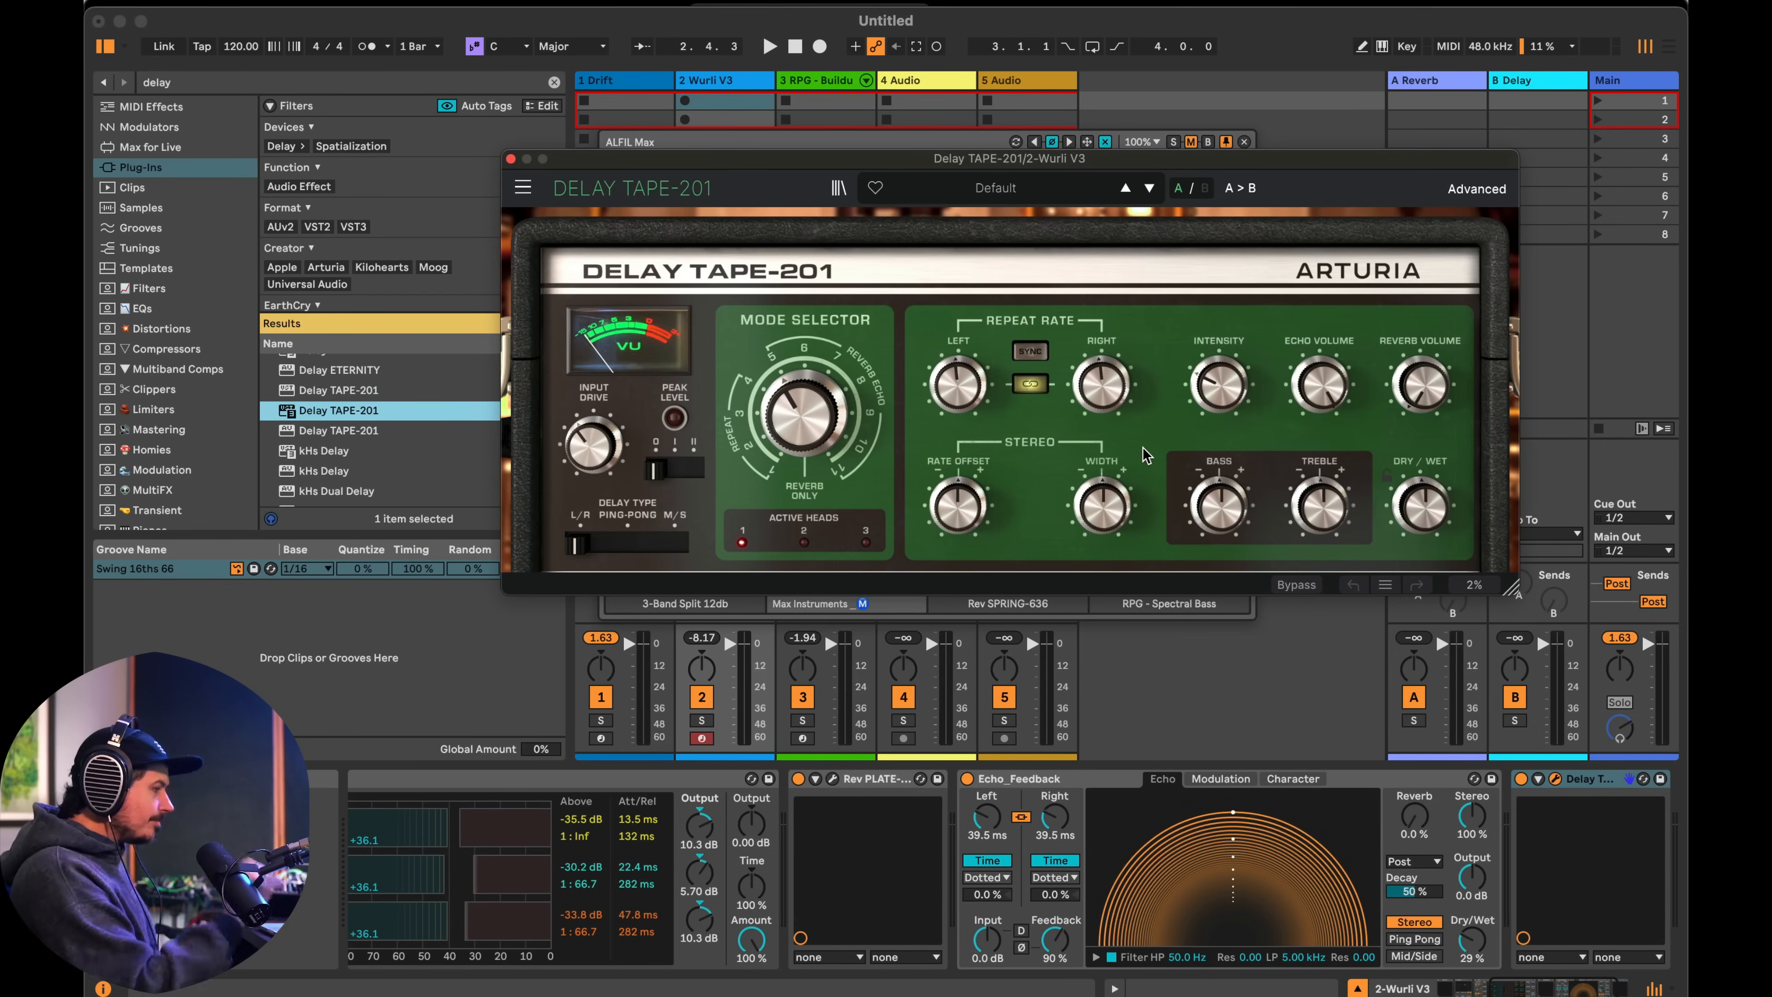
pyautogui.moveTo(592, 447); pyautogui.dragTo(593, 424)
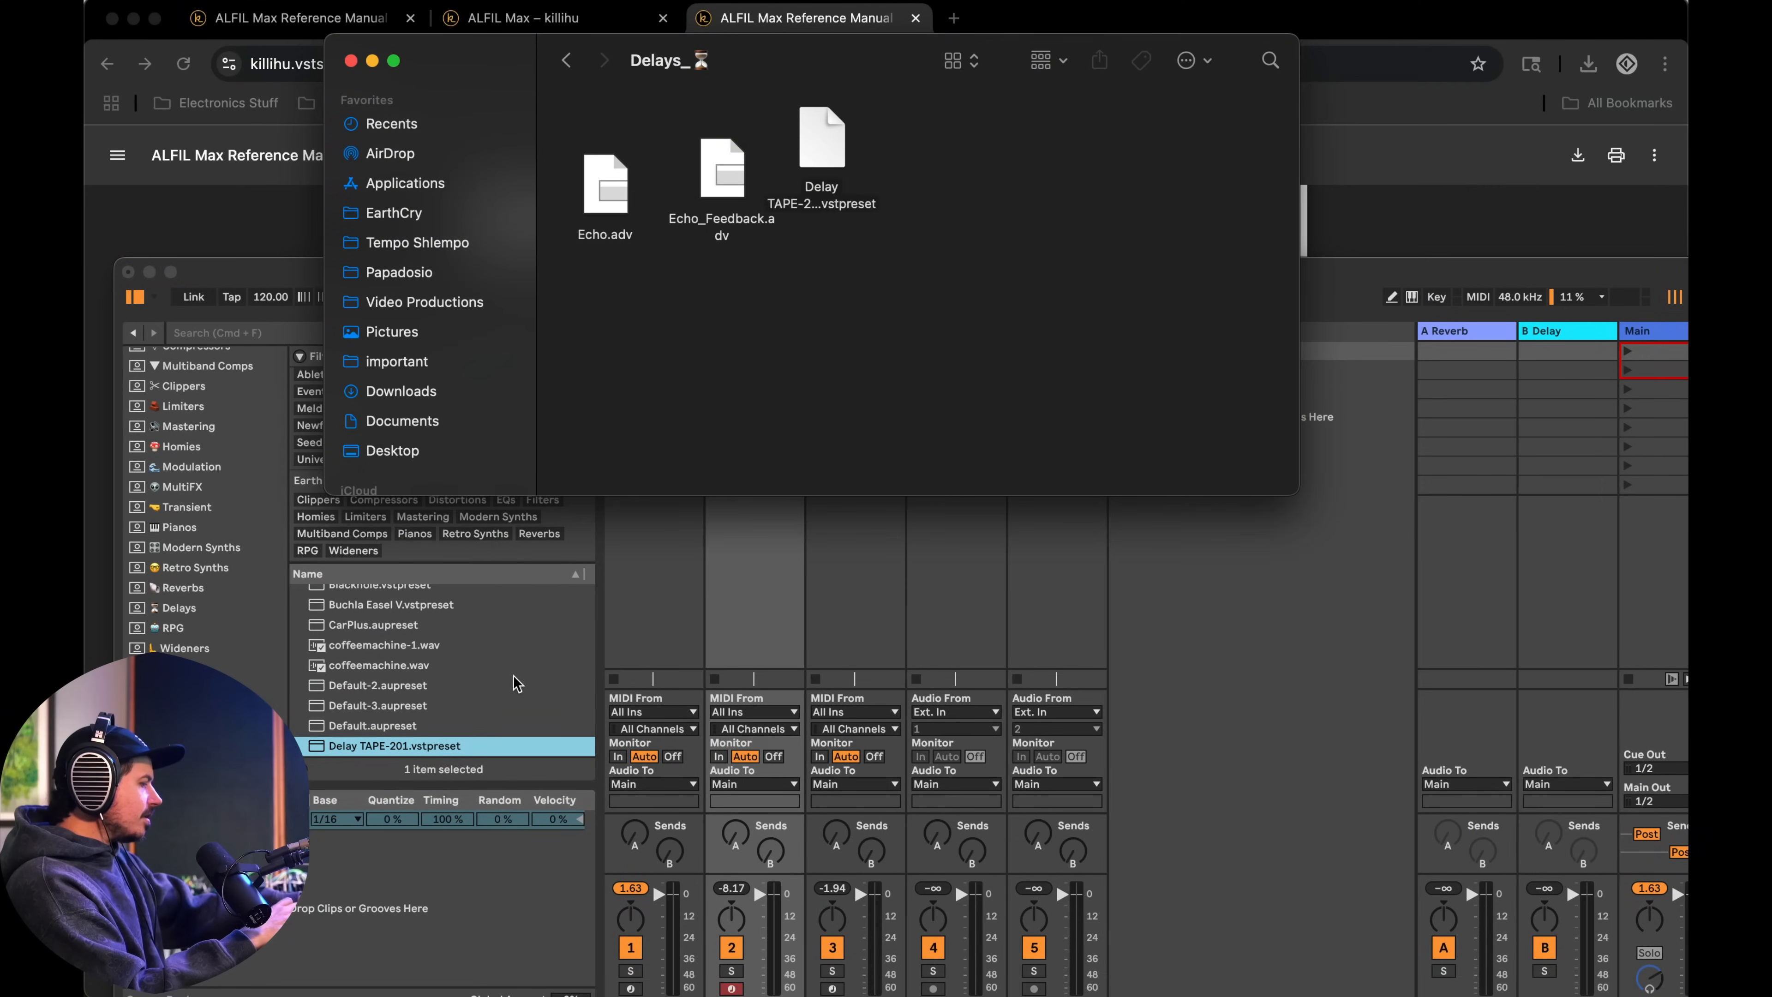
# - Return to the Delay TAPE-201 plugin on the Wurli V3 track after filing its preset
pyautogui.doubleClick(395, 746)
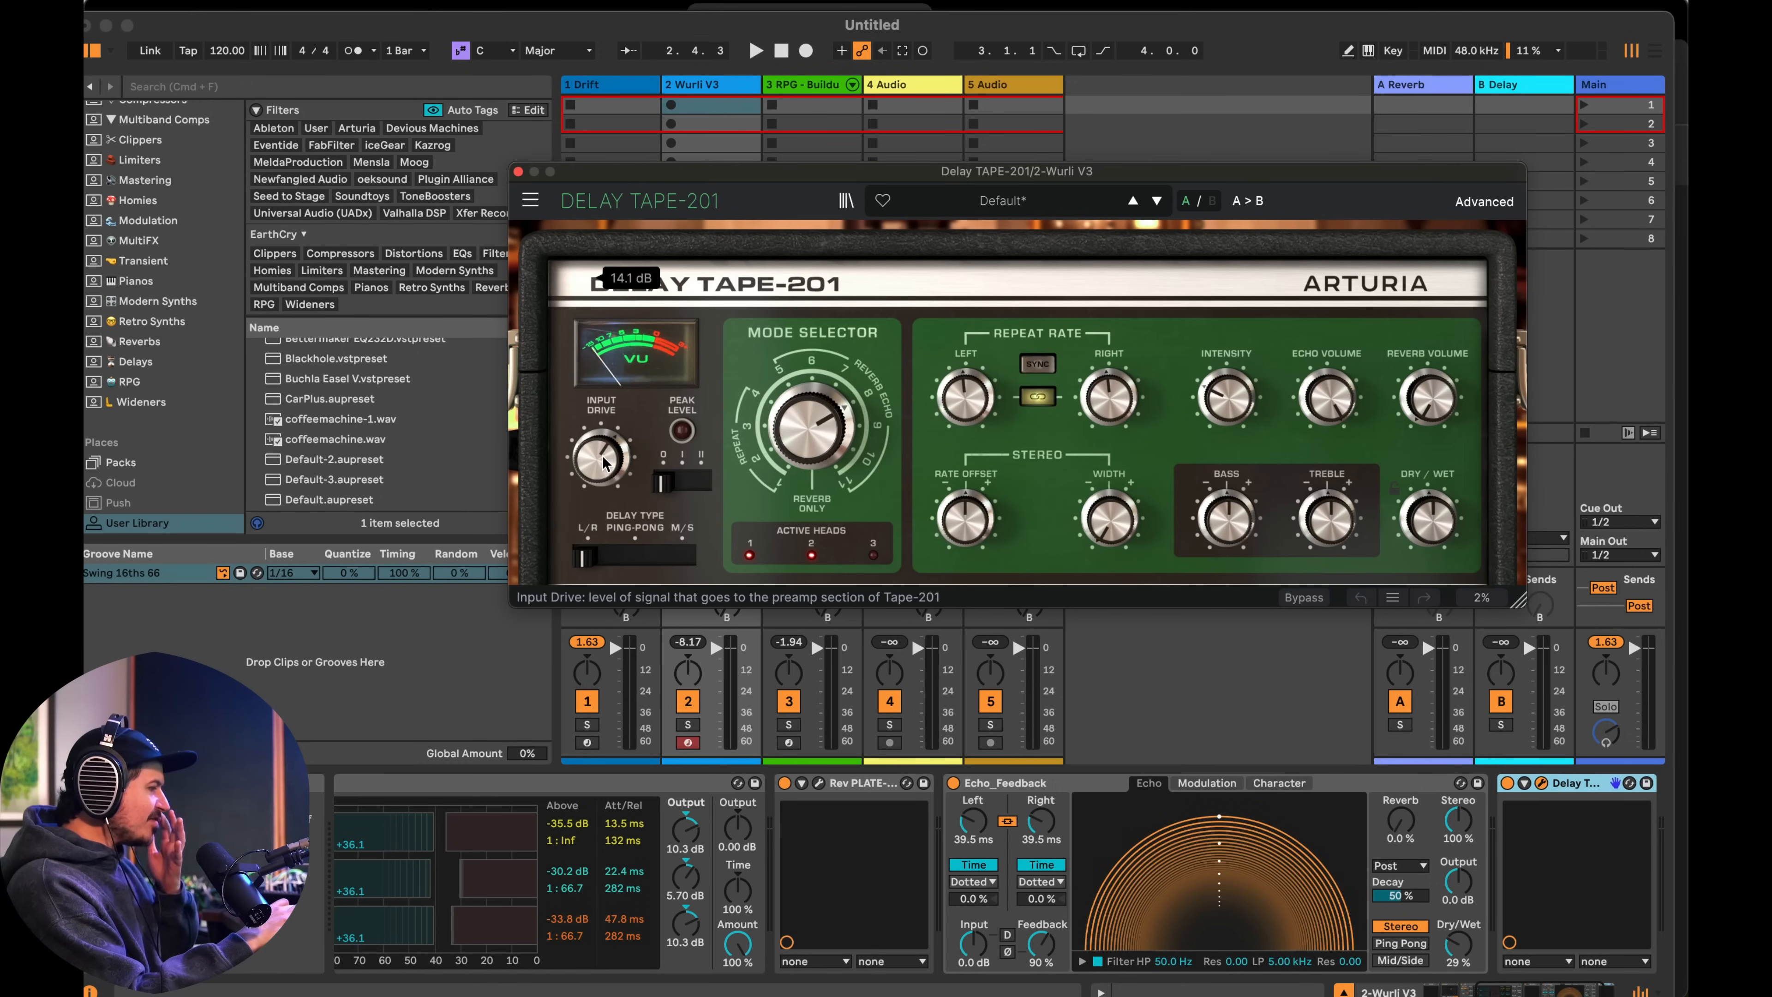
pyautogui.moveTo(845, 425)
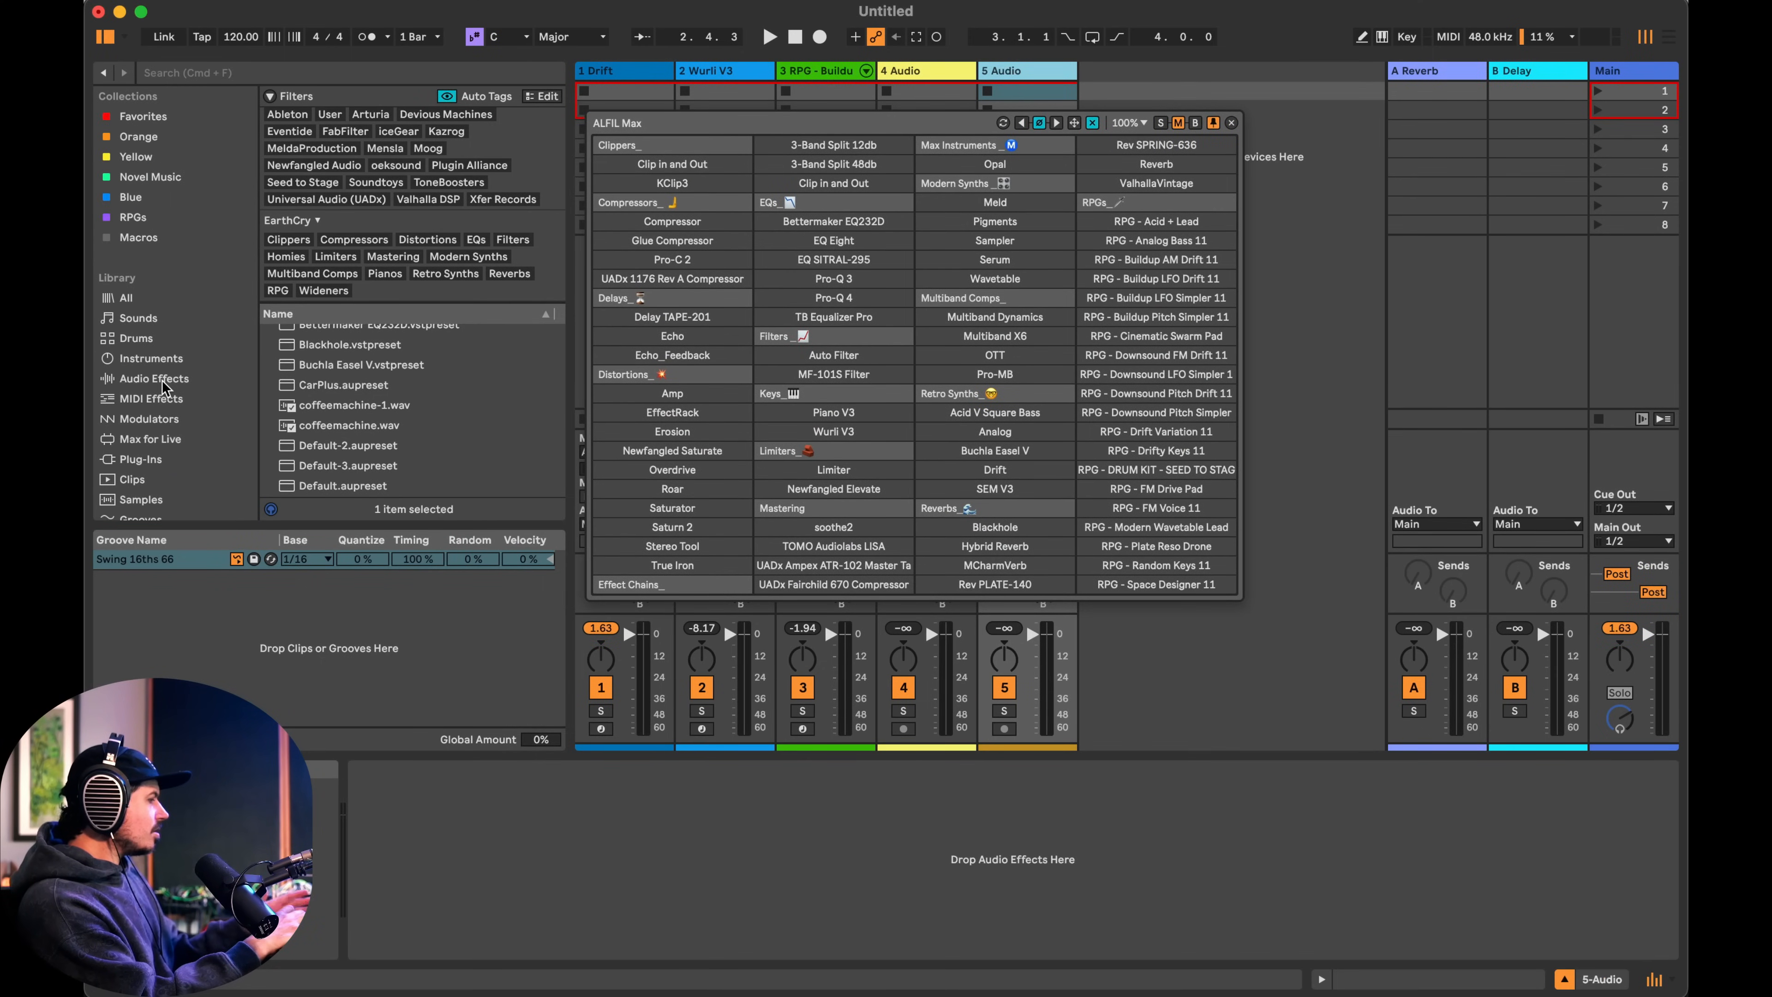
# - From Audio Effects, add Chorus-Ensemble, Amp and Delay to the 5 Audio track
pyautogui.click(153, 379)
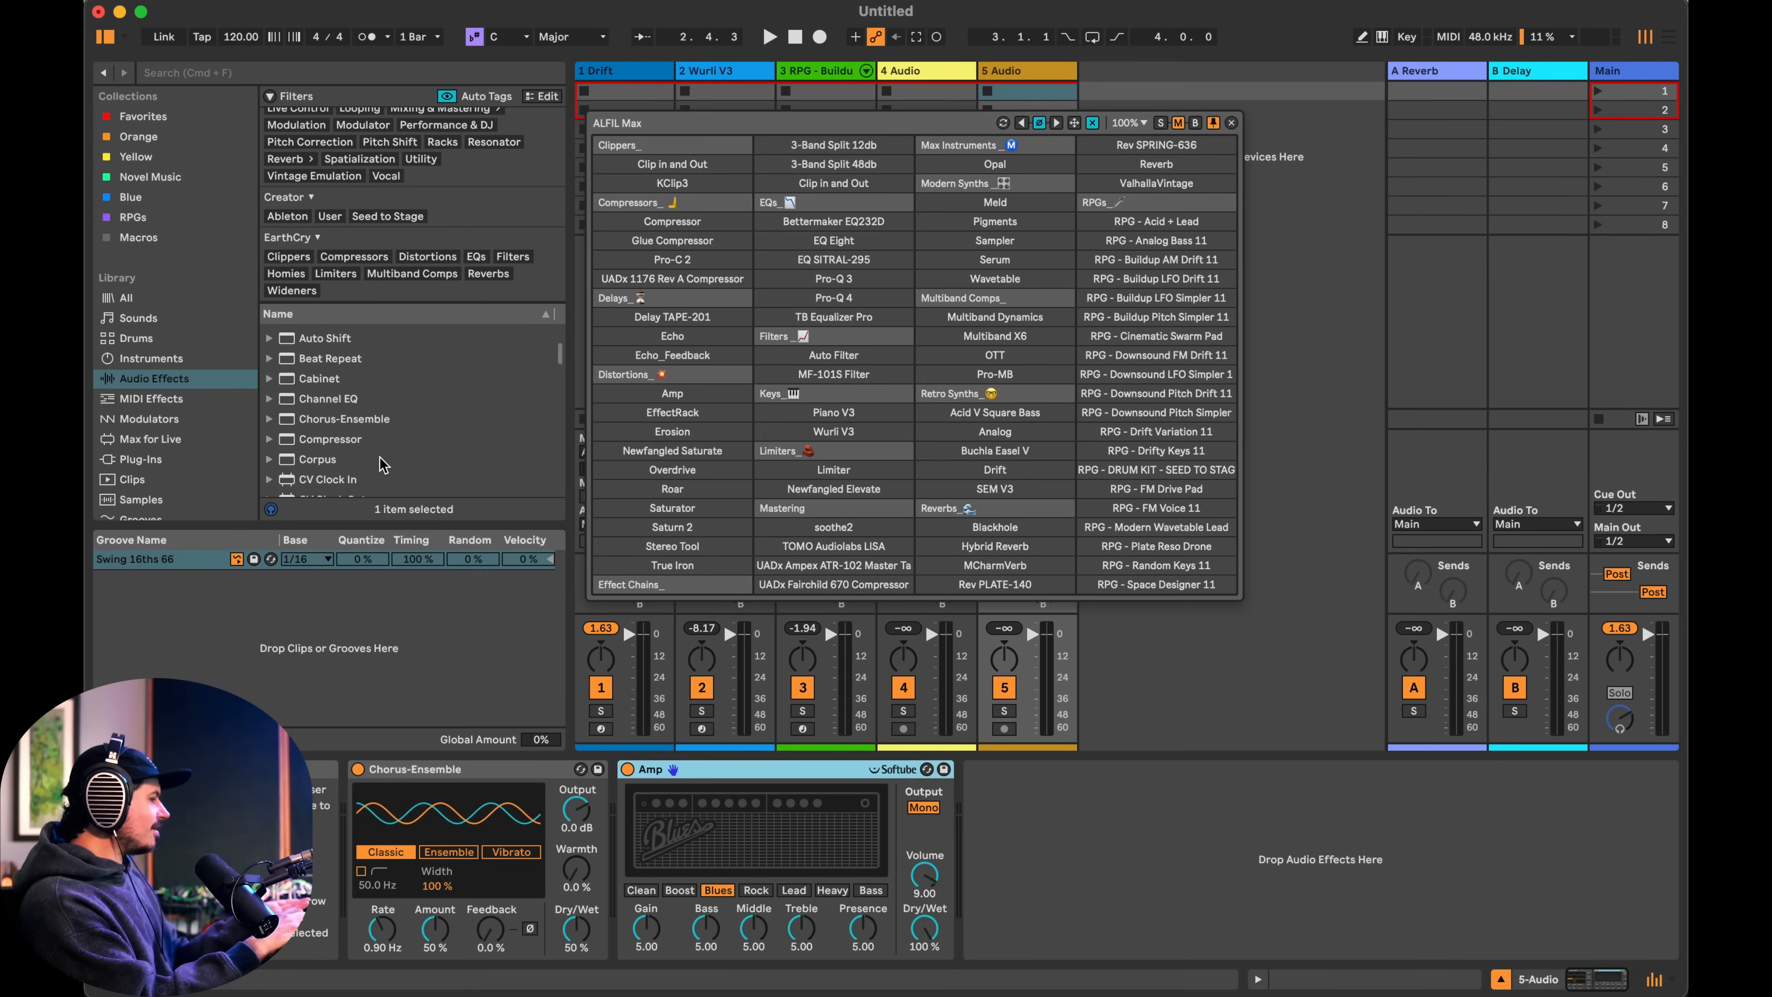
pyautogui.scroll(-3)
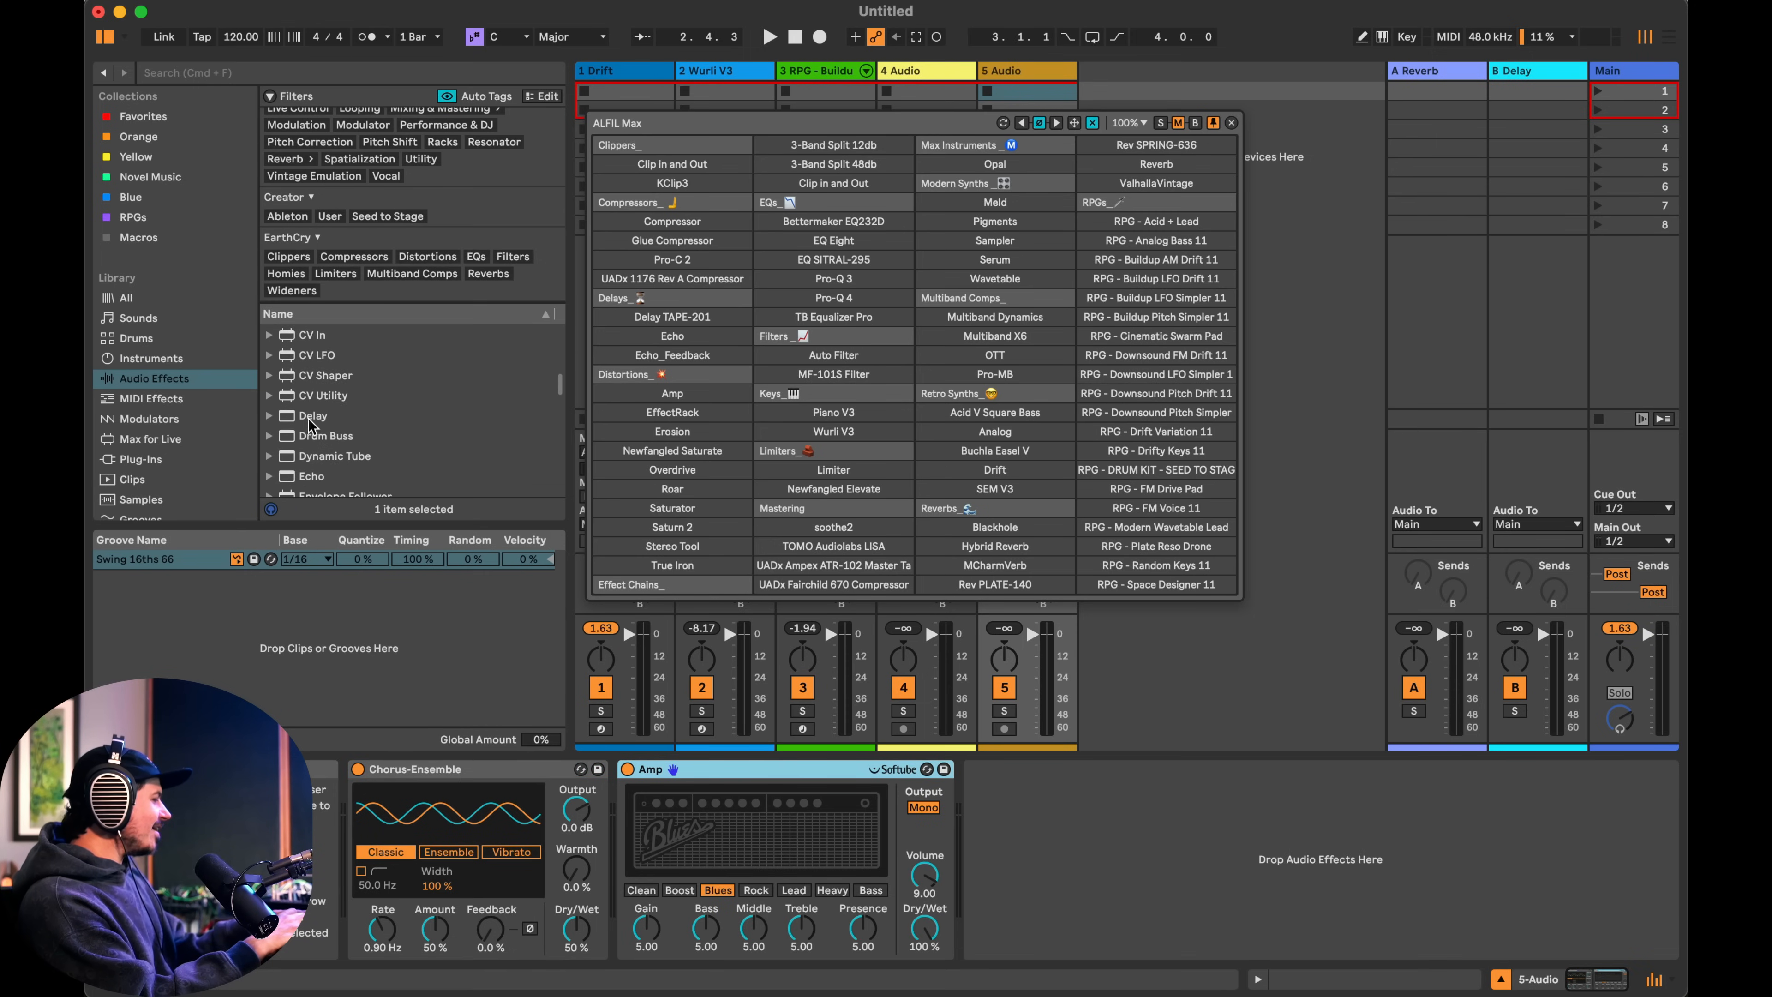
pyautogui.doubleClick(312, 416)
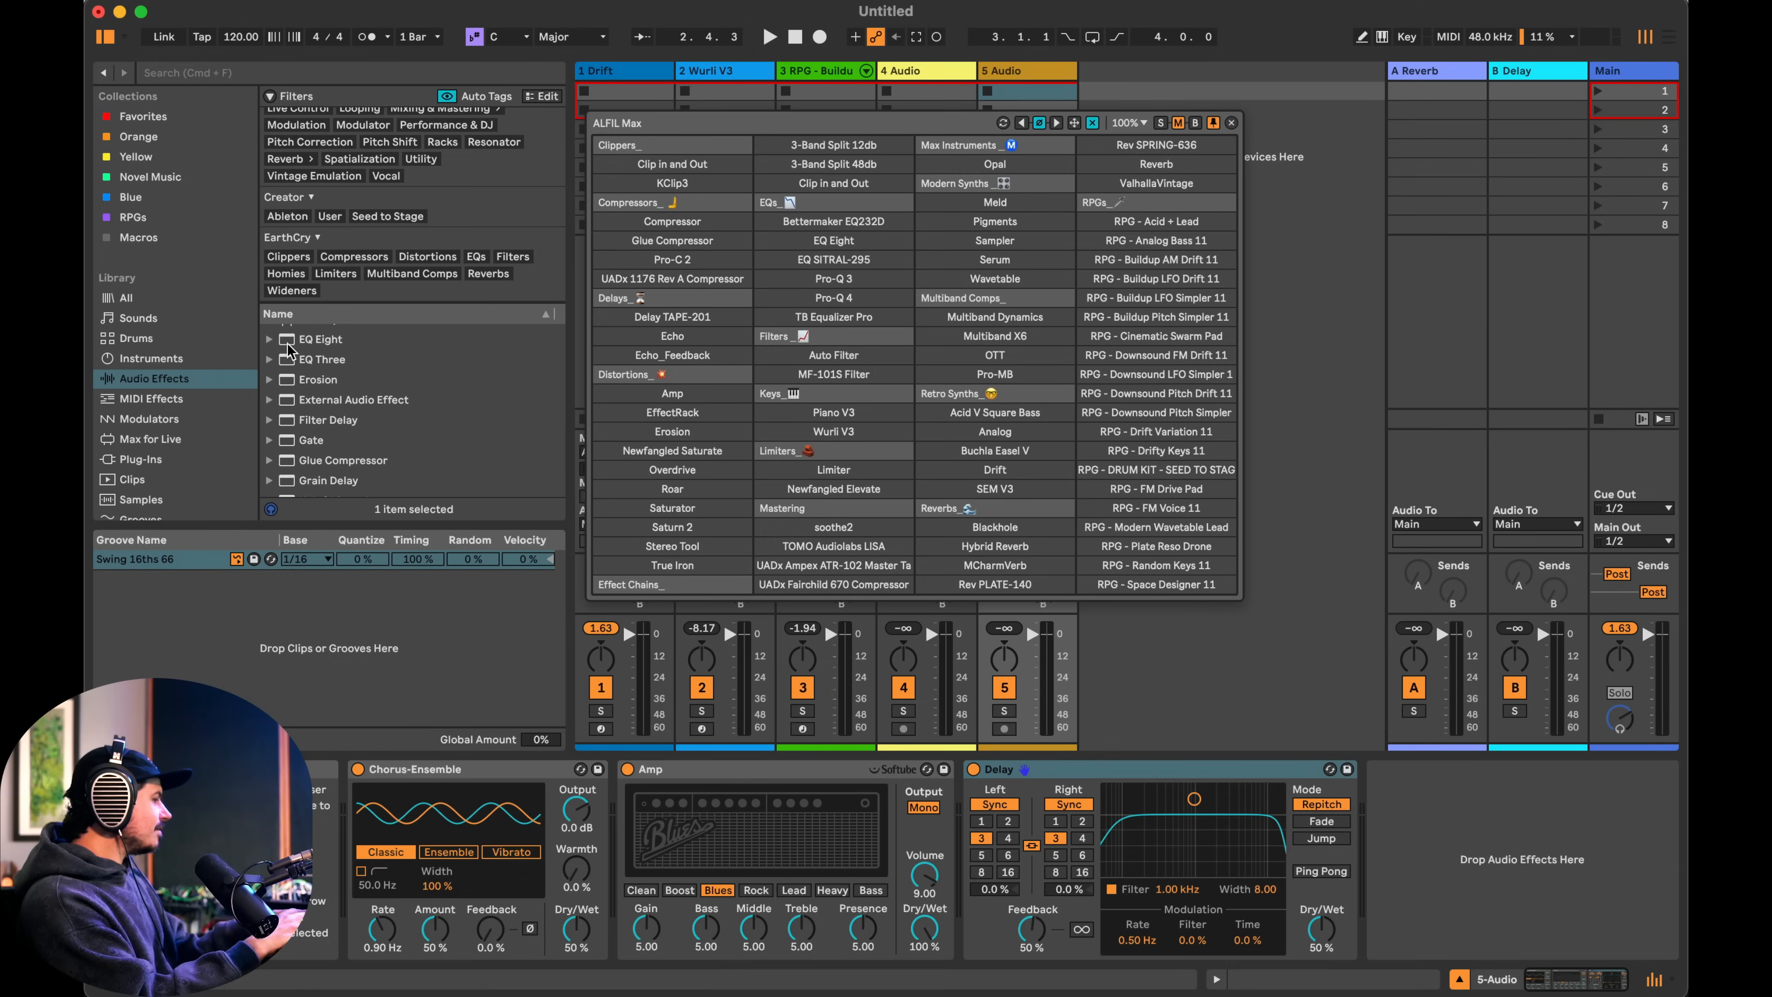
pyautogui.doubleClick(321, 339)
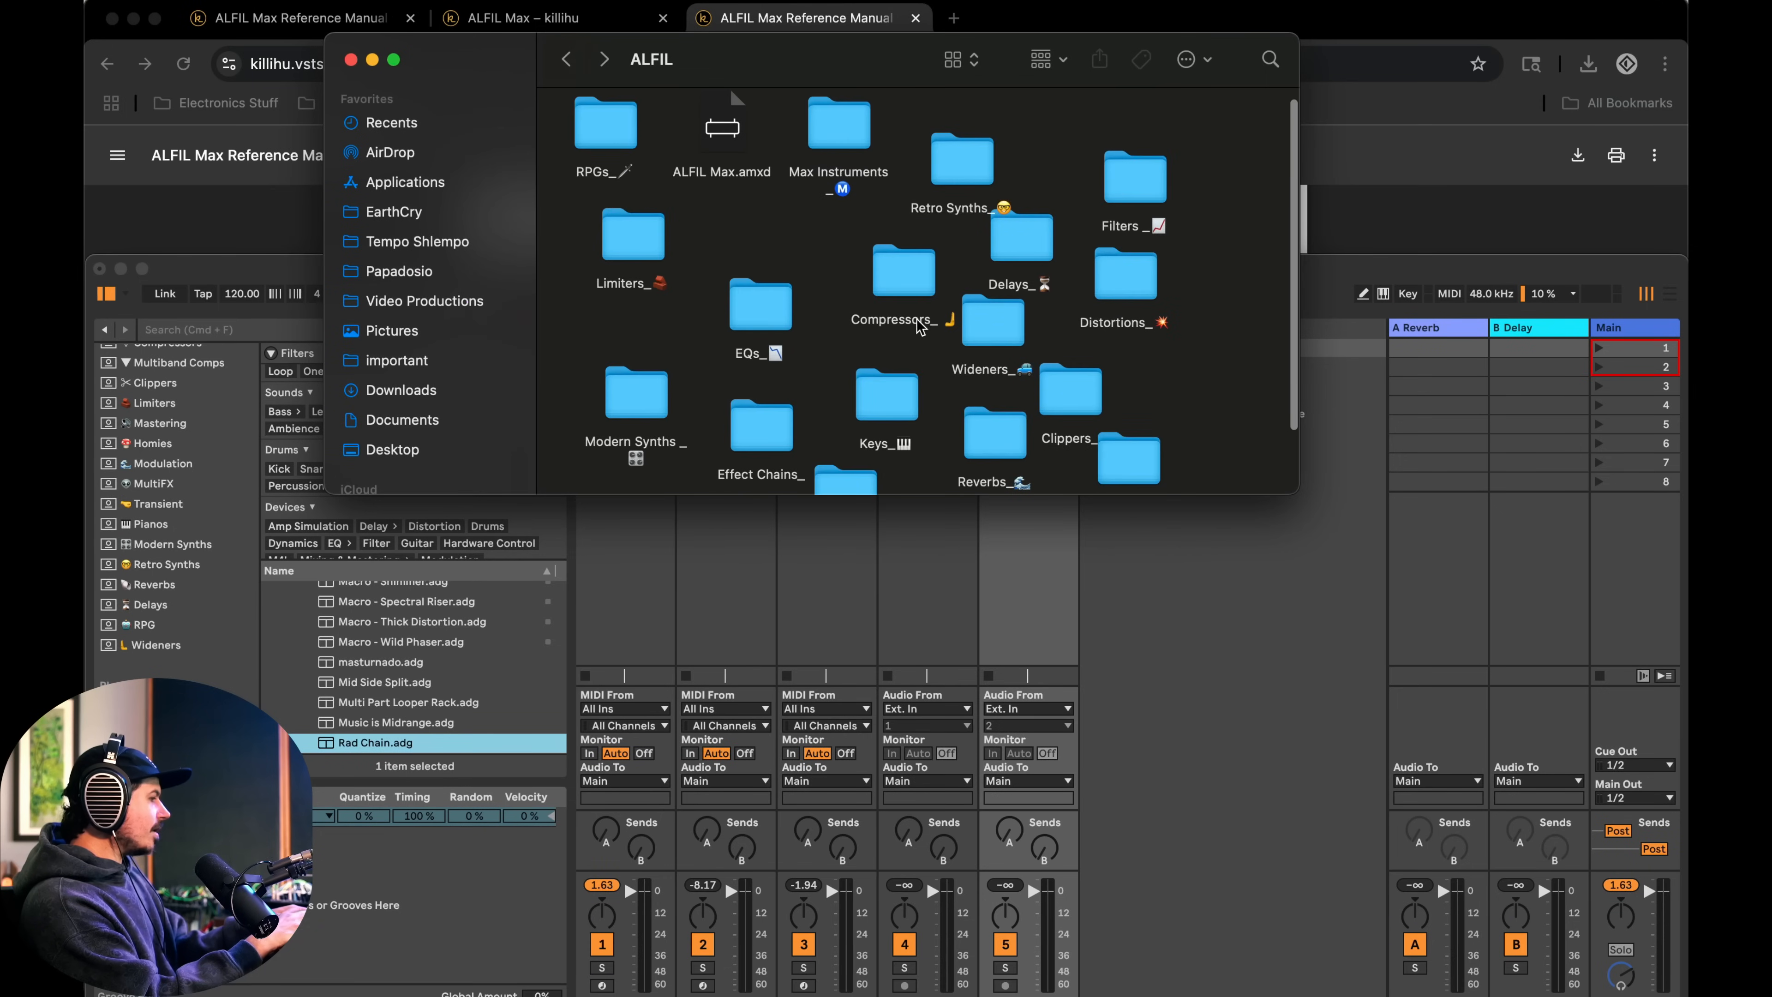
# - Open the Effect Chains_ folder inside ALFIL to hold Rad Chain.adg
pyautogui.doubleClick(760, 425)
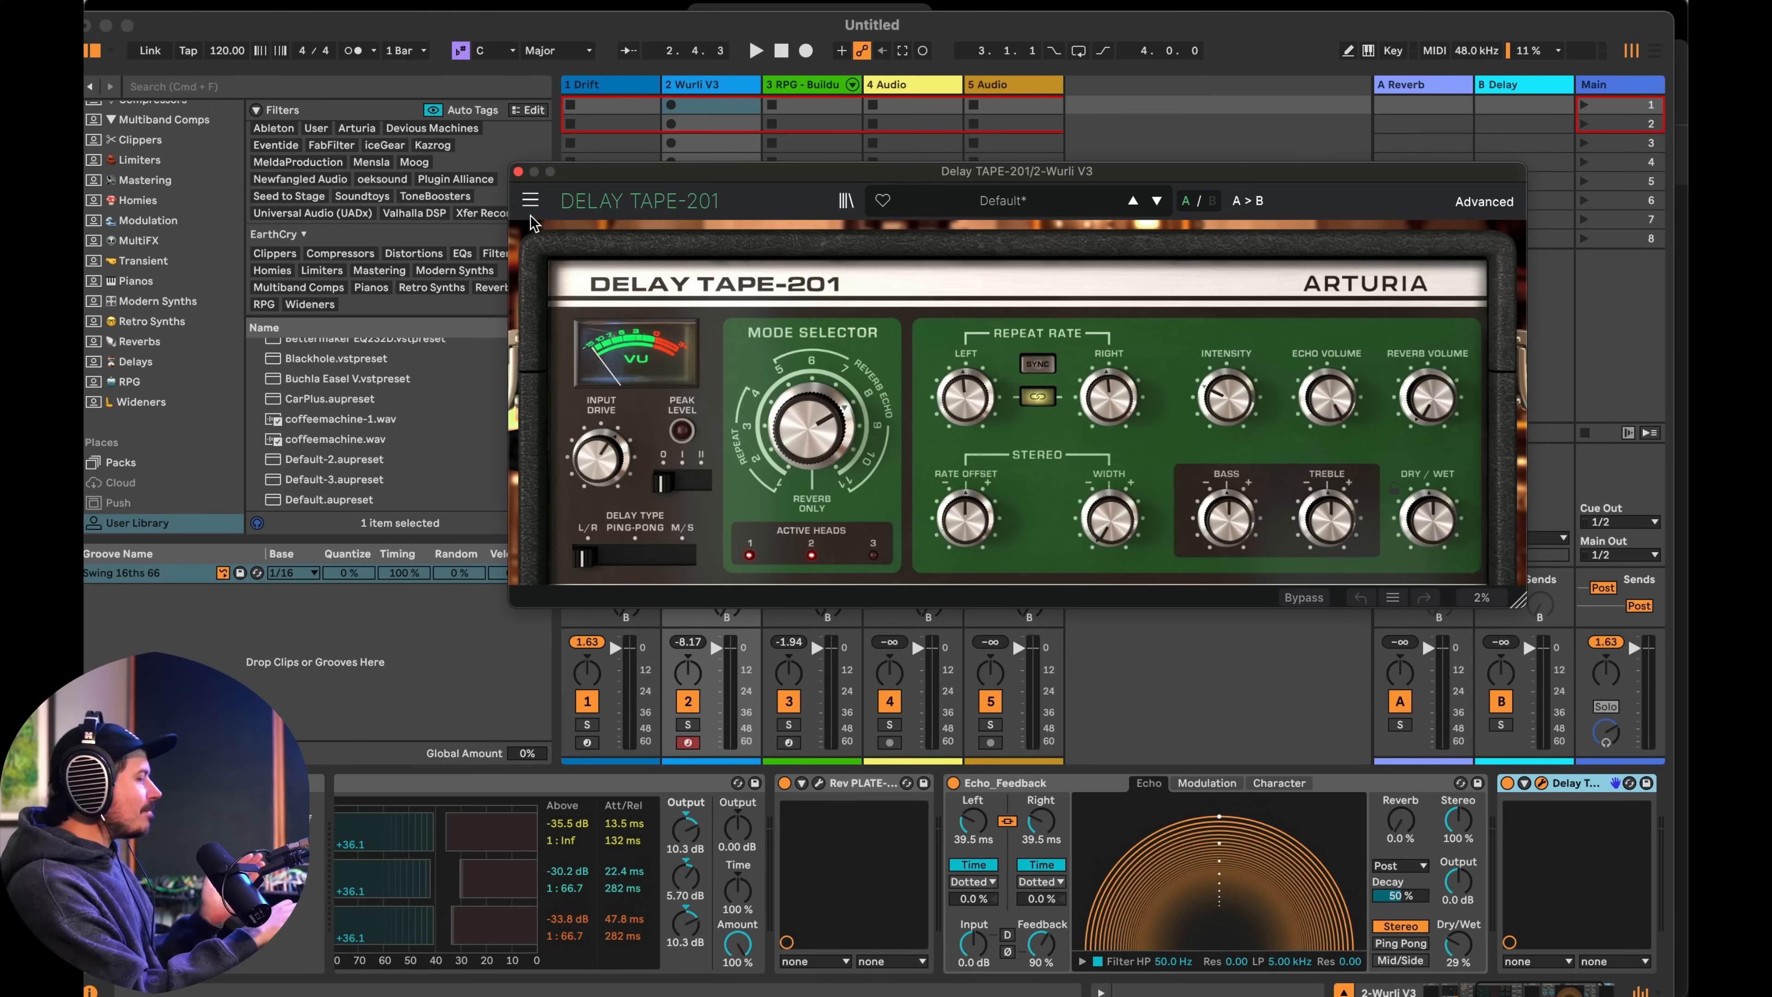
pyautogui.moveTo(519, 172)
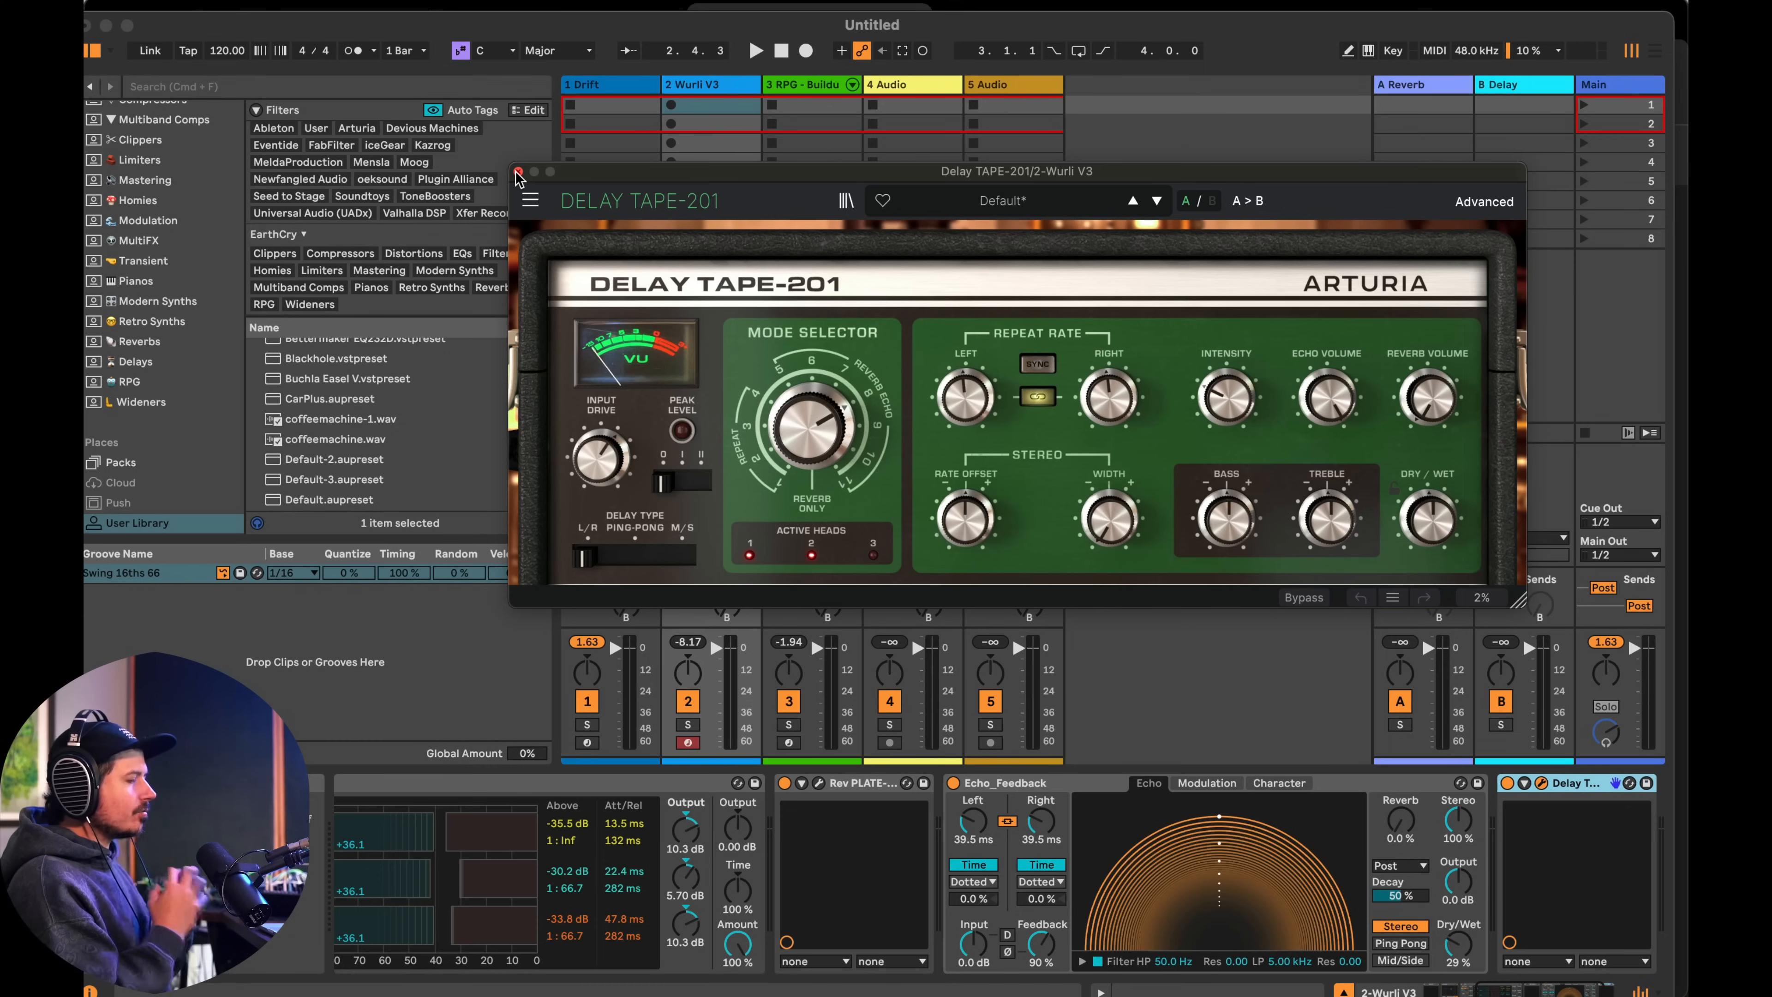
# - Close the Delay TAPE-201 plugin window, returning to the ALFIL Max category list
pyautogui.click(518, 170)
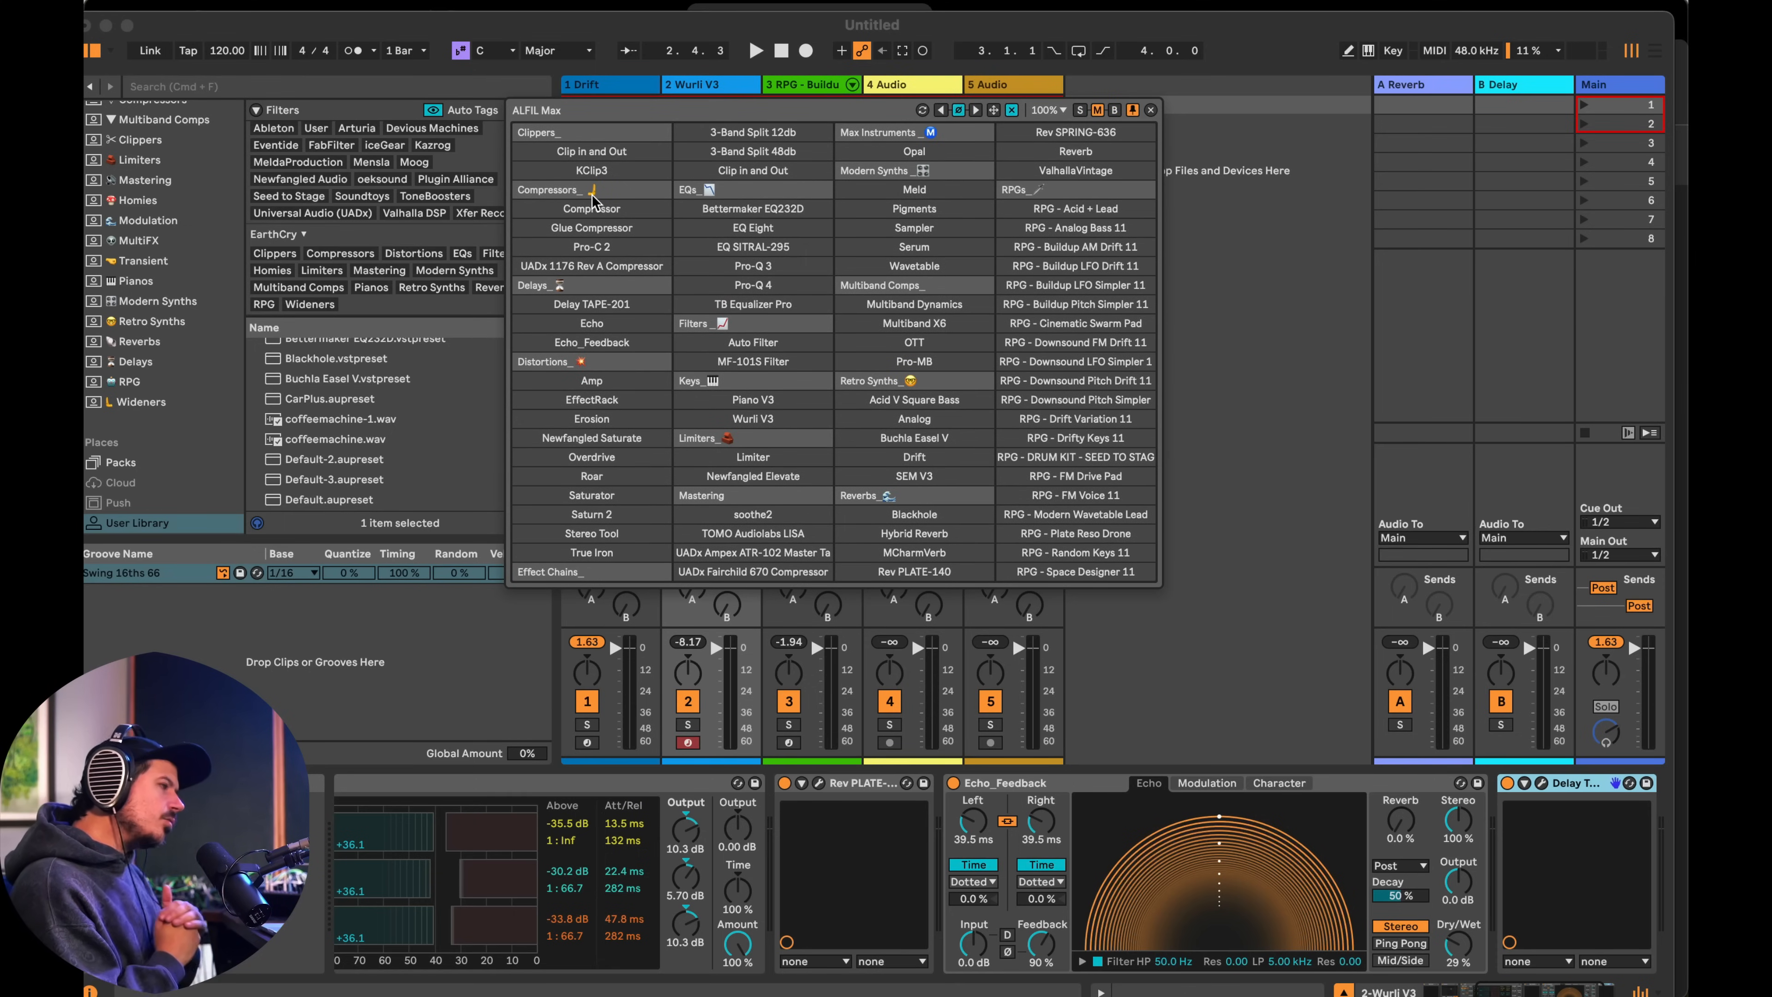
pyautogui.moveTo(612, 231)
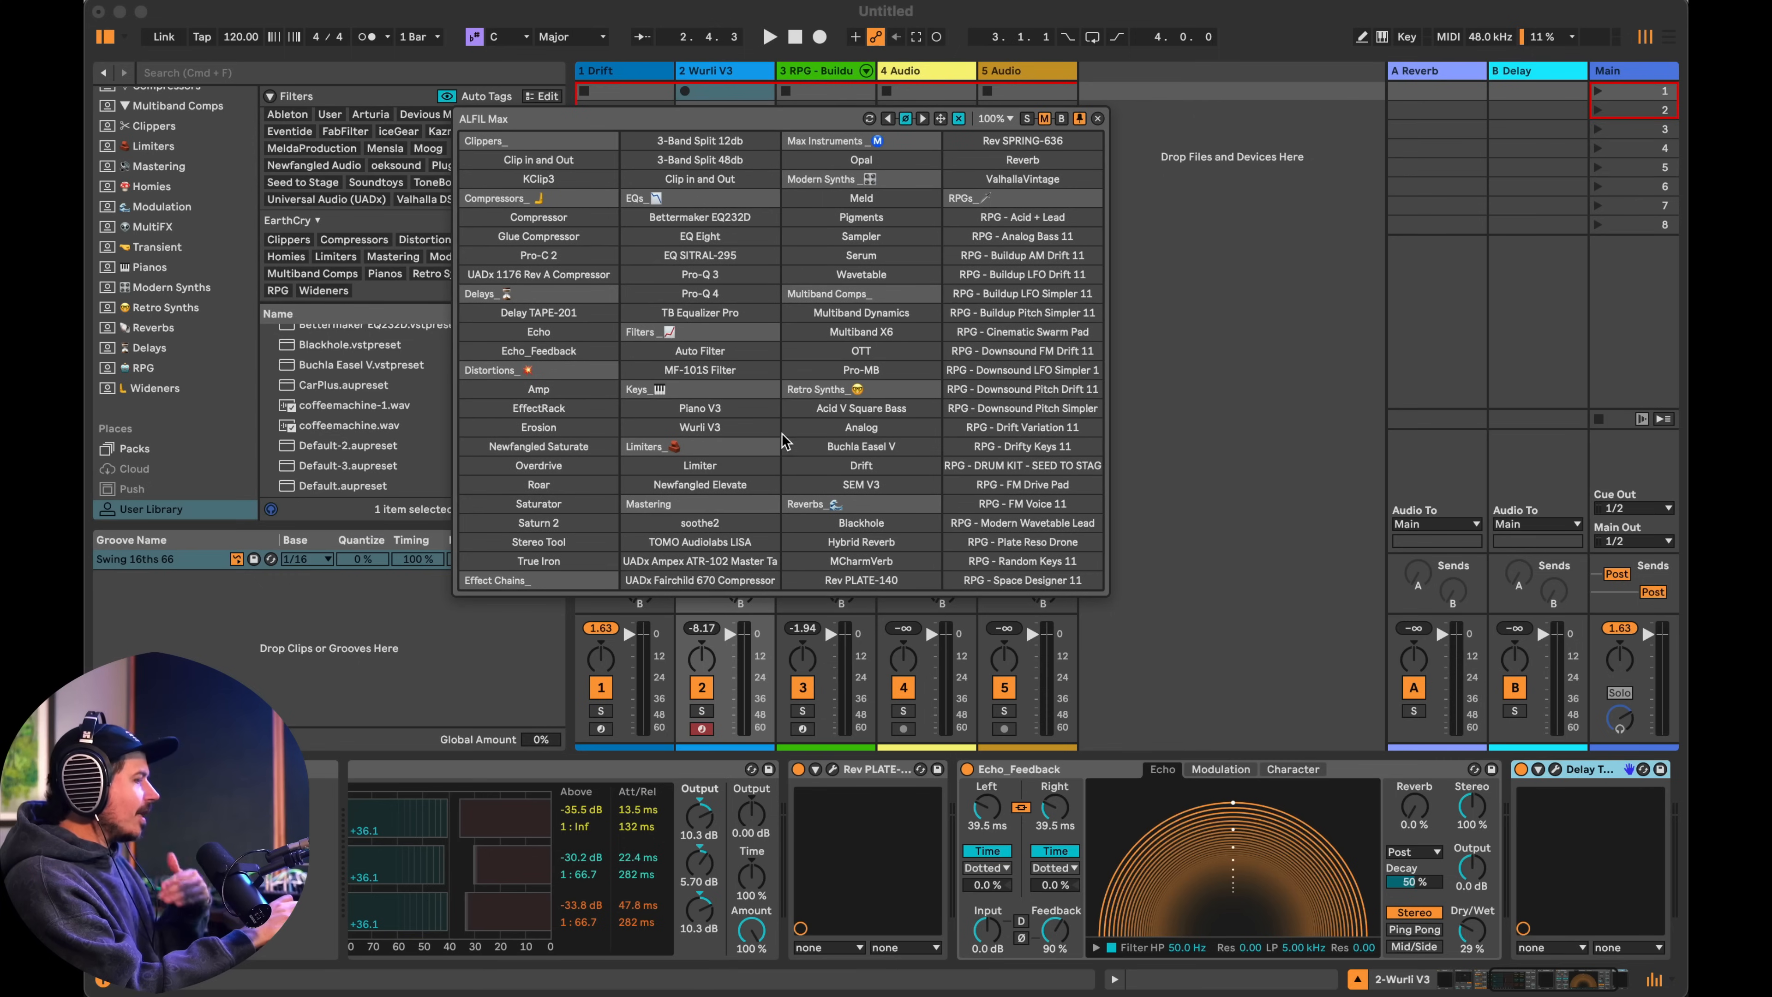
pyautogui.moveTo(857, 242)
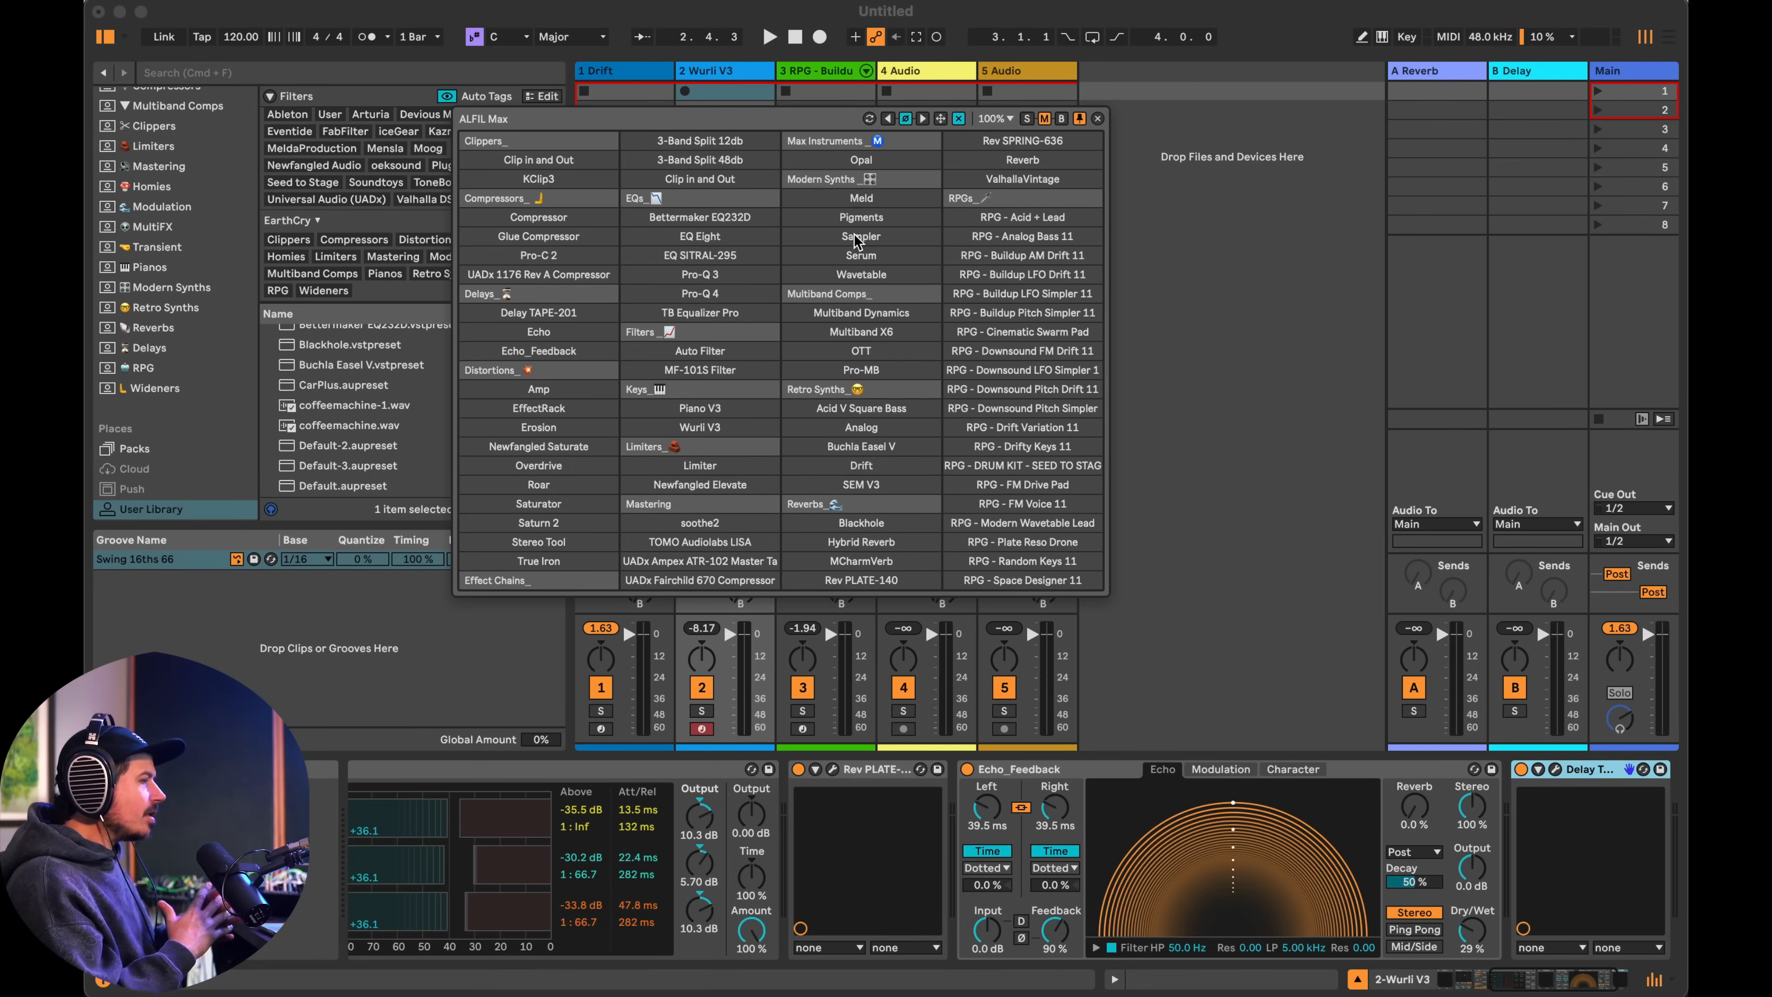
pyautogui.click(995, 118)
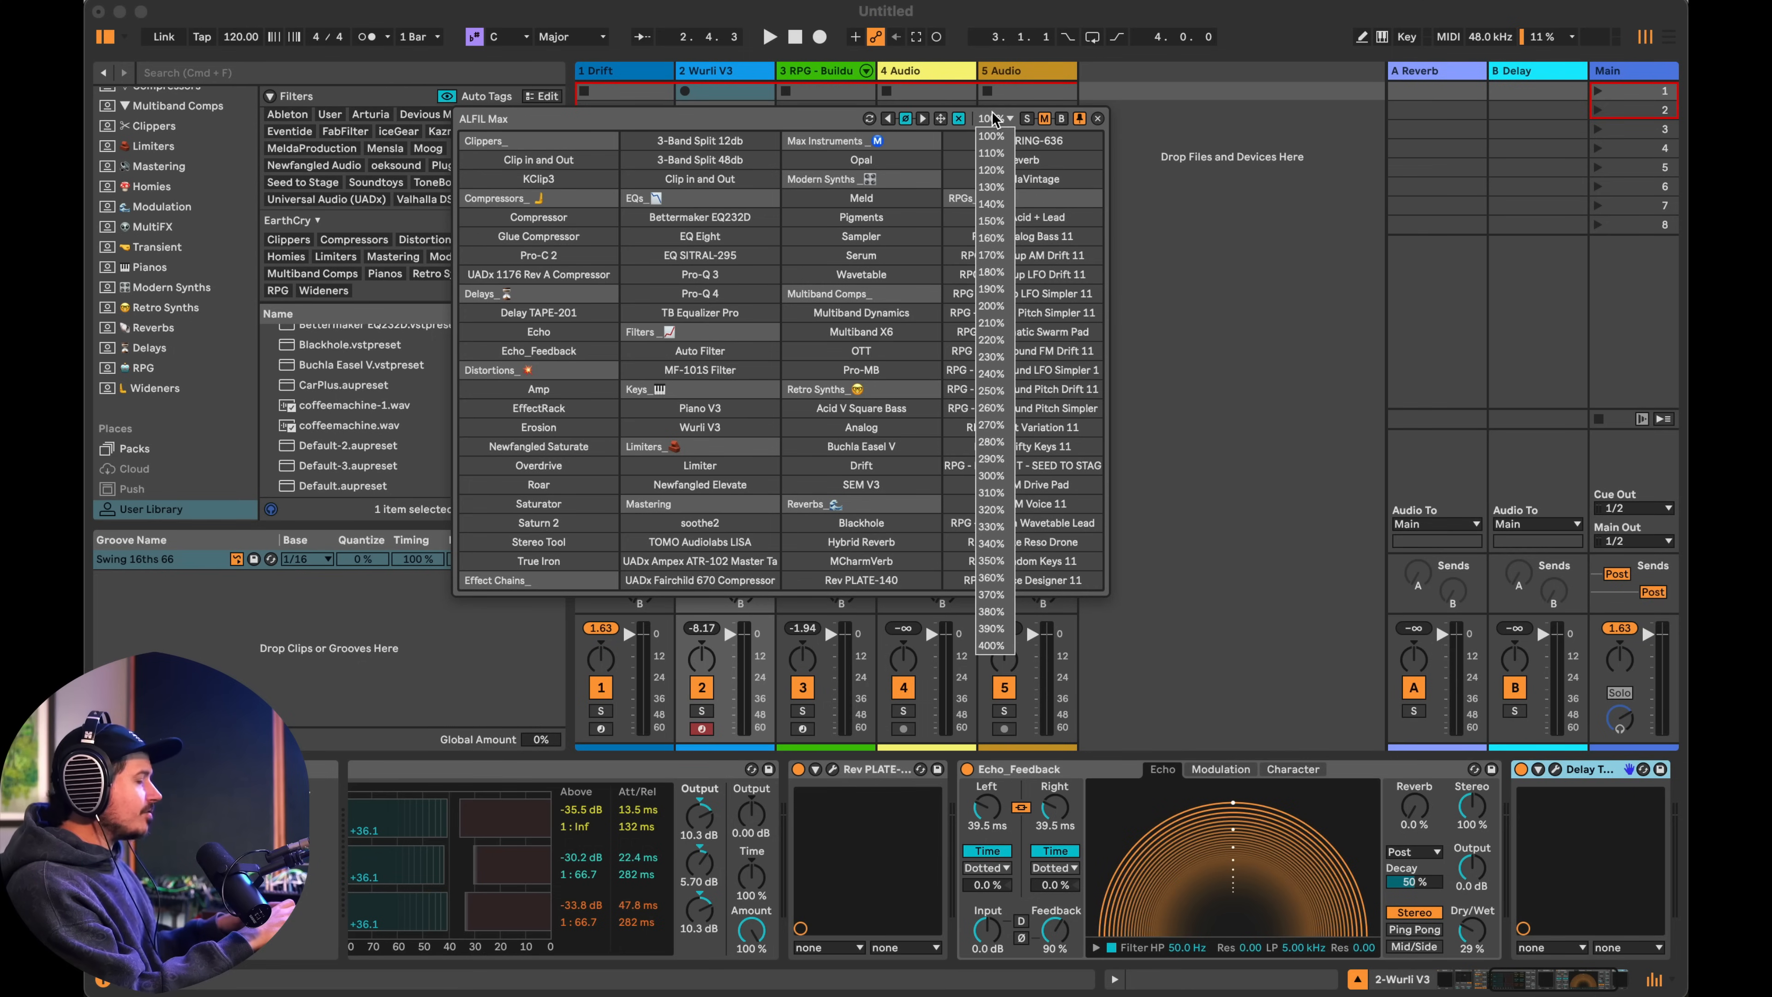
pyautogui.click(1010, 119)
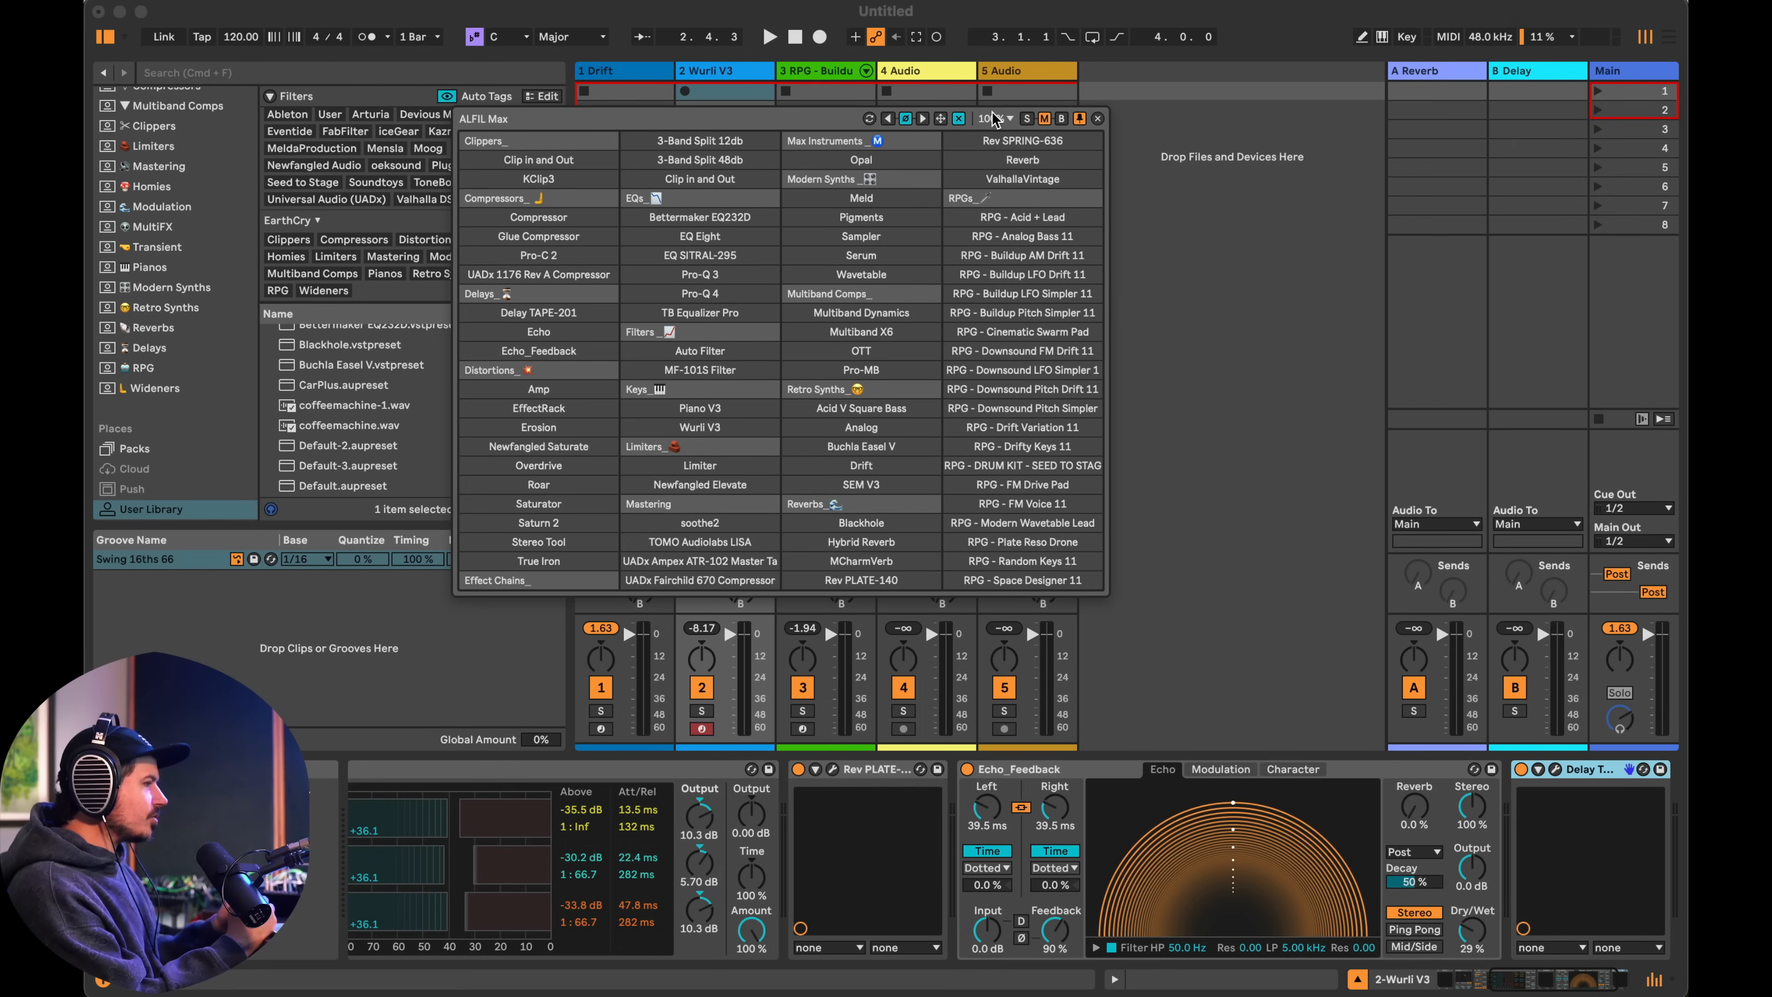